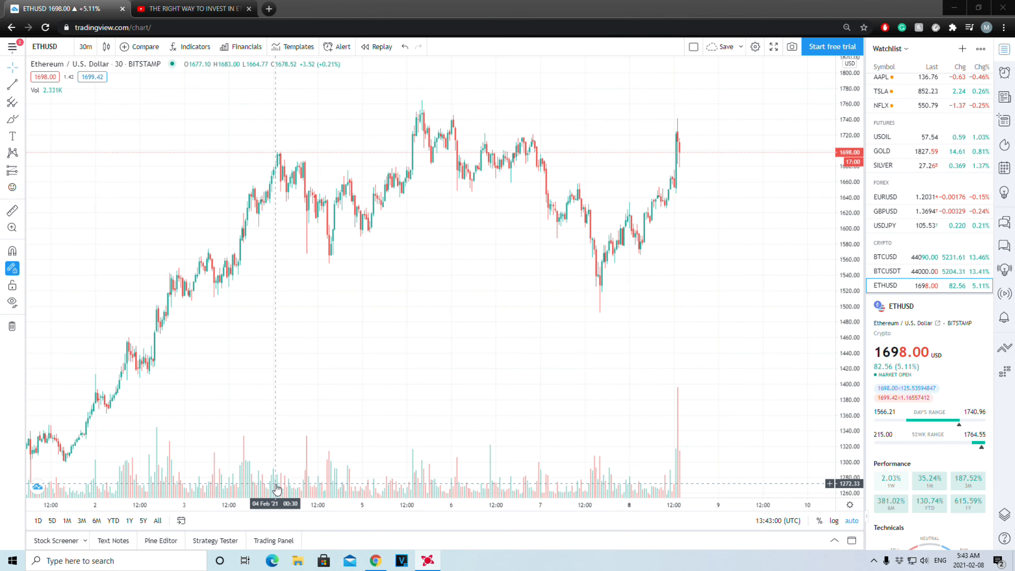
mouse_move(6, 324)
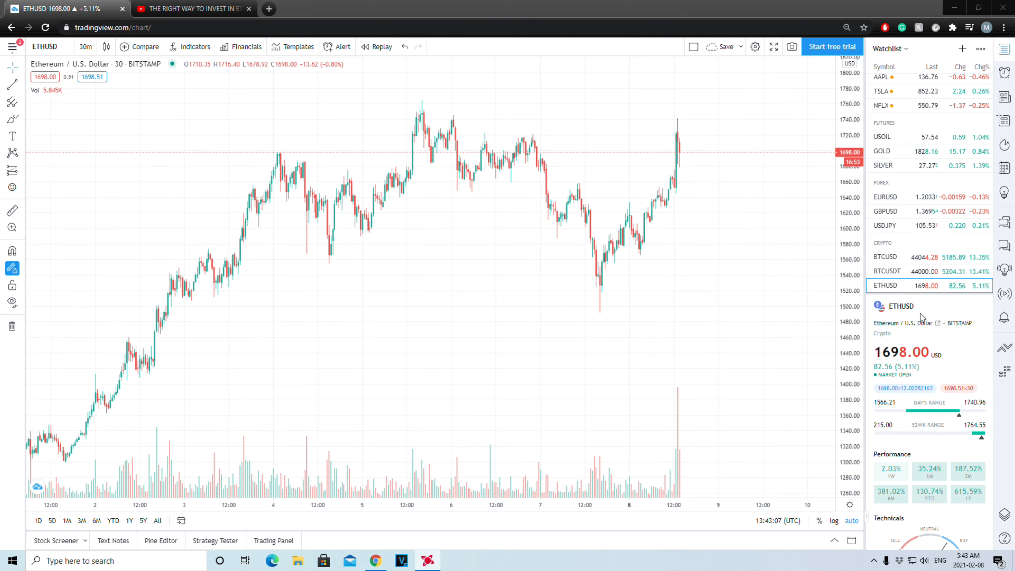
mouse_move(378, 379)
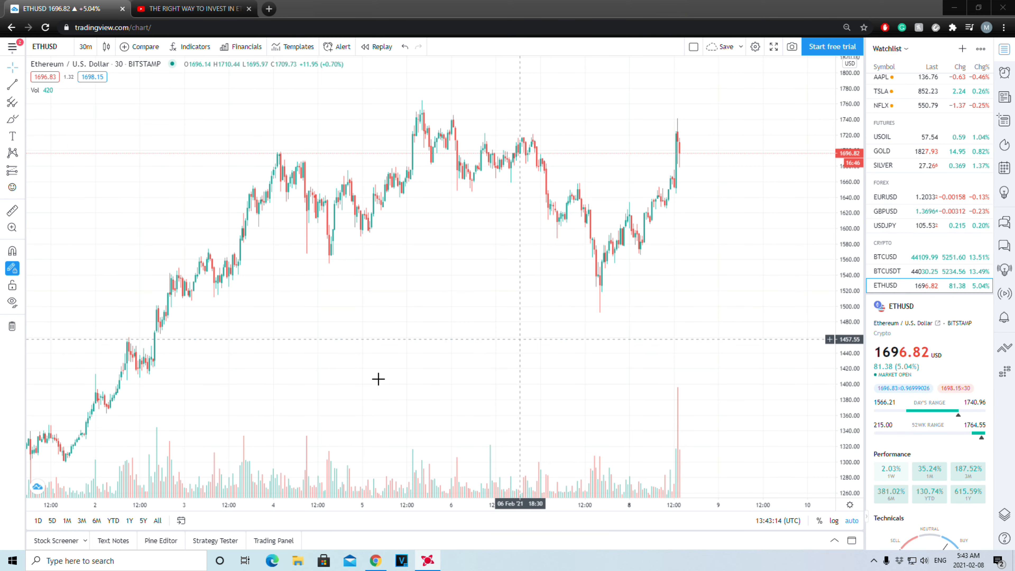
mouse_move(430, 119)
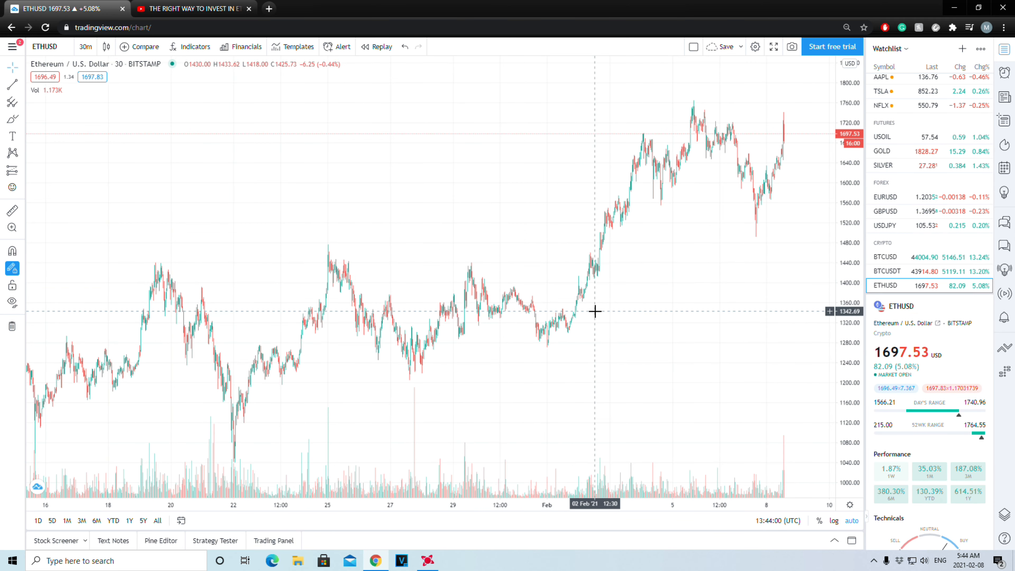
mouse_move(284, 320)
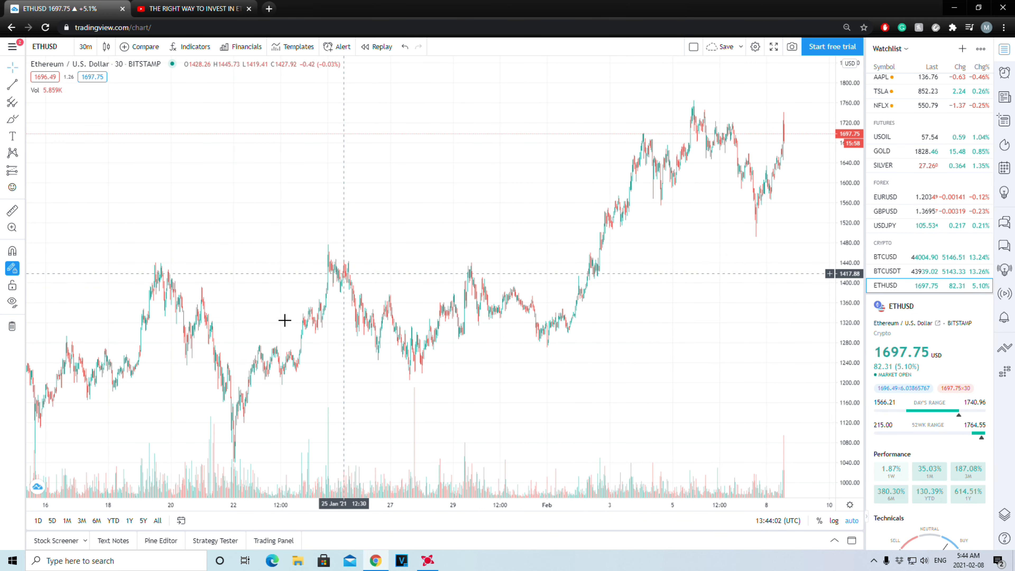
mouse_move(285, 322)
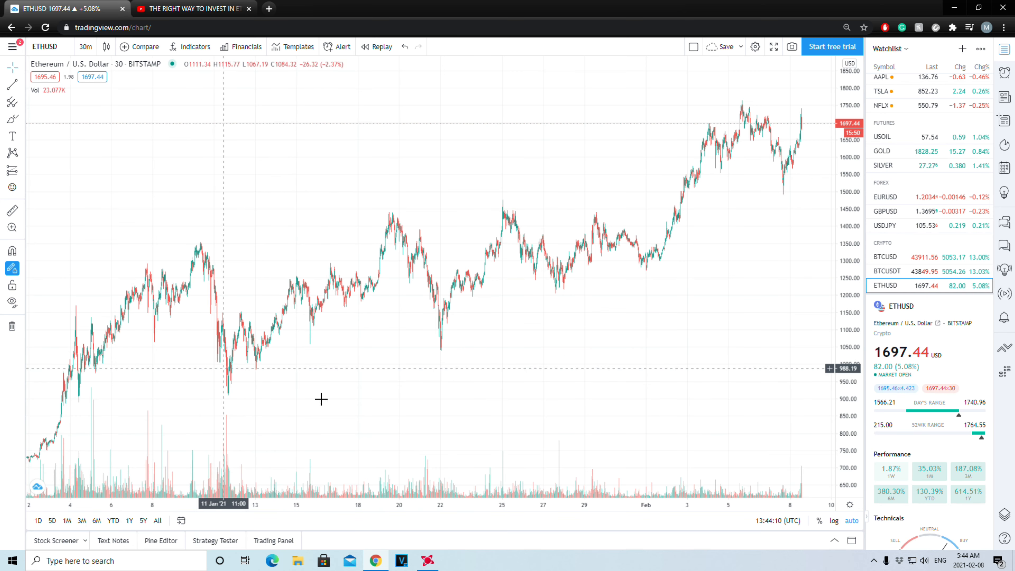
mouse_move(826, 233)
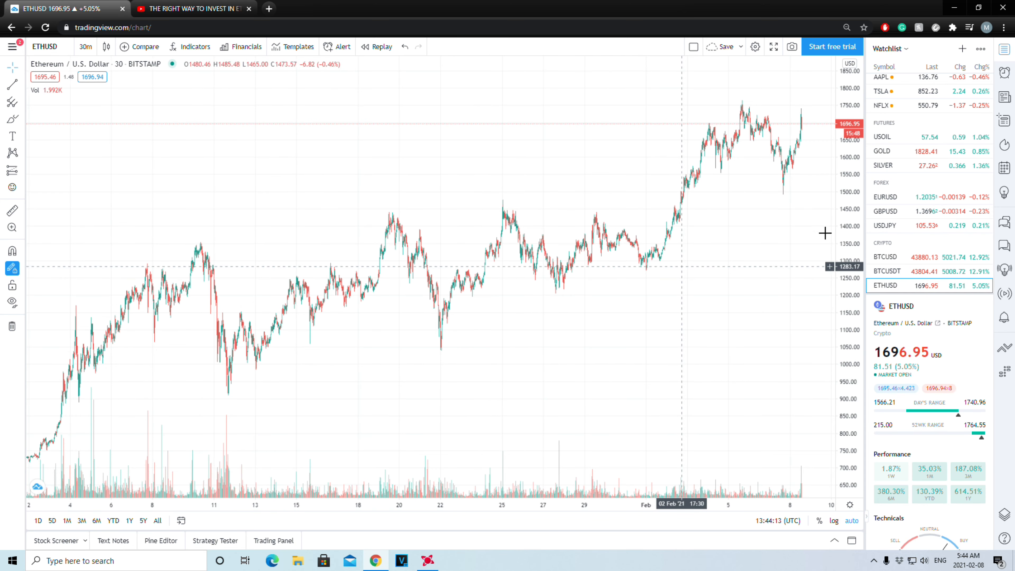
mouse_move(543, 217)
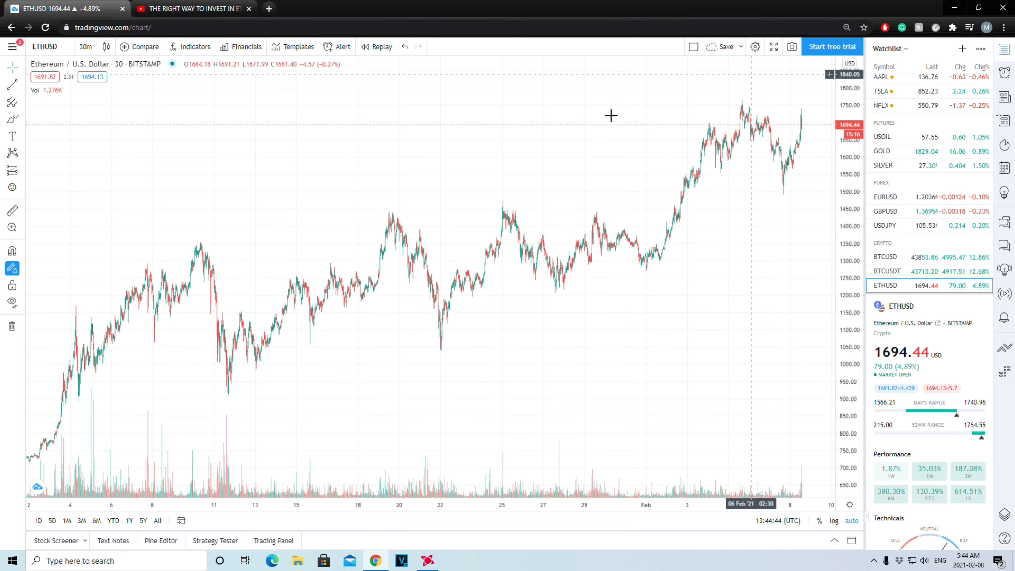
mouse_move(406, 331)
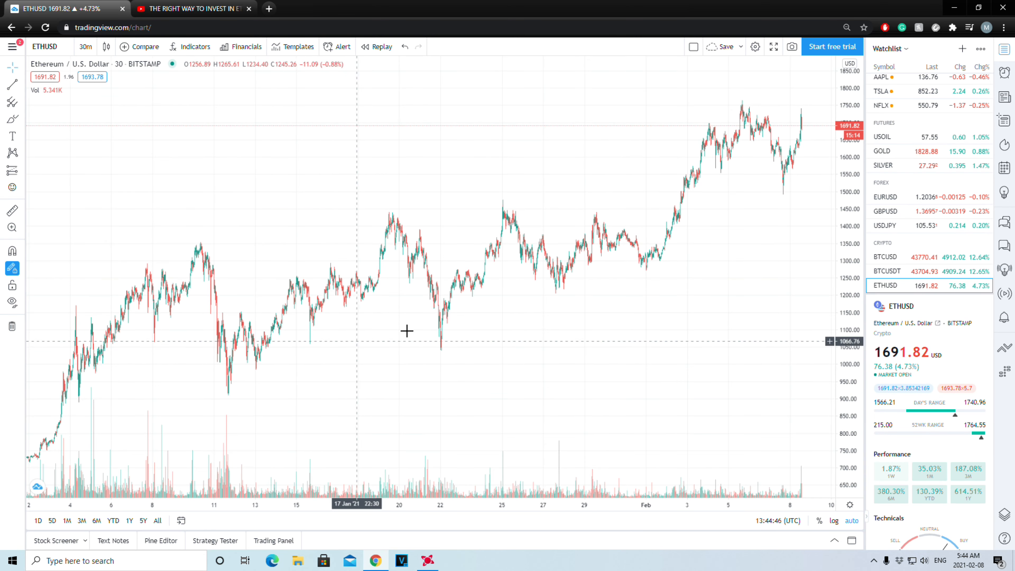
mouse_move(447, 366)
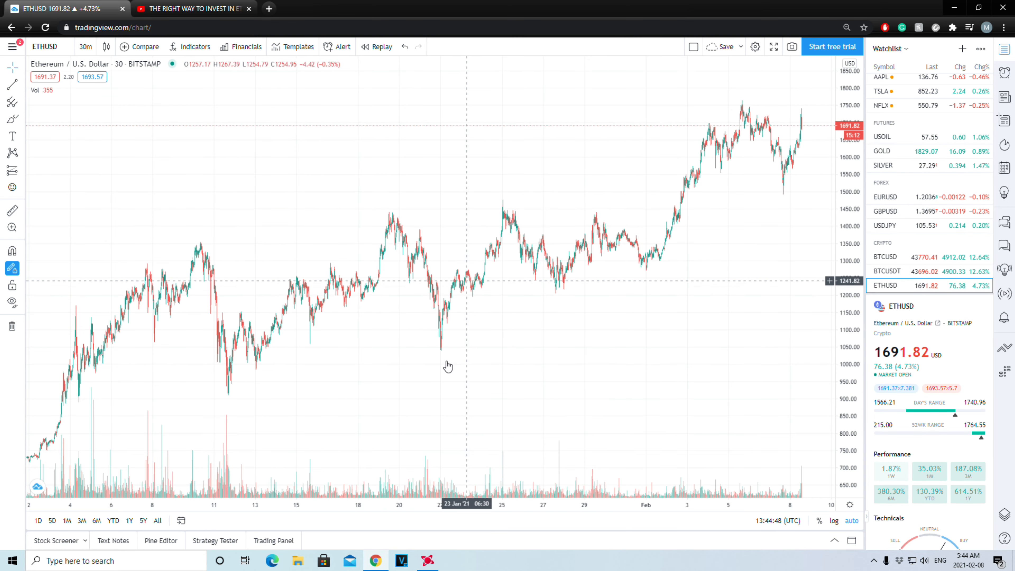
mouse_move(533, 274)
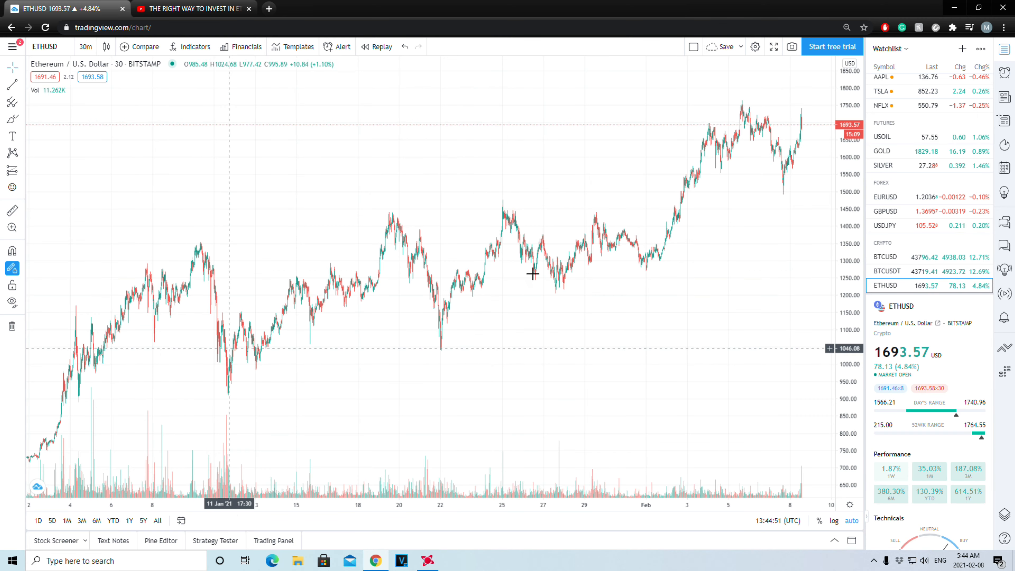
mouse_move(364, 364)
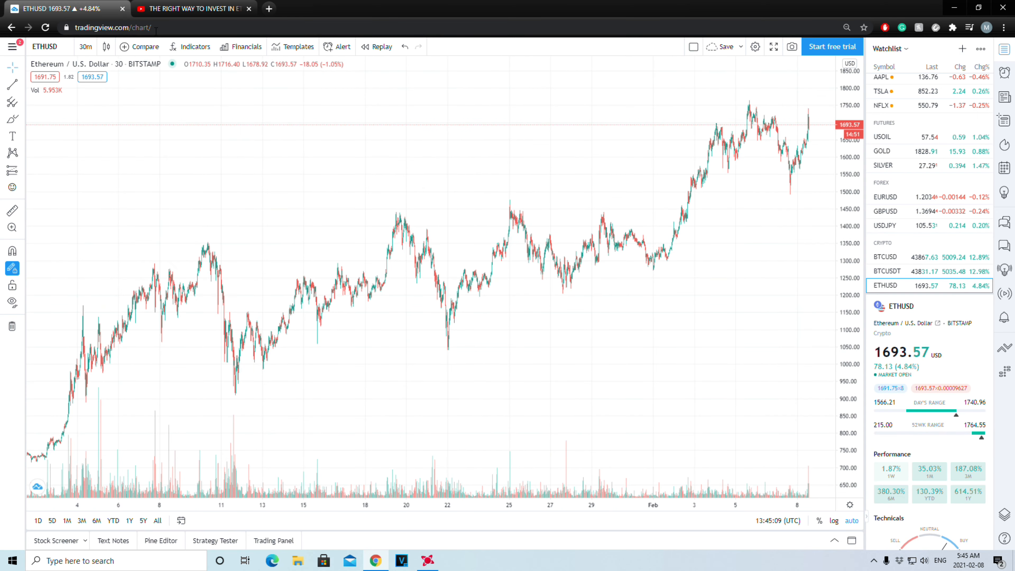
mouse_move(476, 265)
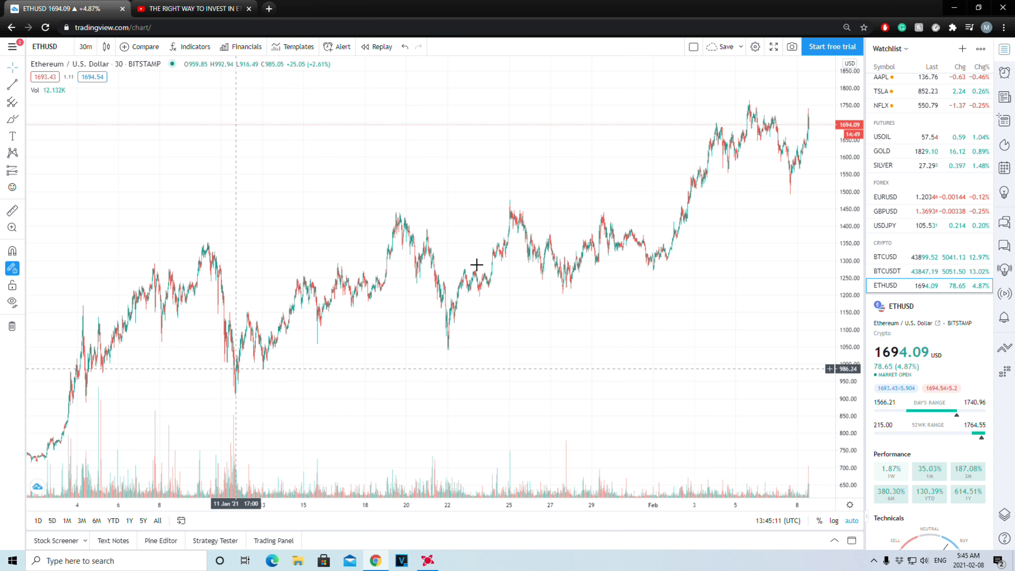
mouse_move(362, 338)
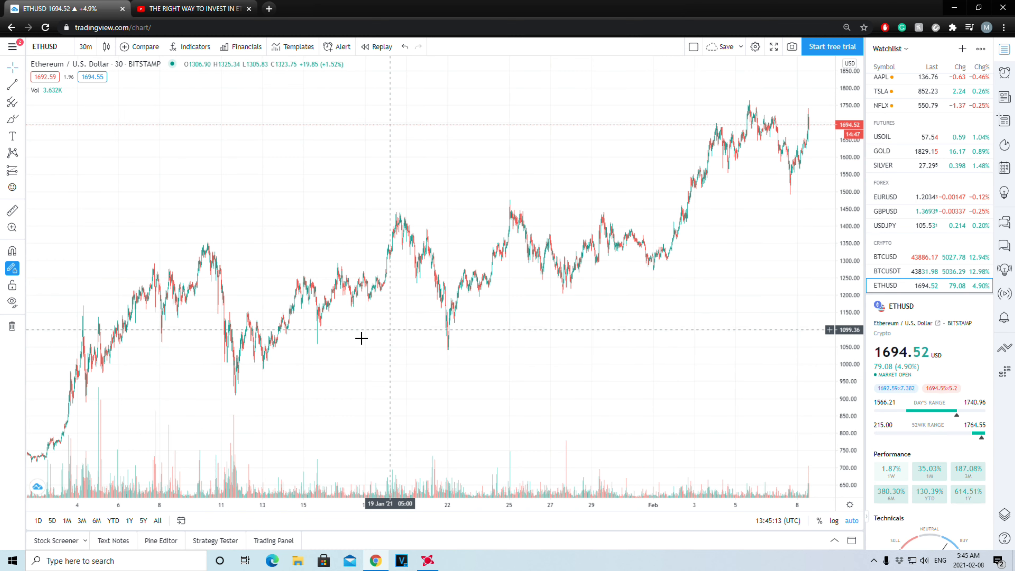
mouse_move(70, 419)
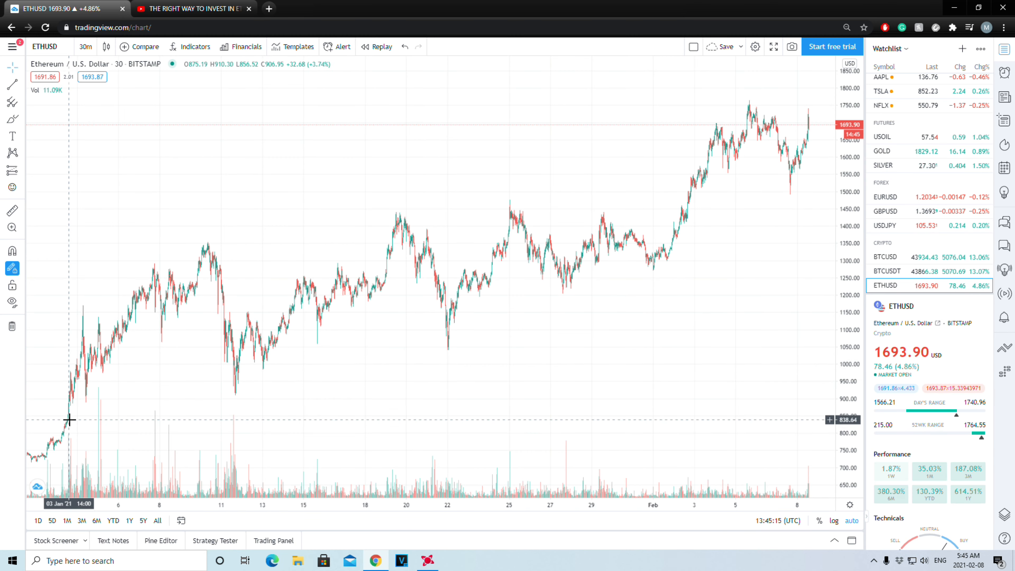
mouse_move(681, 182)
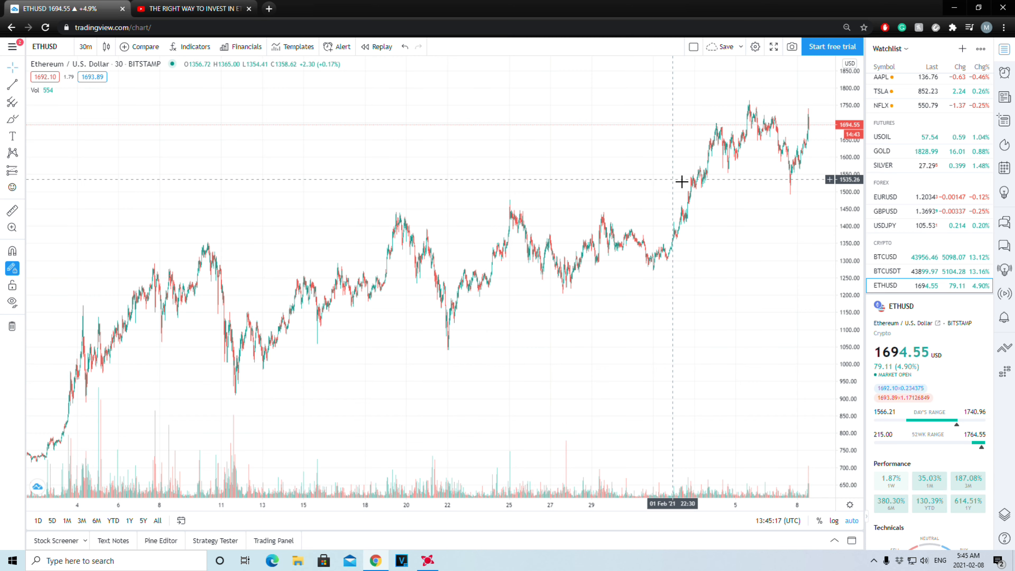
mouse_move(806, 136)
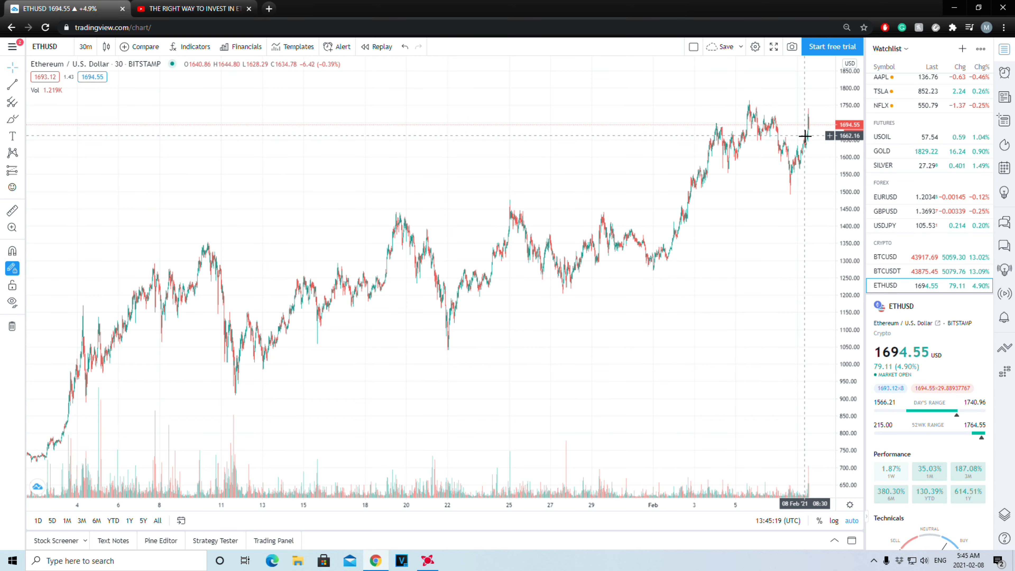
mouse_move(231, 324)
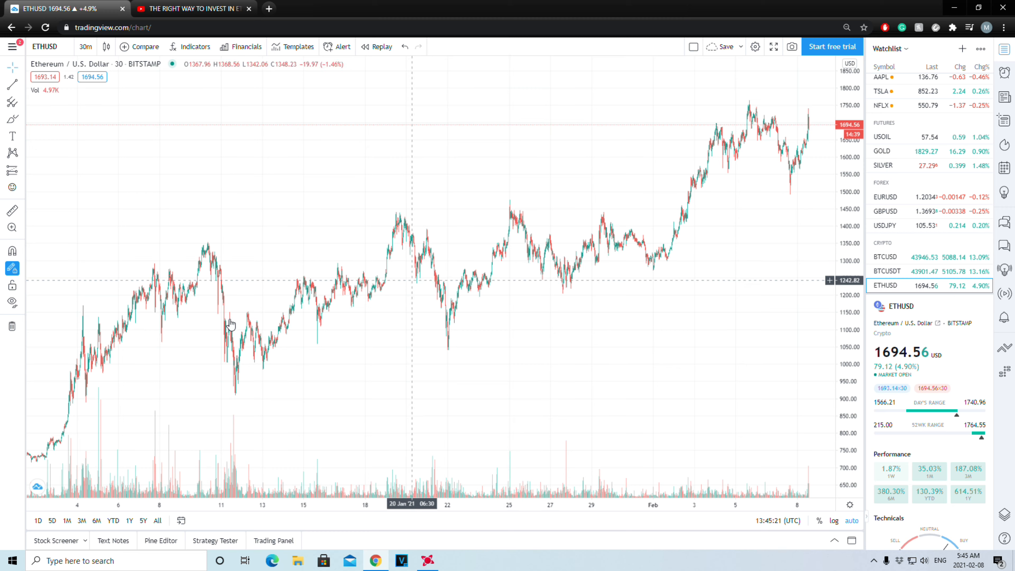
mouse_move(294, 392)
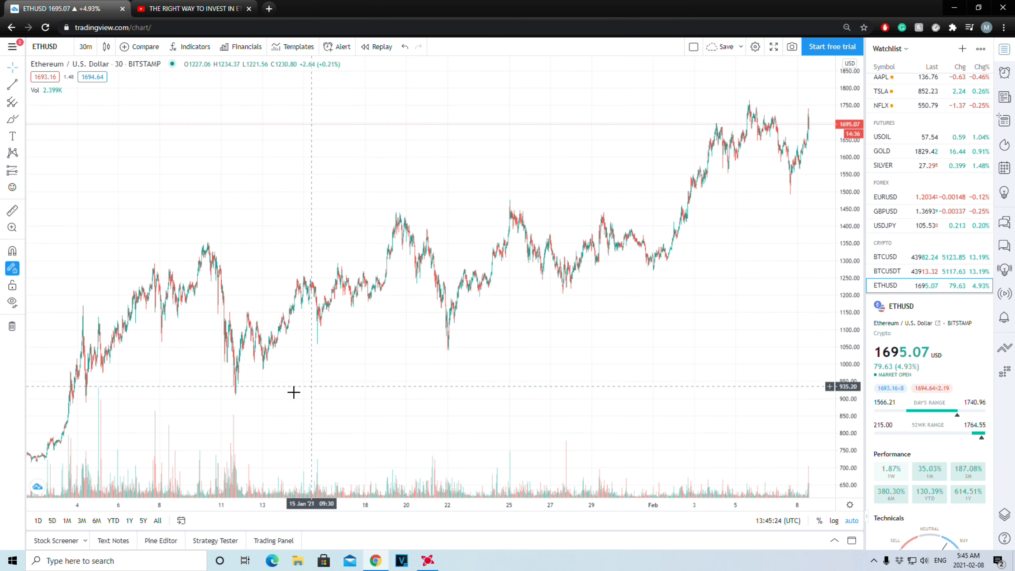
mouse_move(121, 416)
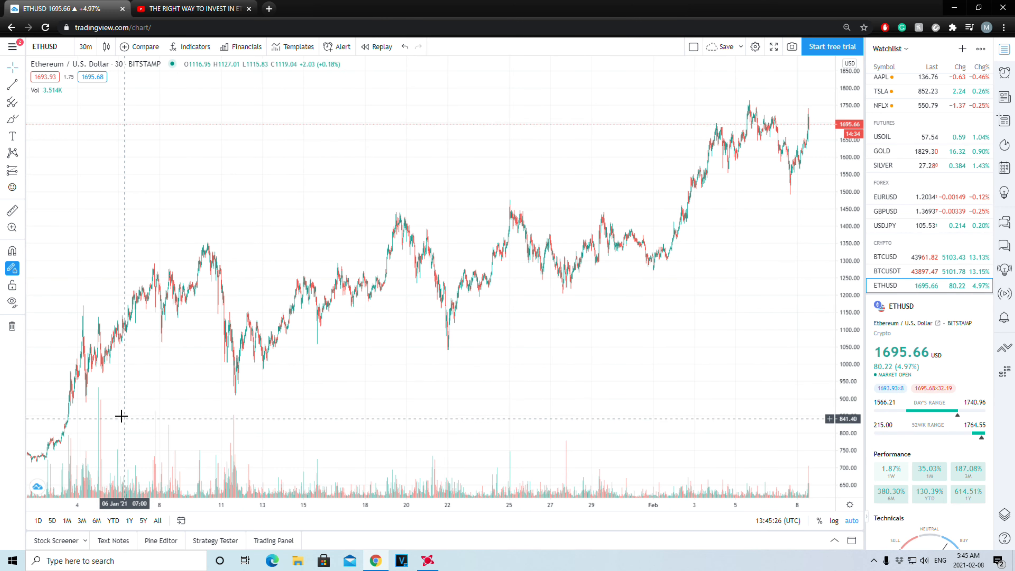
mouse_move(729, 149)
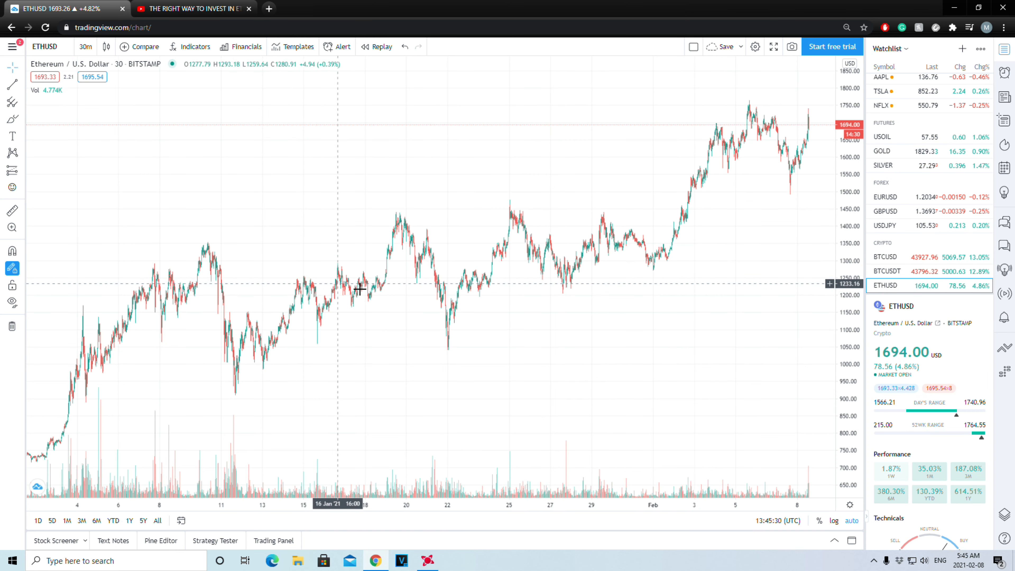
mouse_move(354, 318)
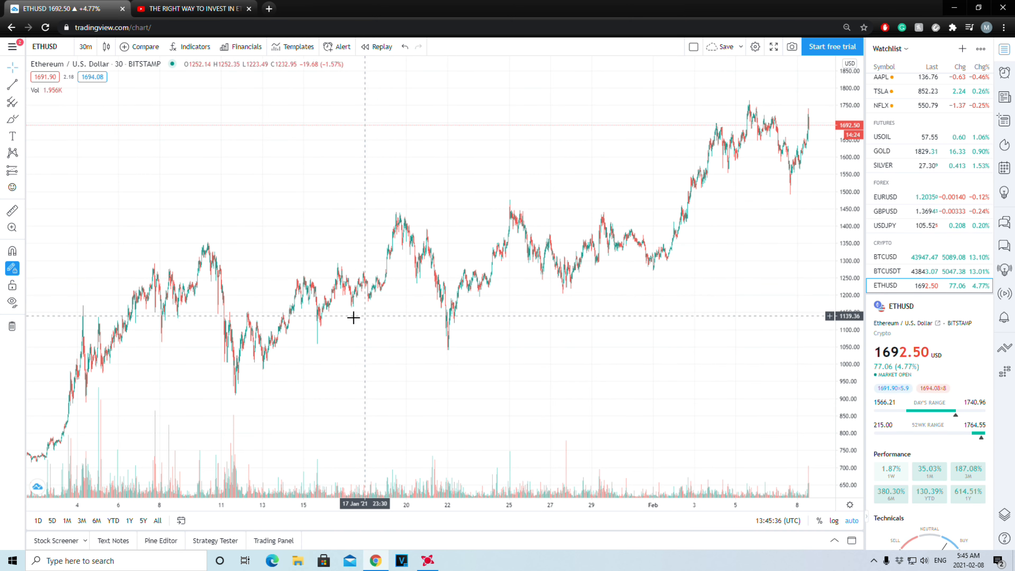
mouse_move(337, 338)
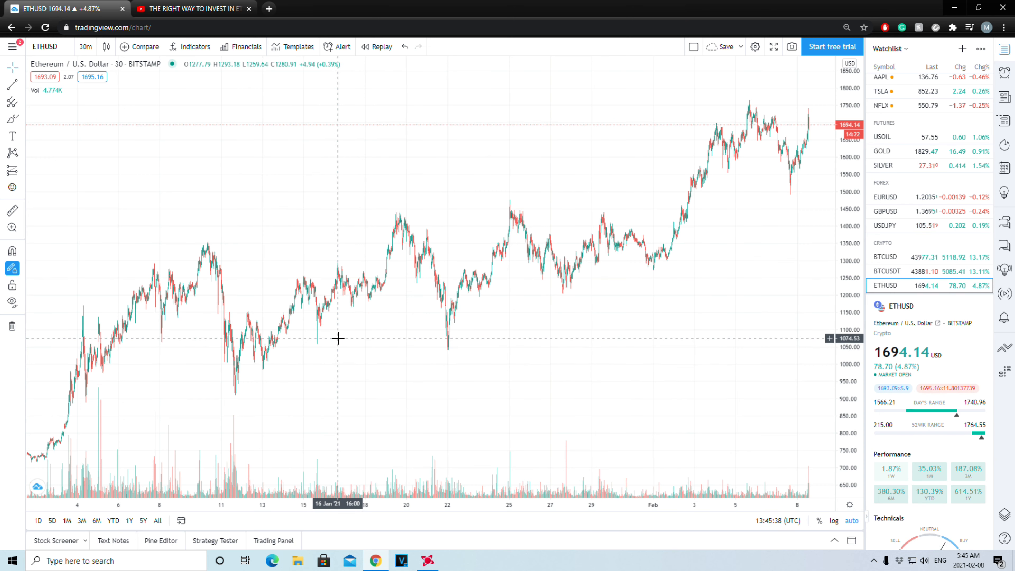
mouse_move(634, 329)
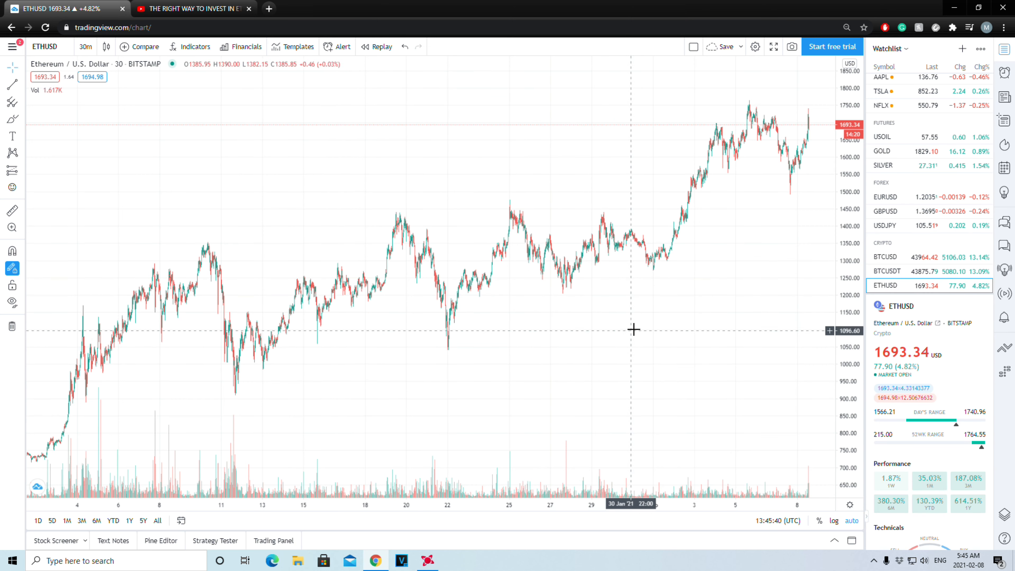
mouse_move(699, 314)
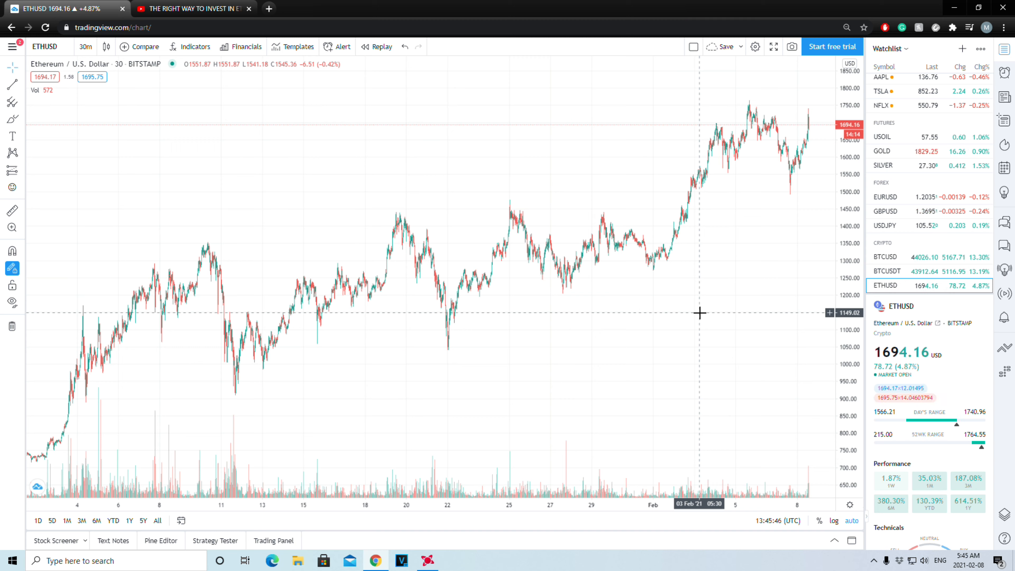
mouse_move(51, 372)
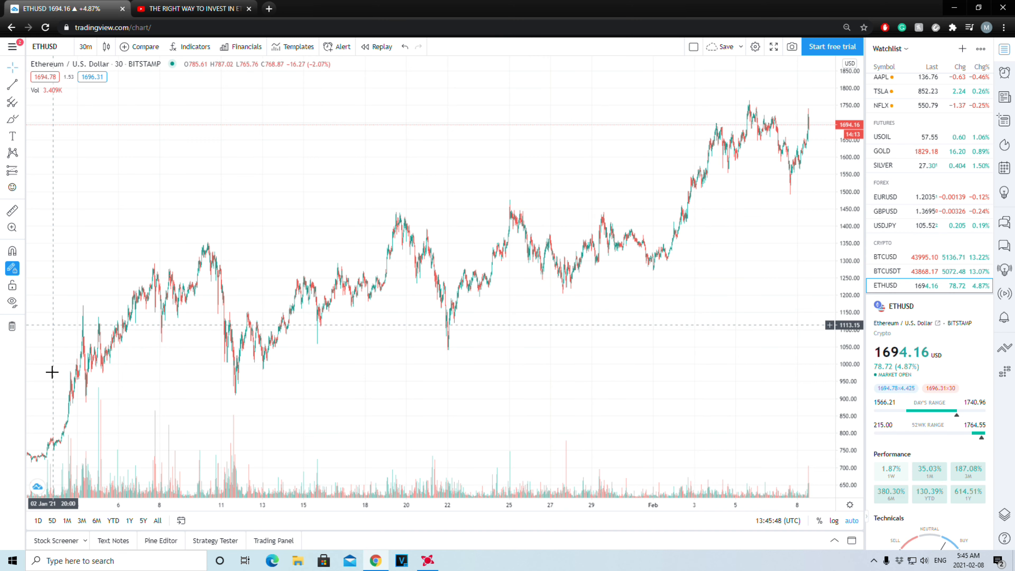
mouse_move(673, 213)
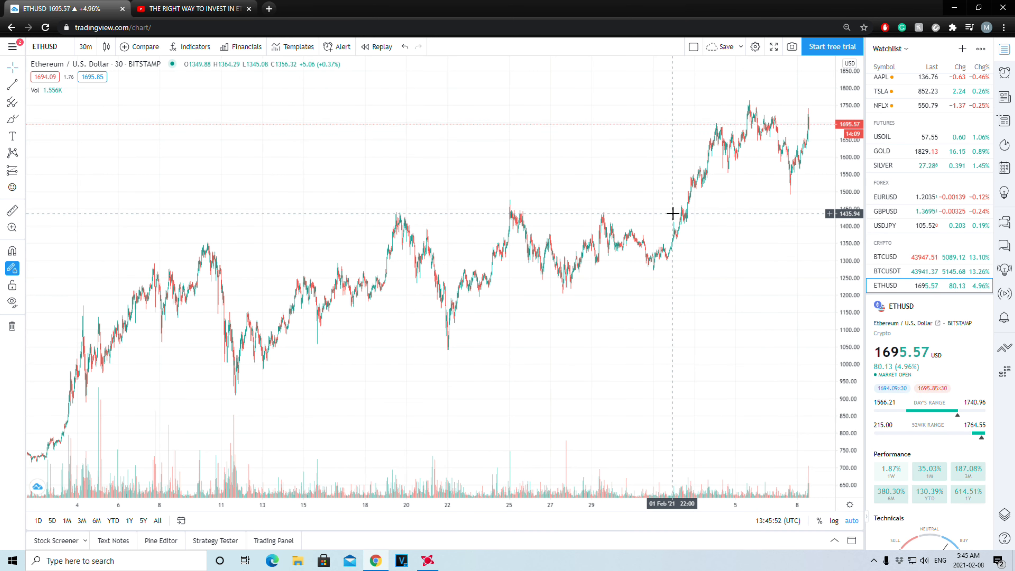
mouse_move(443, 355)
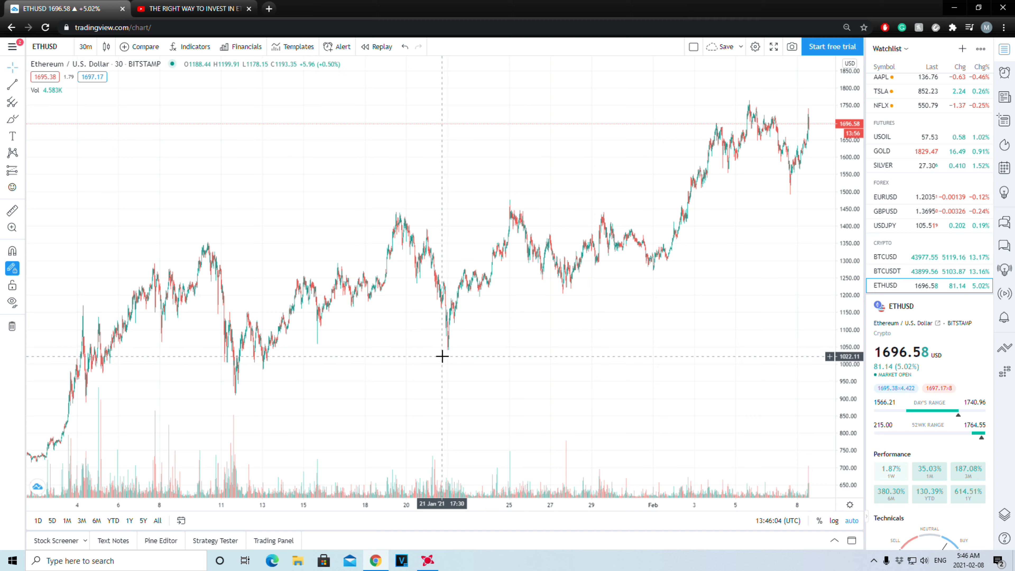
mouse_move(548, 335)
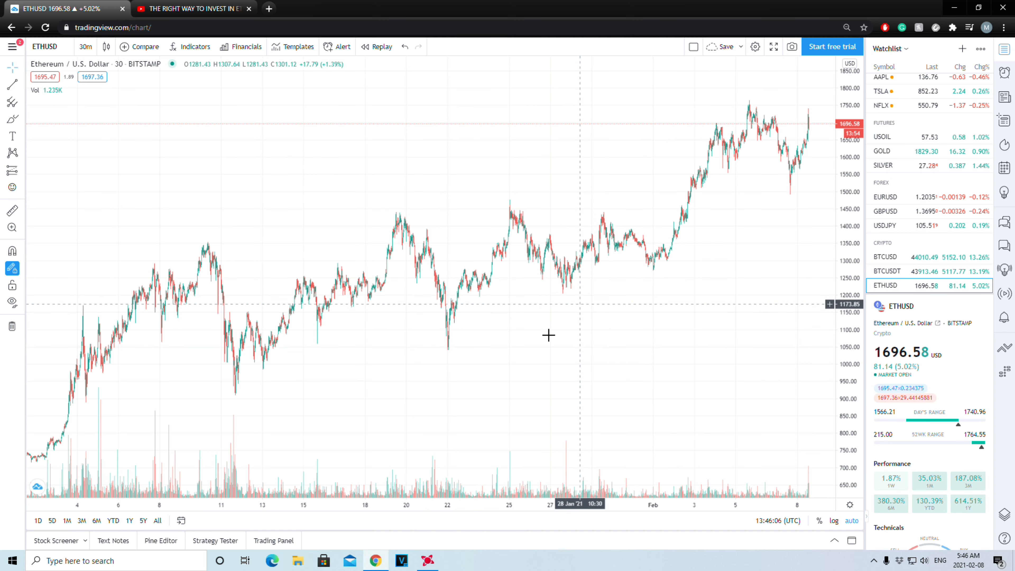
mouse_move(205, 363)
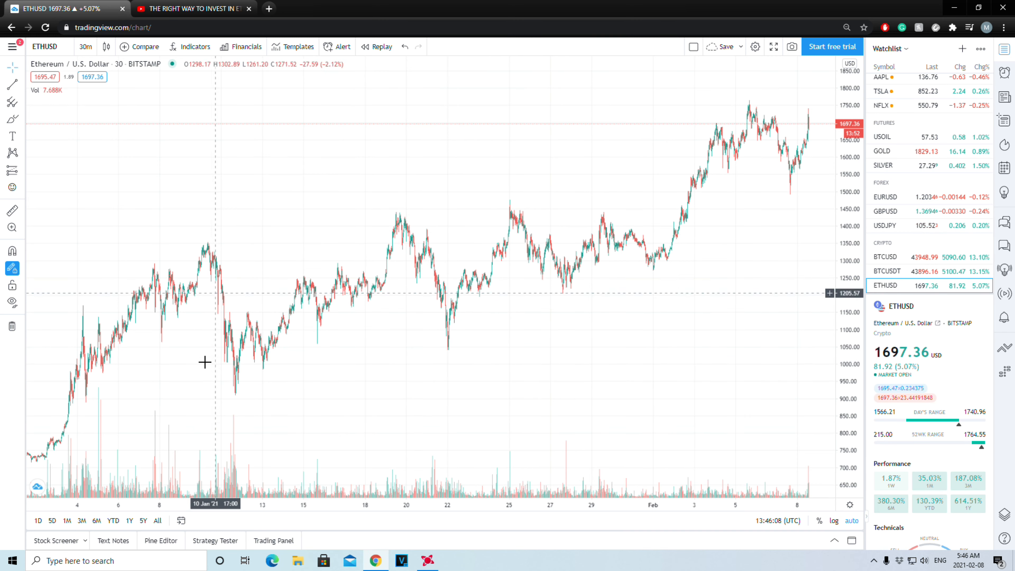
mouse_move(362, 390)
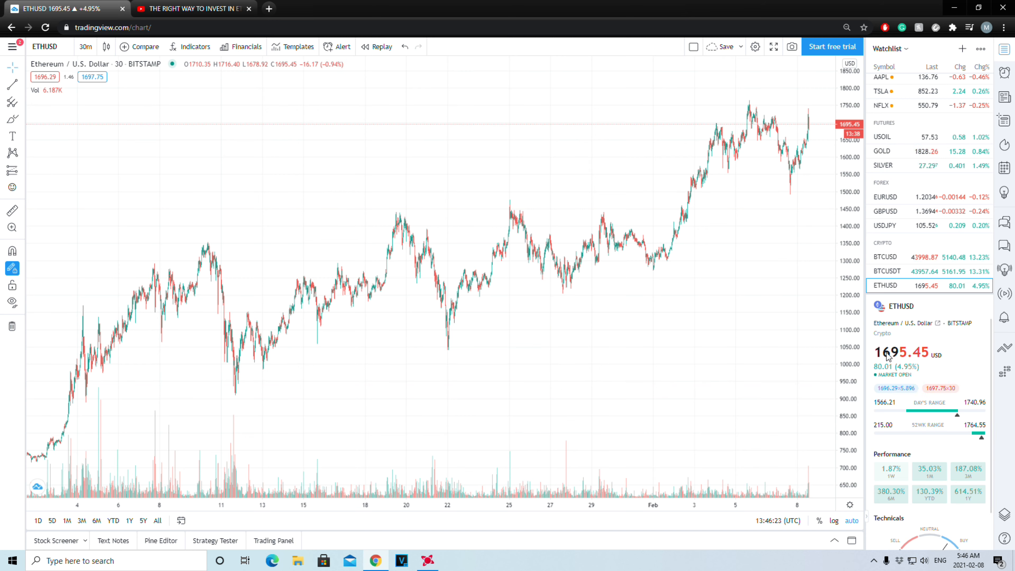
mouse_move(918, 384)
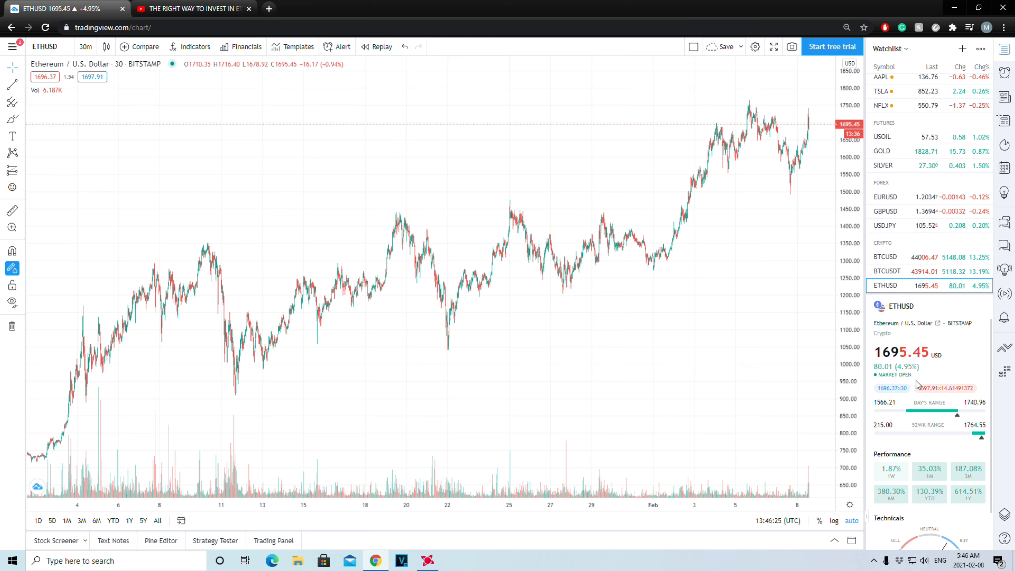
mouse_move(458, 365)
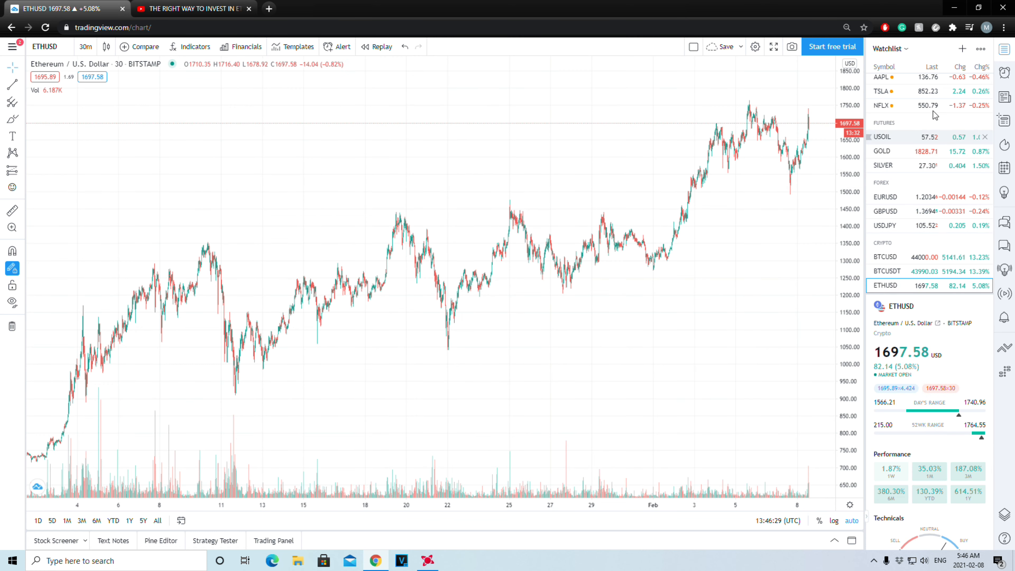
mouse_move(298, 380)
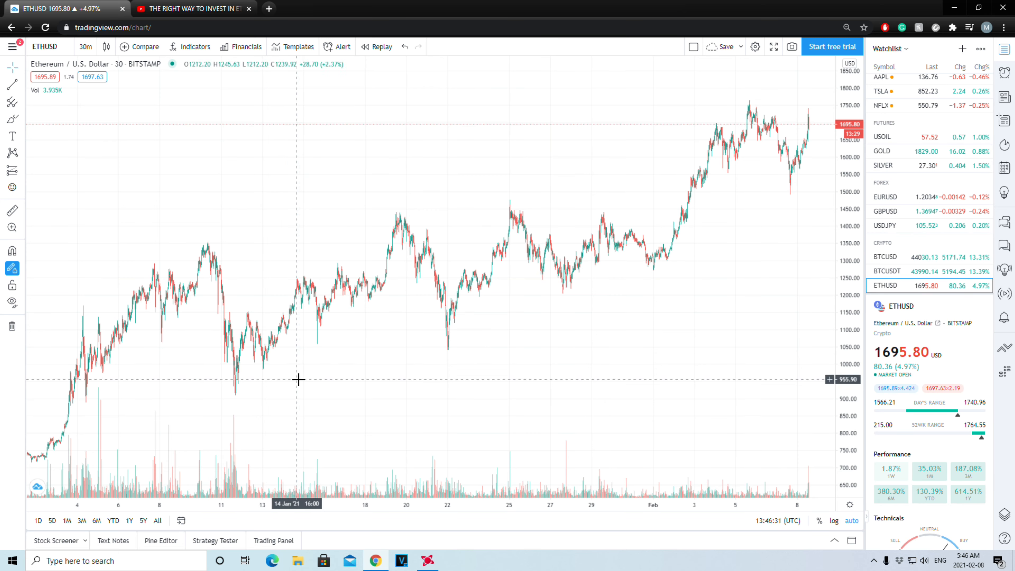
mouse_move(230, 392)
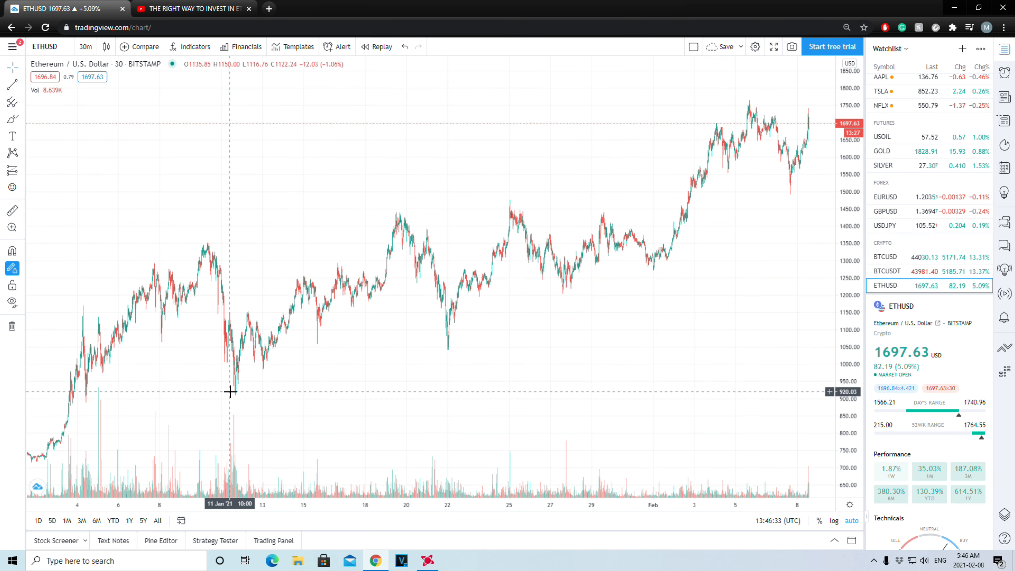
mouse_move(591, 207)
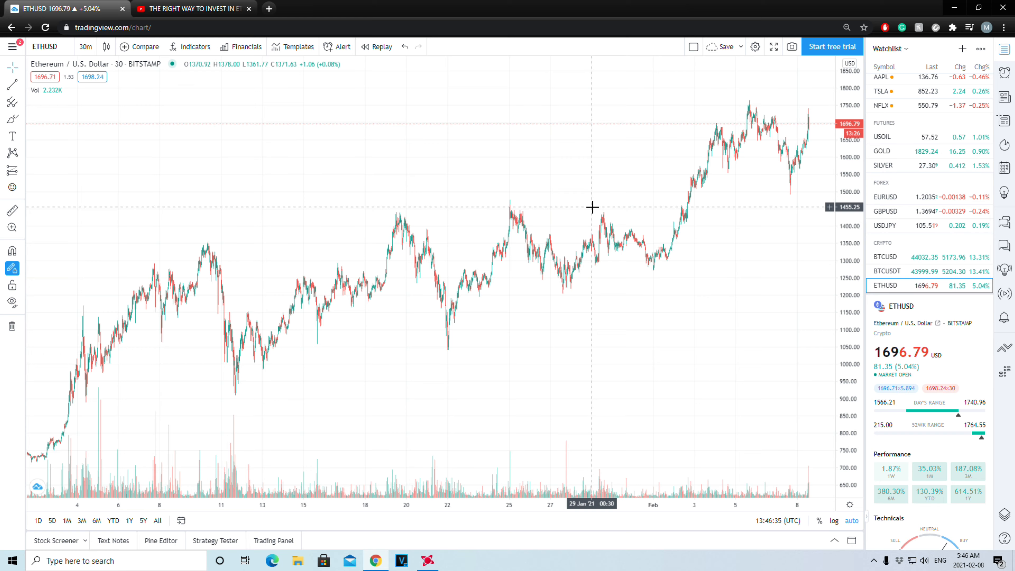
mouse_move(597, 257)
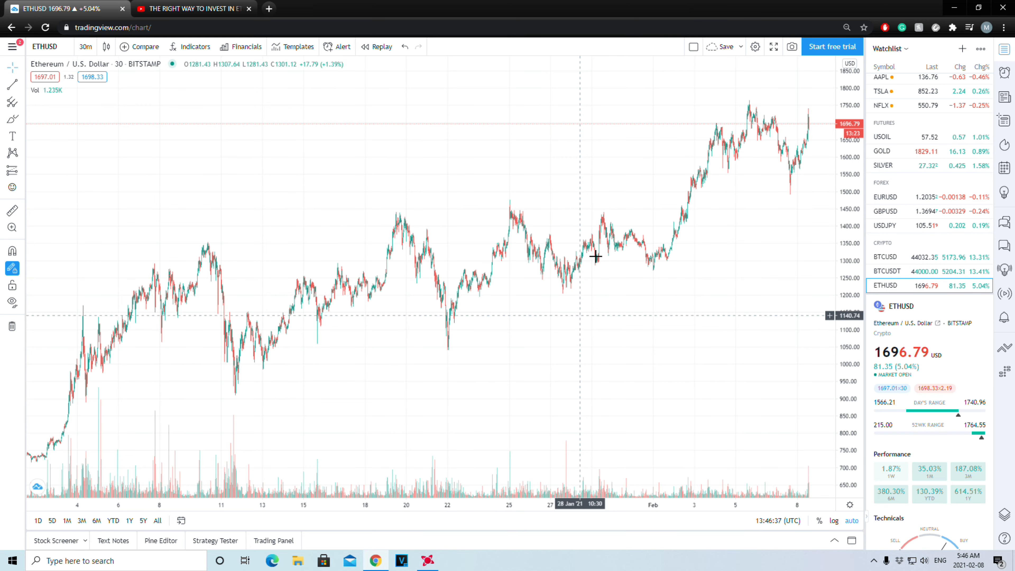
mouse_move(359, 139)
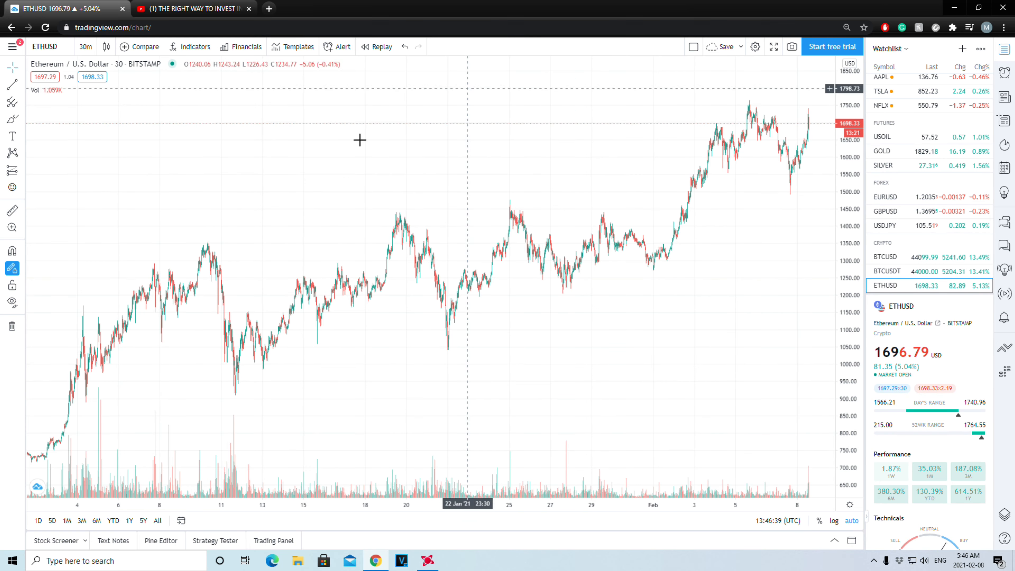
mouse_move(530, 309)
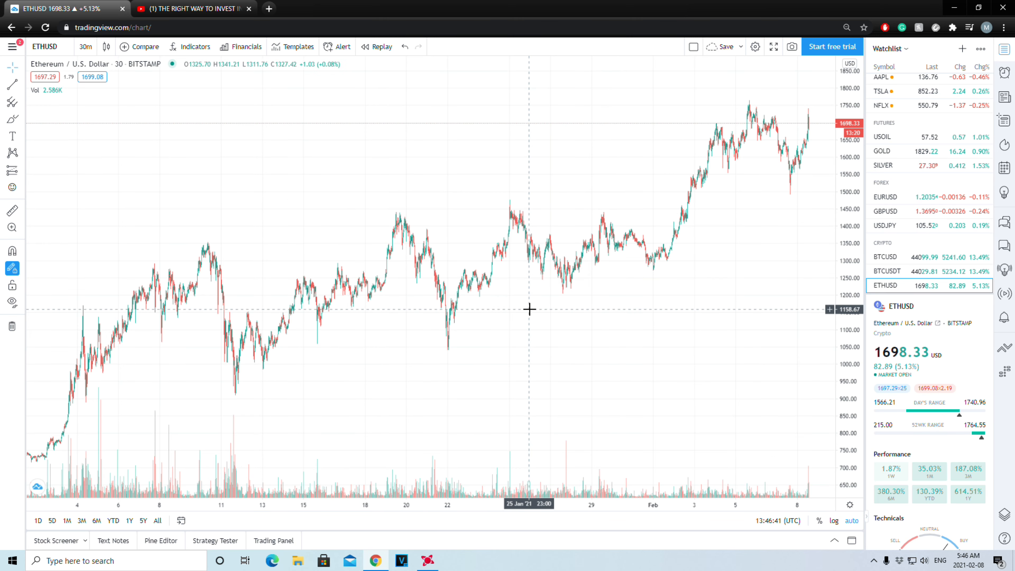
mouse_move(476, 234)
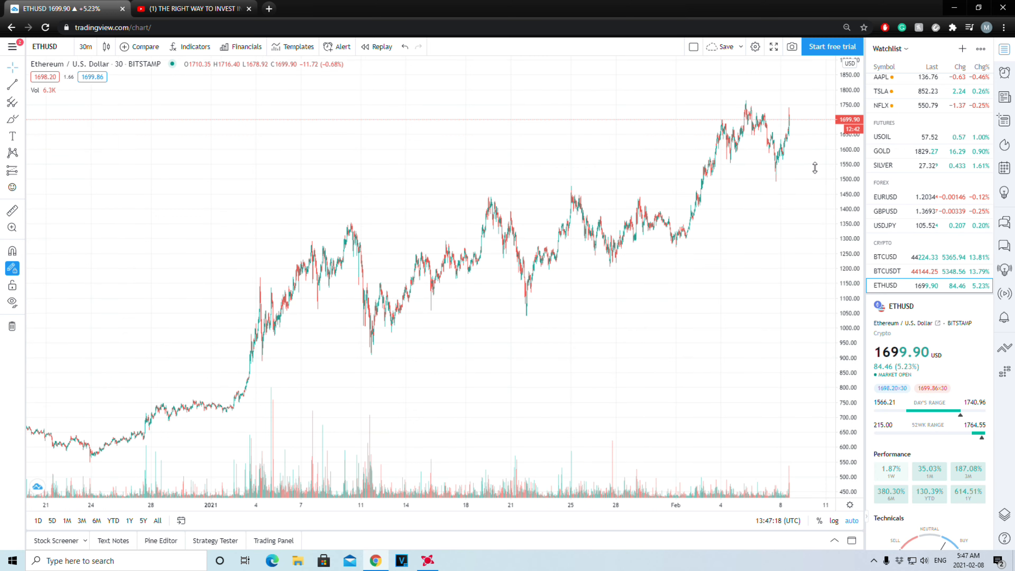
mouse_move(490, 436)
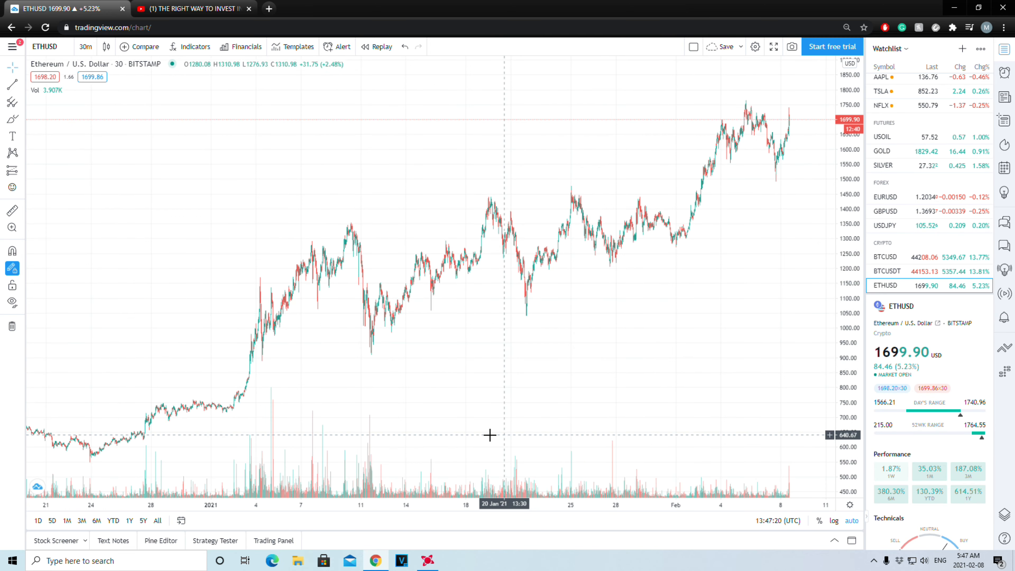
mouse_move(666, 314)
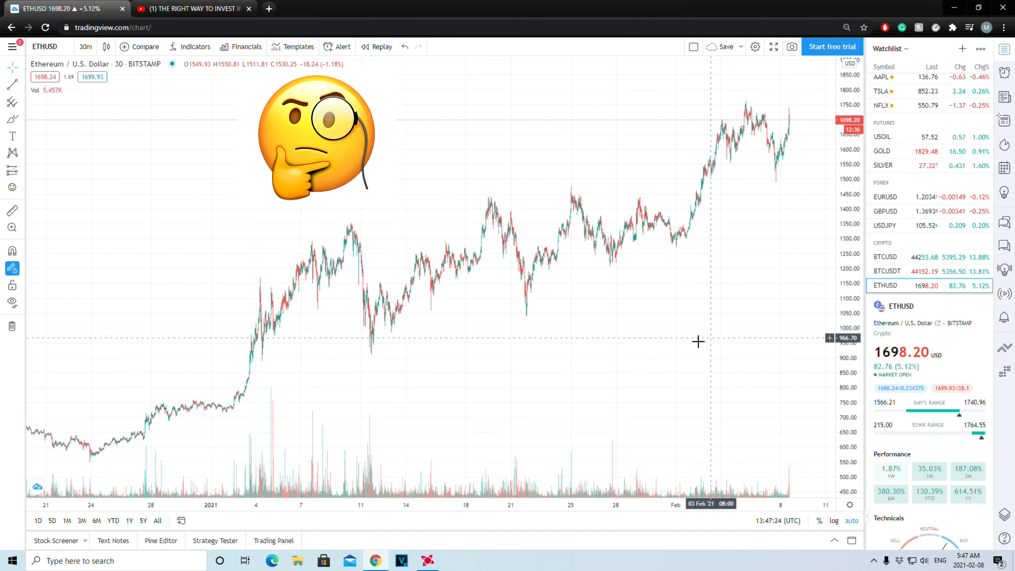
mouse_move(626, 363)
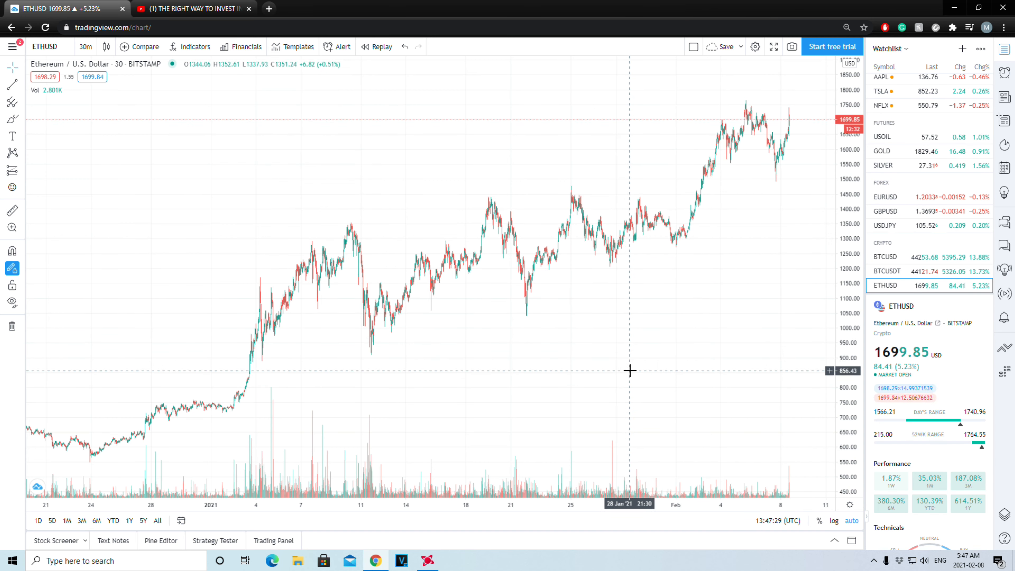
mouse_move(634, 467)
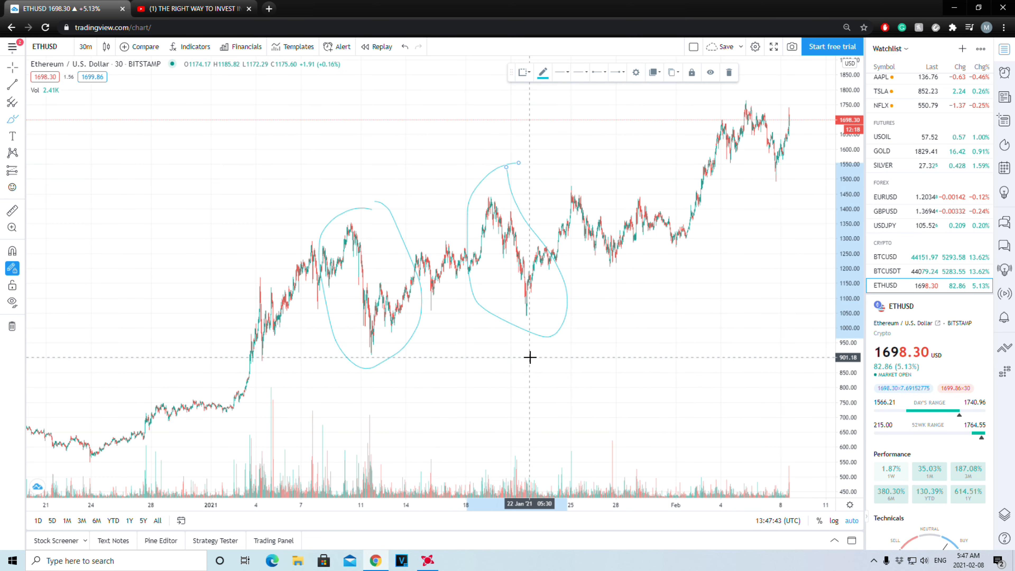
mouse_move(477, 265)
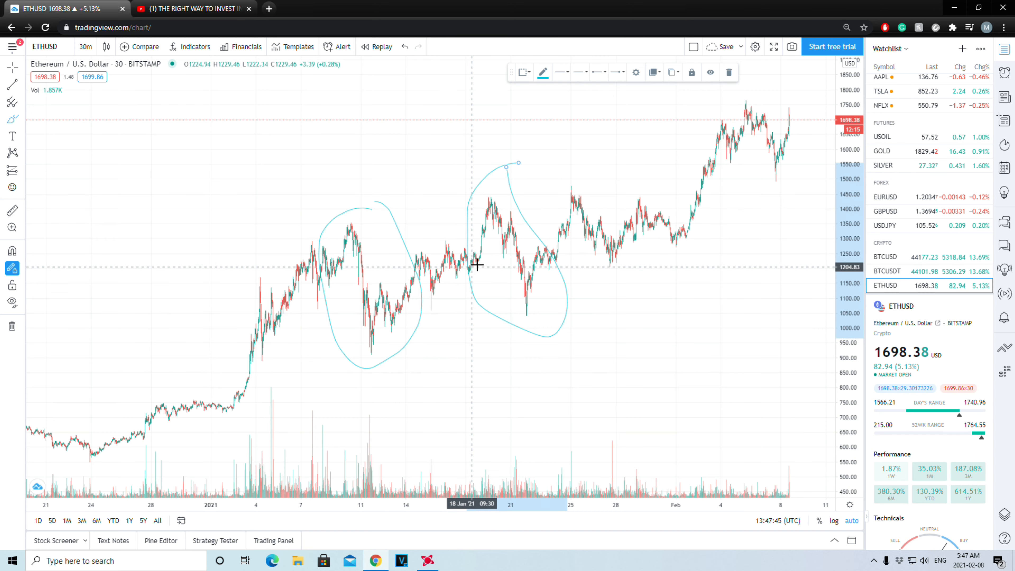
mouse_move(456, 239)
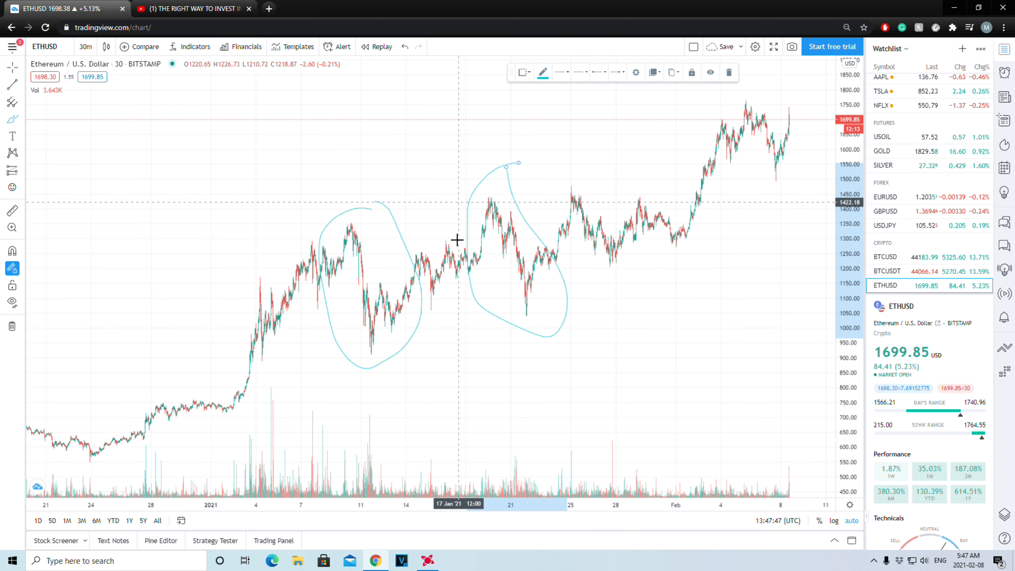
mouse_move(242, 351)
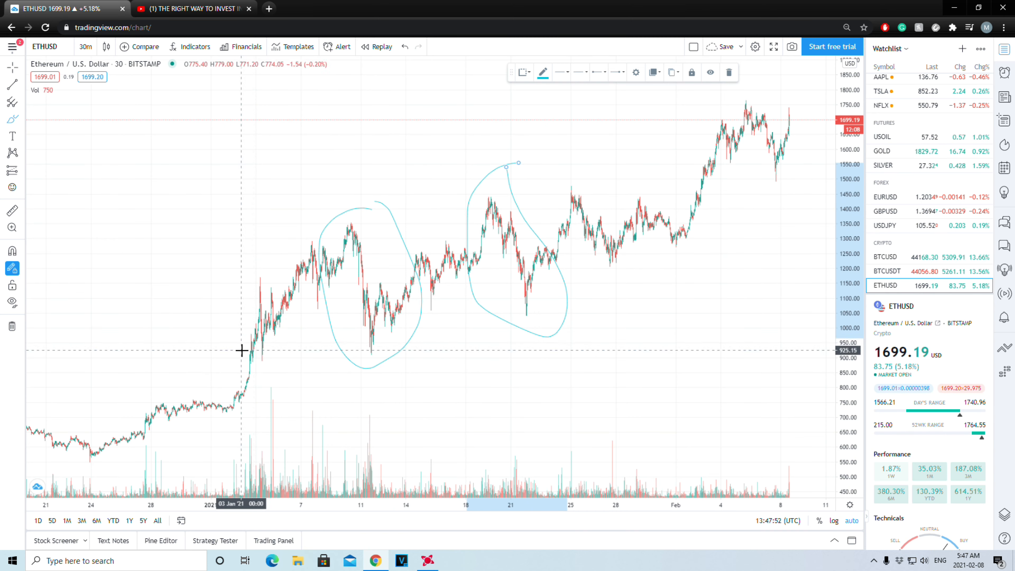
mouse_move(254, 344)
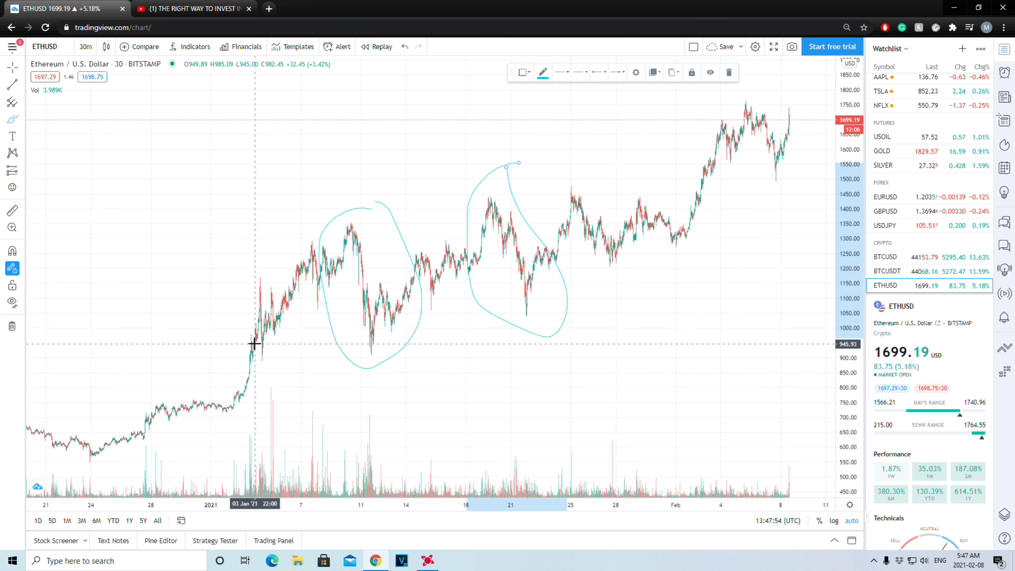
mouse_move(280, 309)
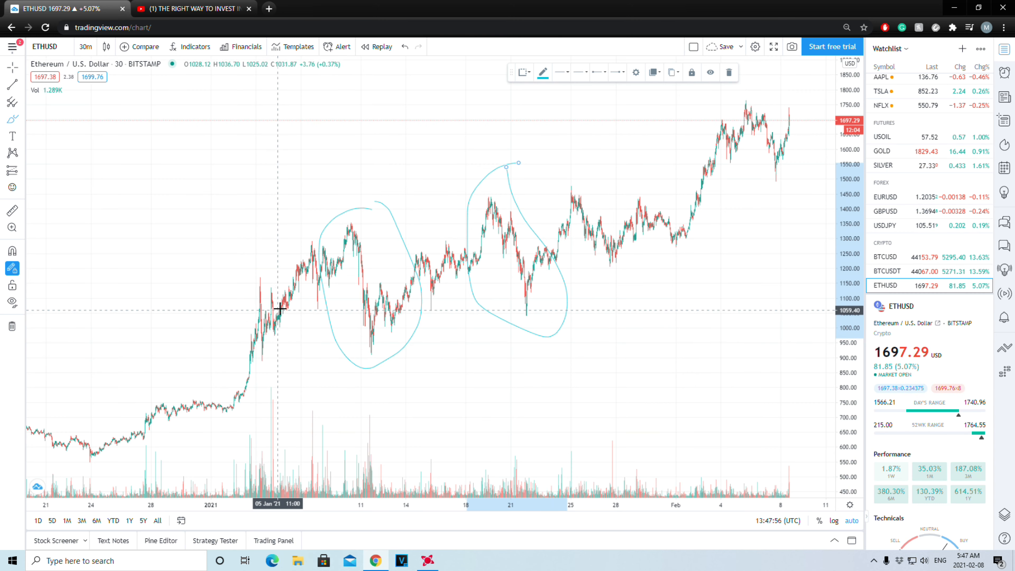
mouse_move(313, 248)
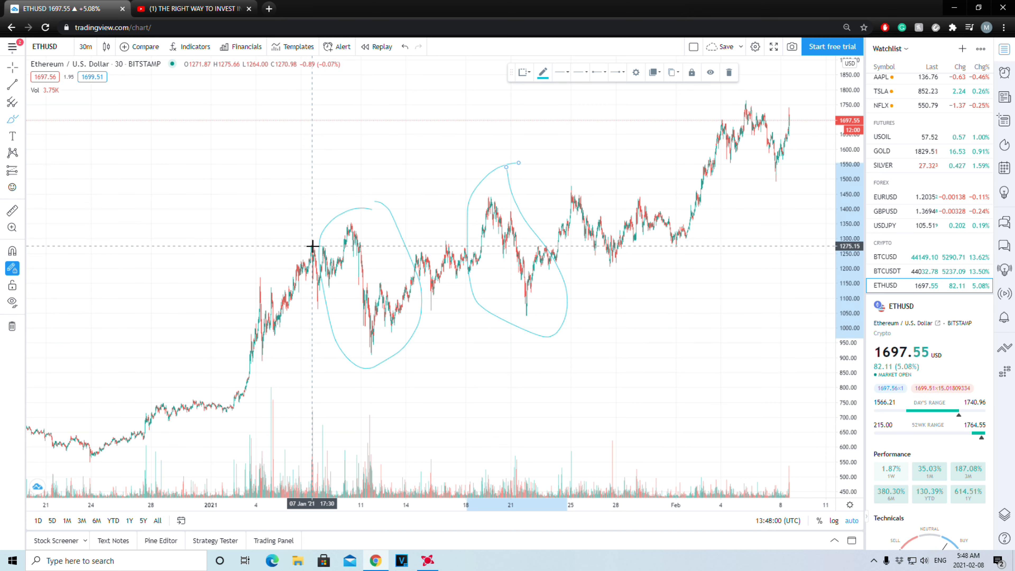
mouse_move(316, 286)
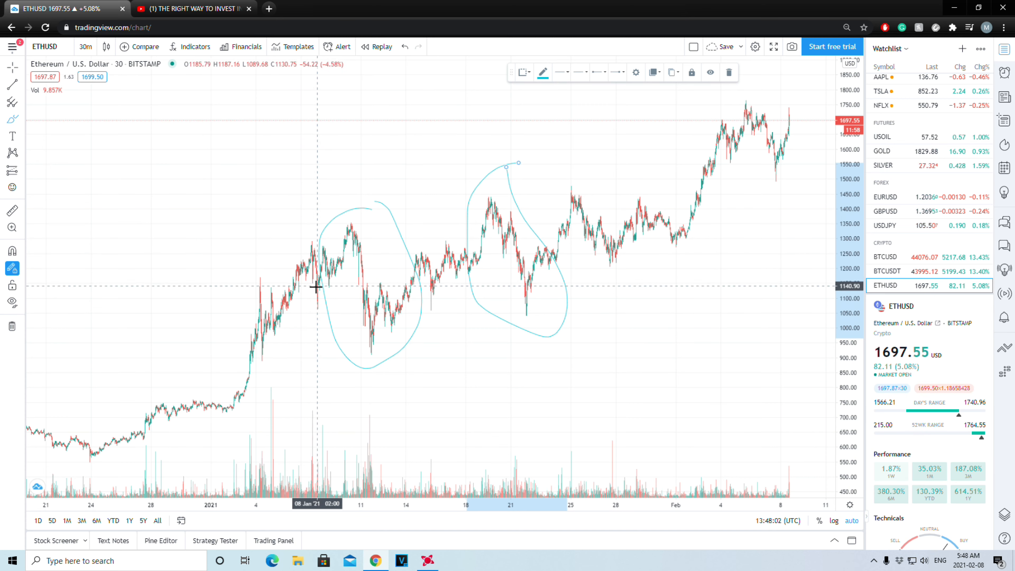
mouse_move(322, 246)
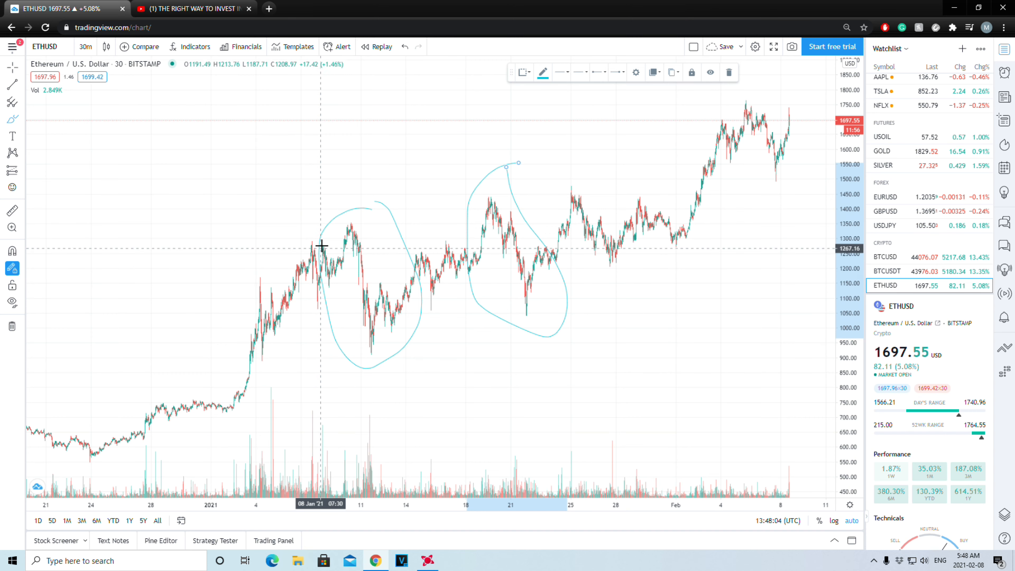
mouse_move(337, 277)
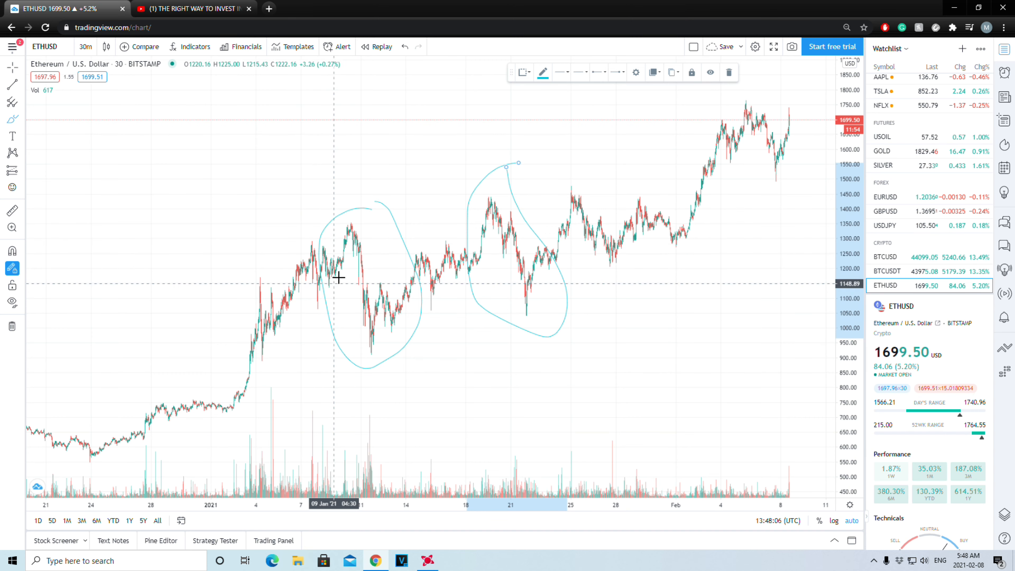
mouse_move(349, 223)
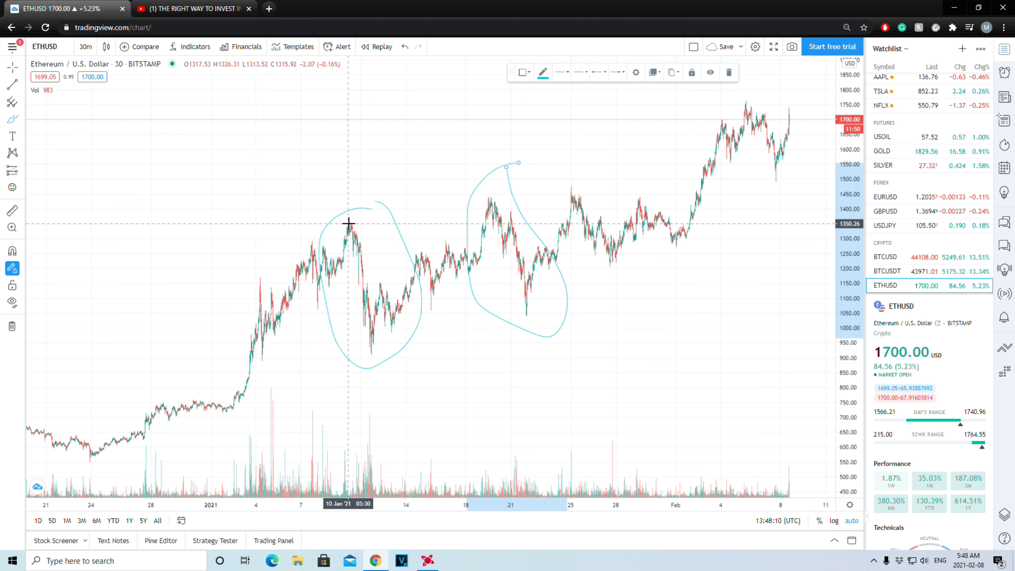
mouse_move(321, 217)
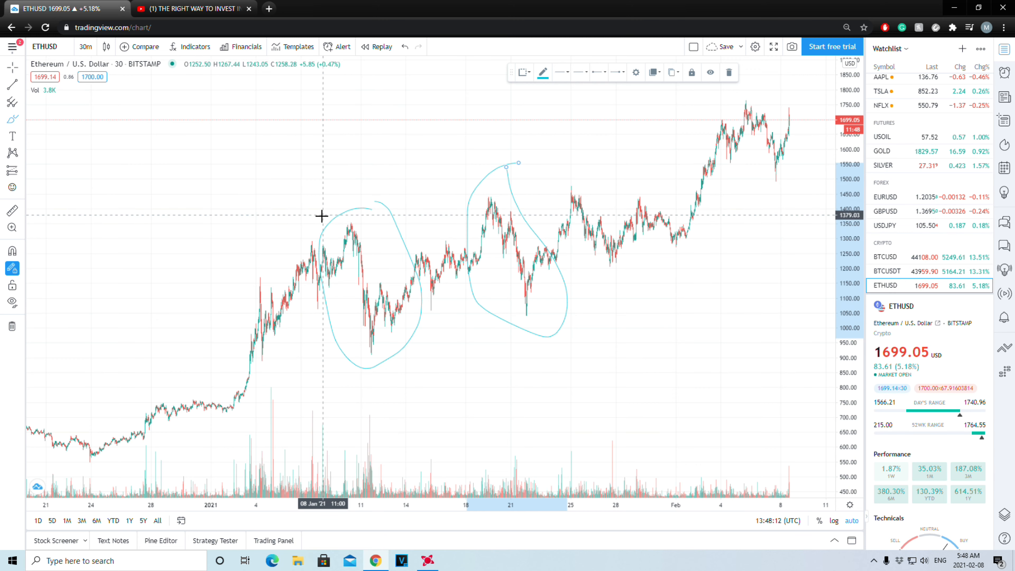
mouse_move(410, 218)
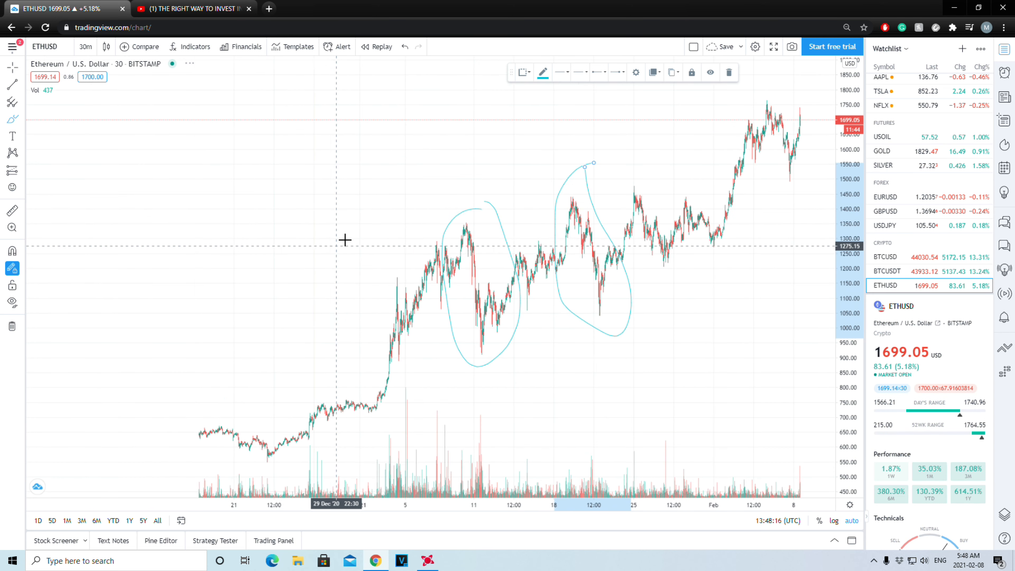
Show ETHUSD as weekly candles spanning its multi-year history from 2017 to early 2021
click(144, 521)
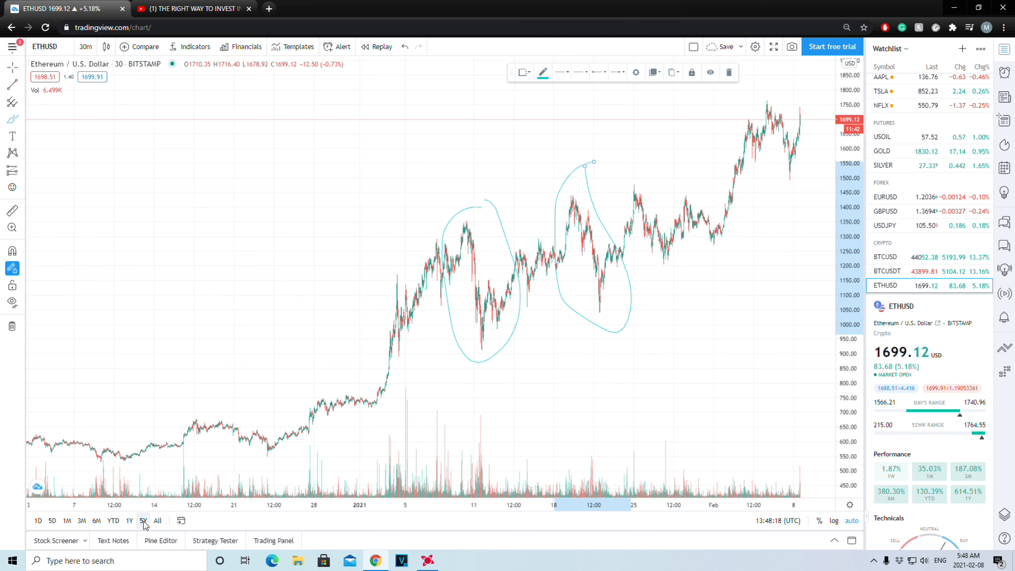
click(156, 521)
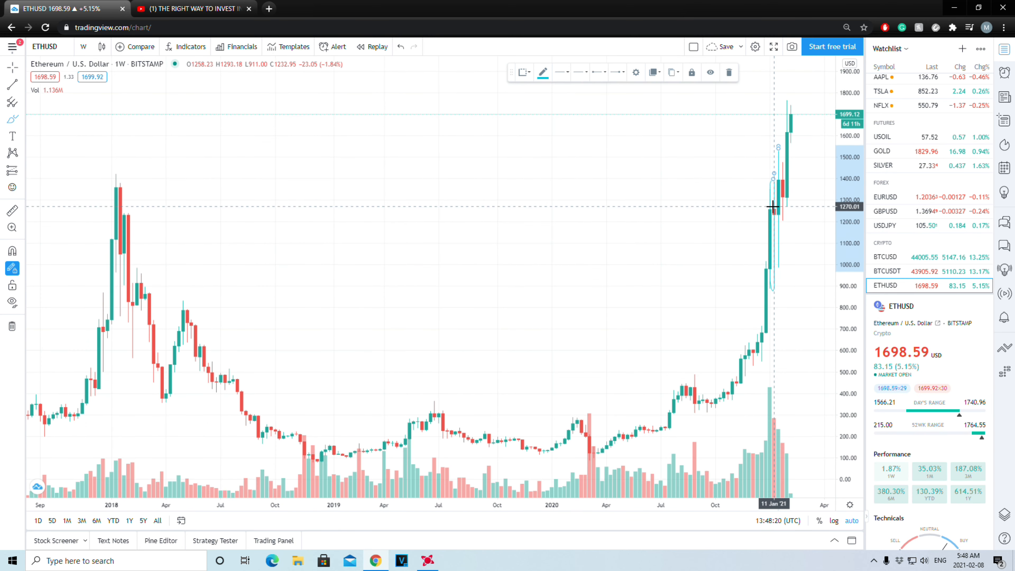
mouse_move(114, 186)
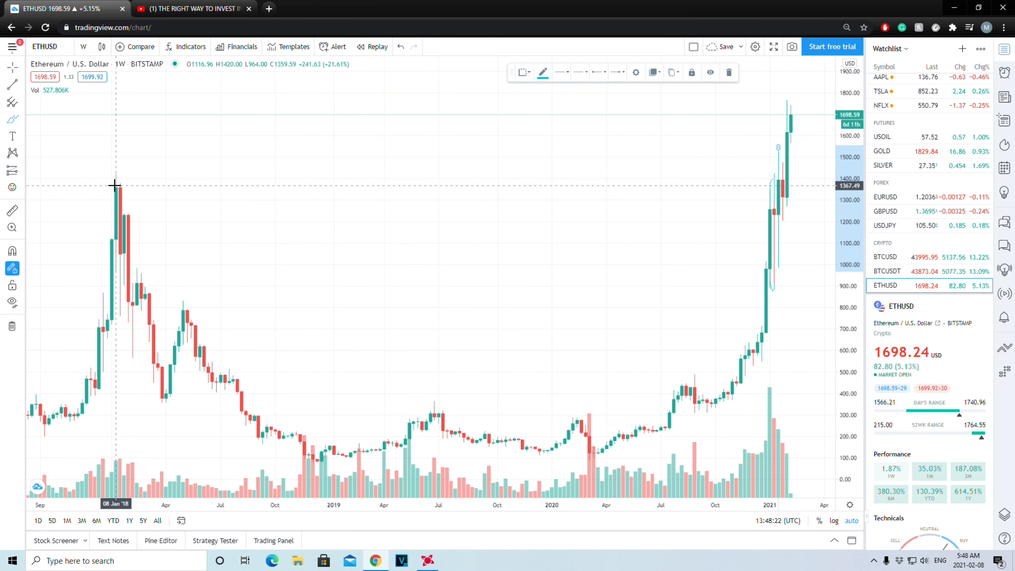
mouse_move(123, 188)
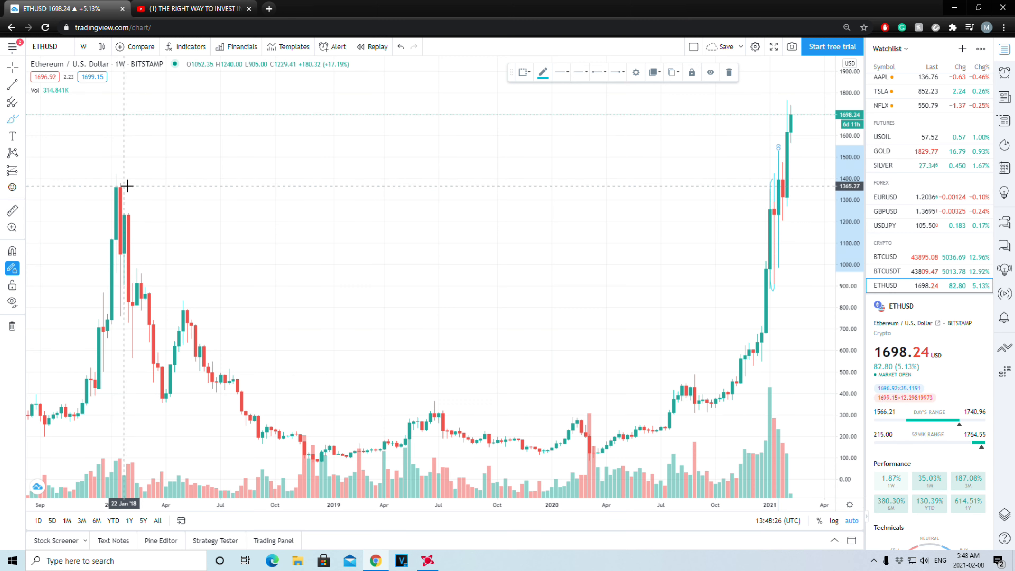
mouse_move(134, 199)
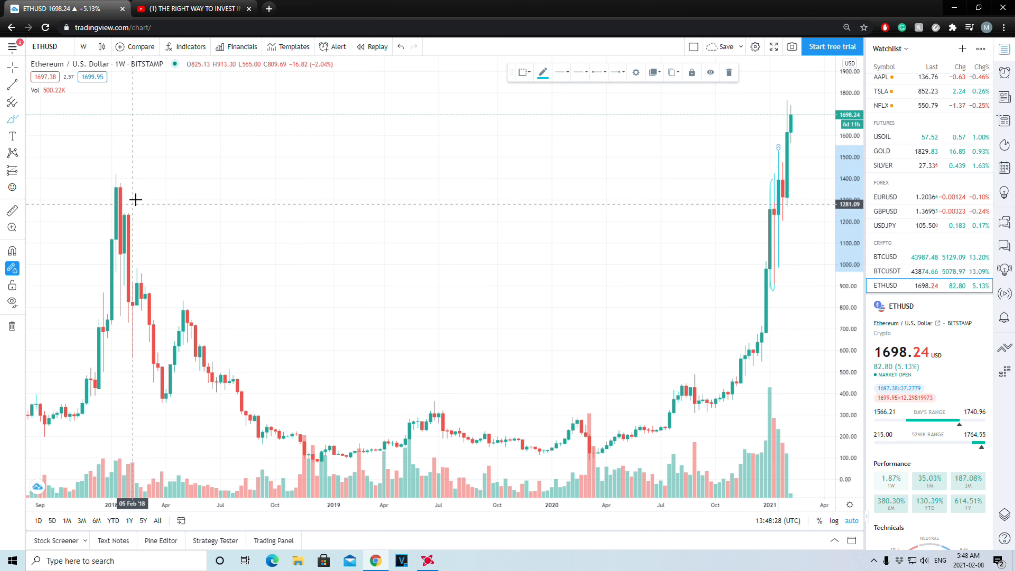
click(83, 46)
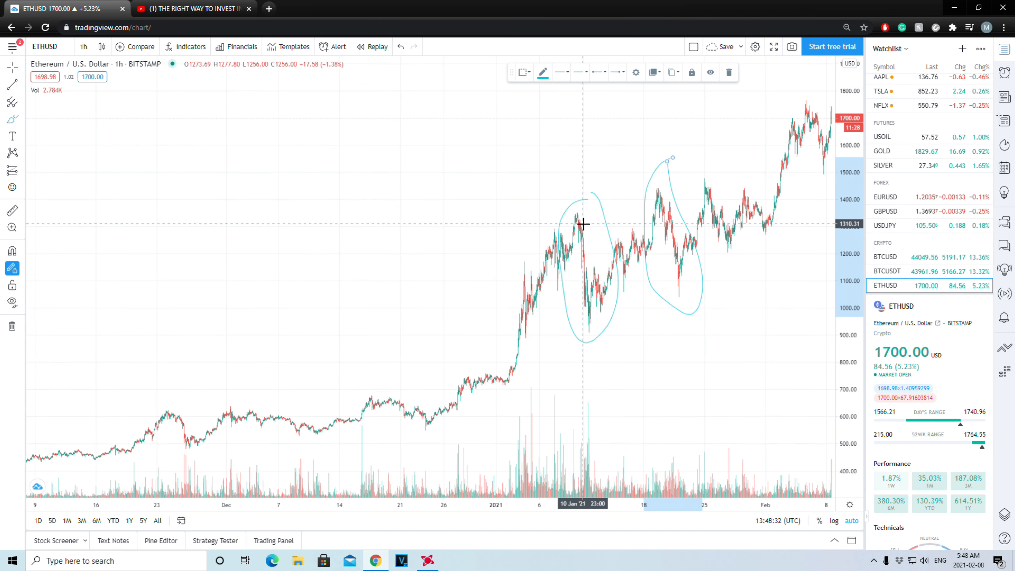
mouse_move(576, 213)
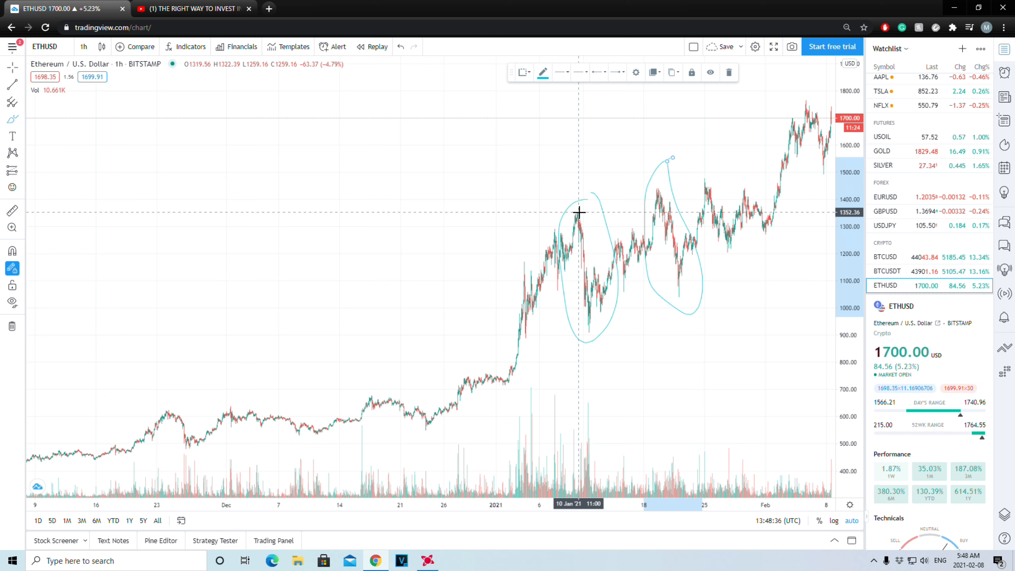
mouse_move(579, 200)
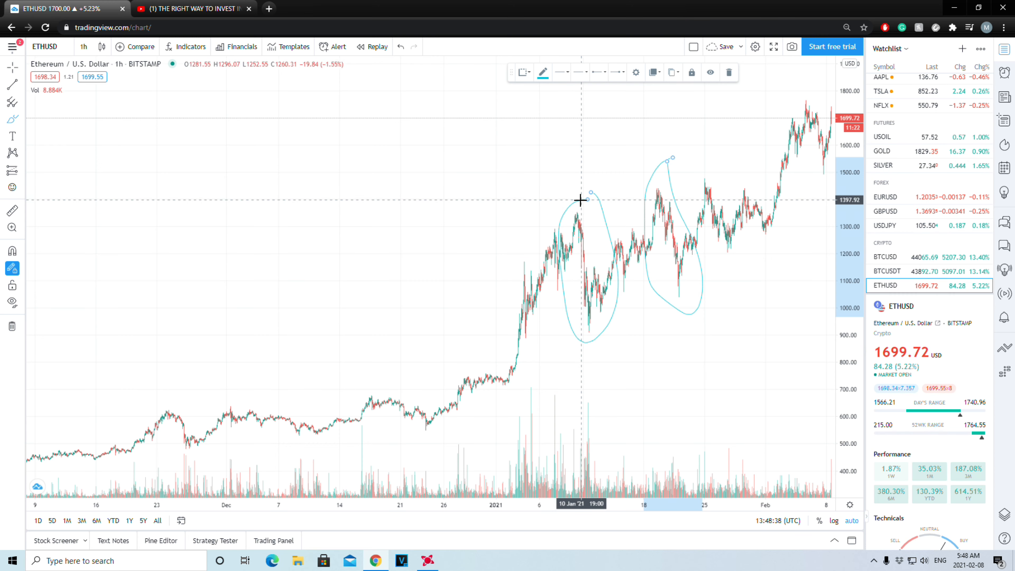
mouse_move(561, 226)
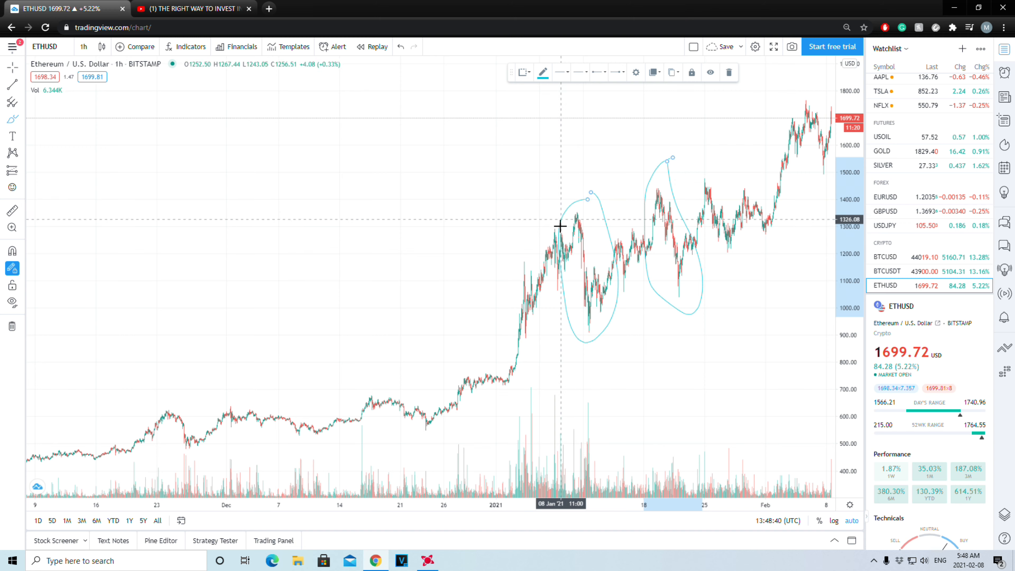
mouse_move(580, 206)
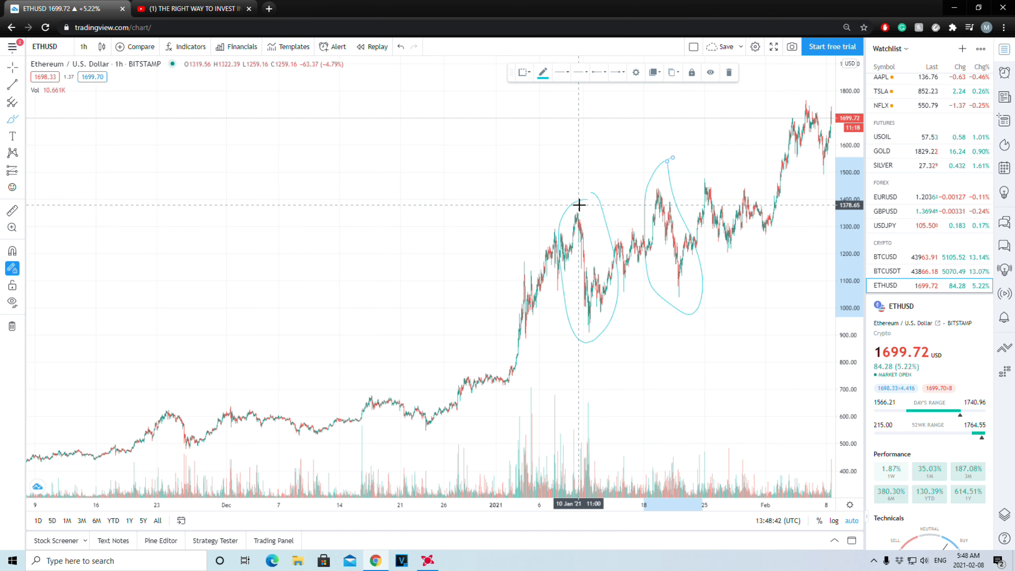
mouse_move(617, 214)
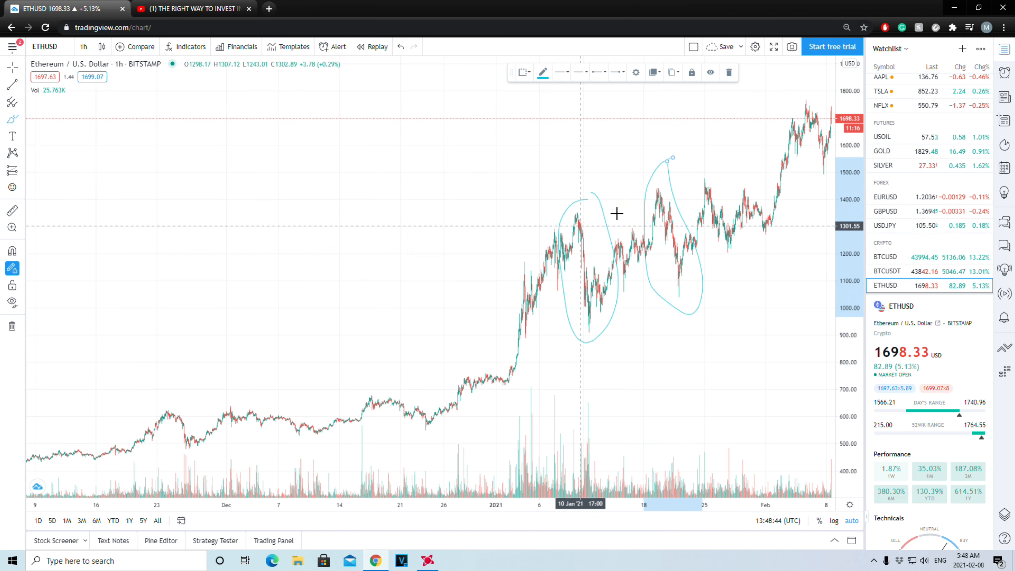
mouse_move(588, 196)
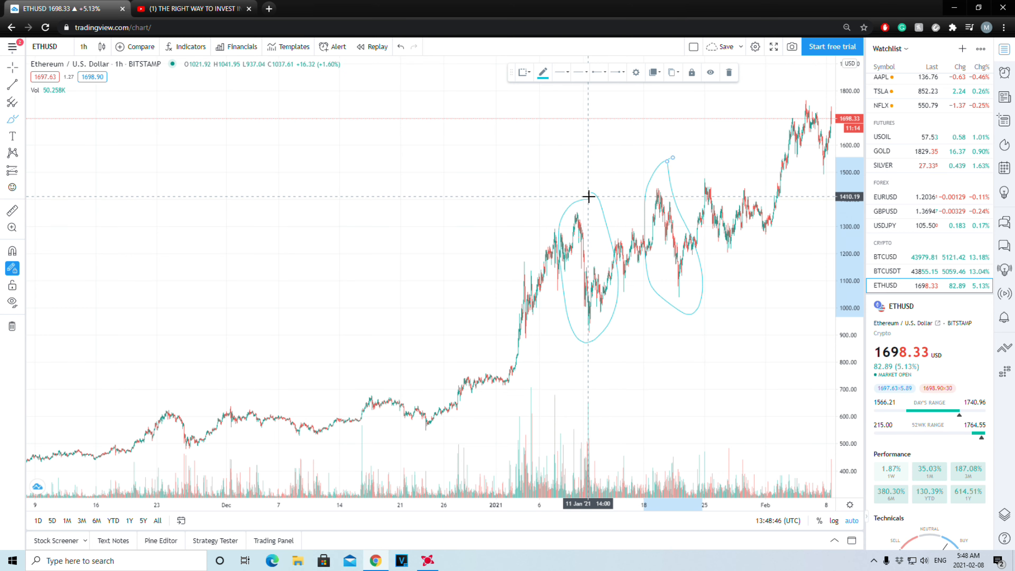
mouse_move(641, 239)
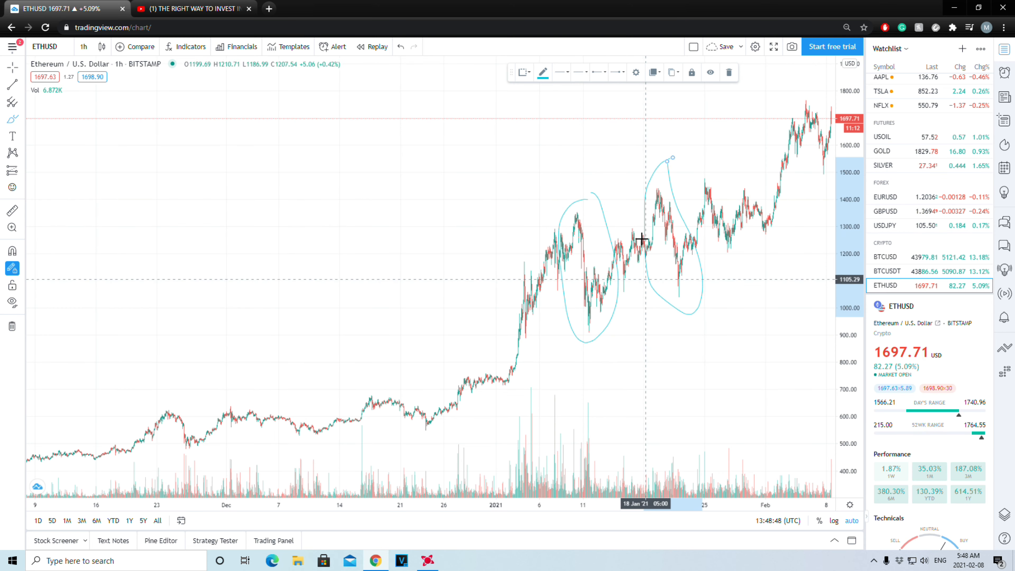
mouse_move(593, 219)
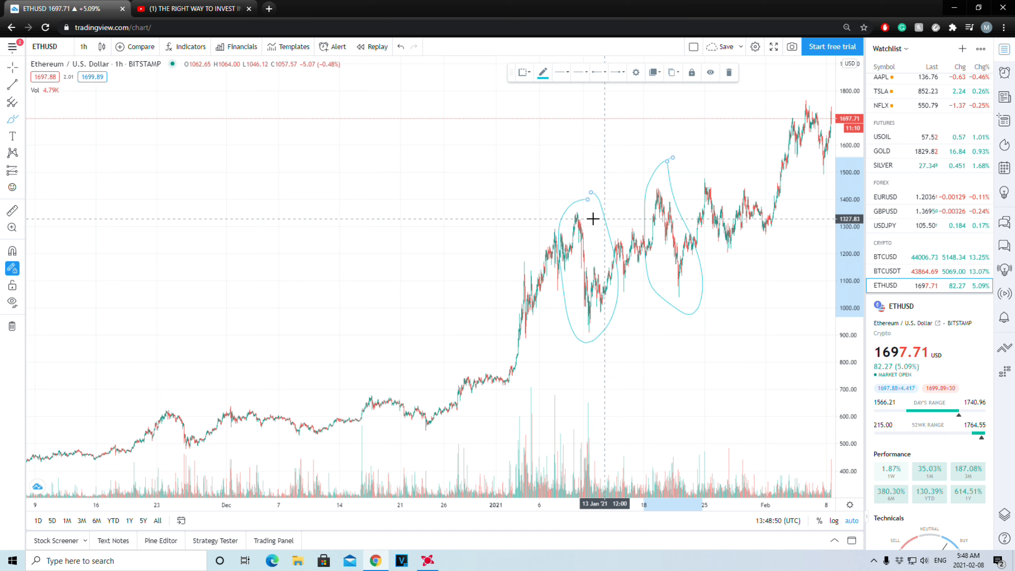
mouse_move(578, 211)
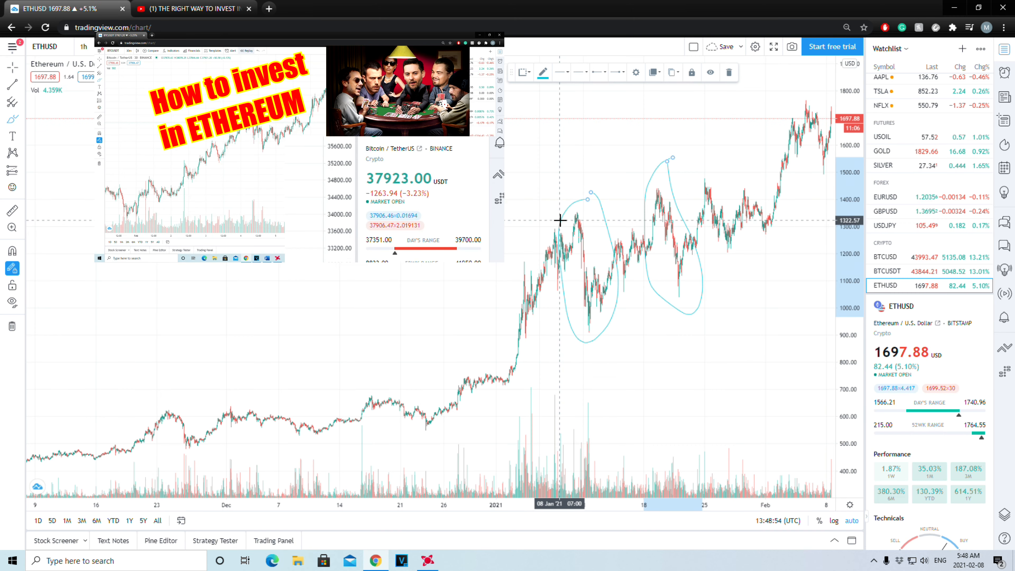
mouse_move(588, 251)
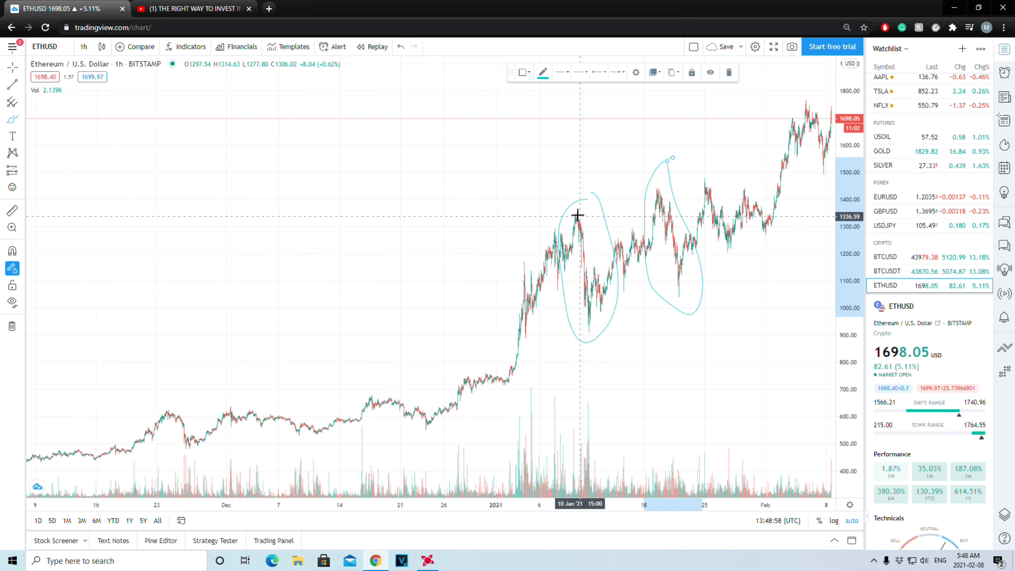
mouse_move(590, 327)
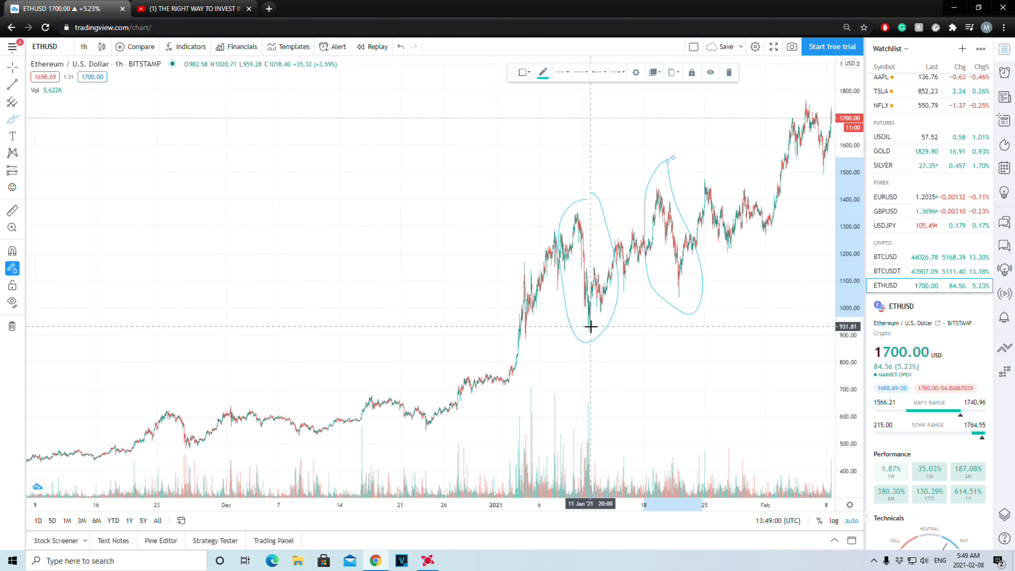
mouse_move(588, 203)
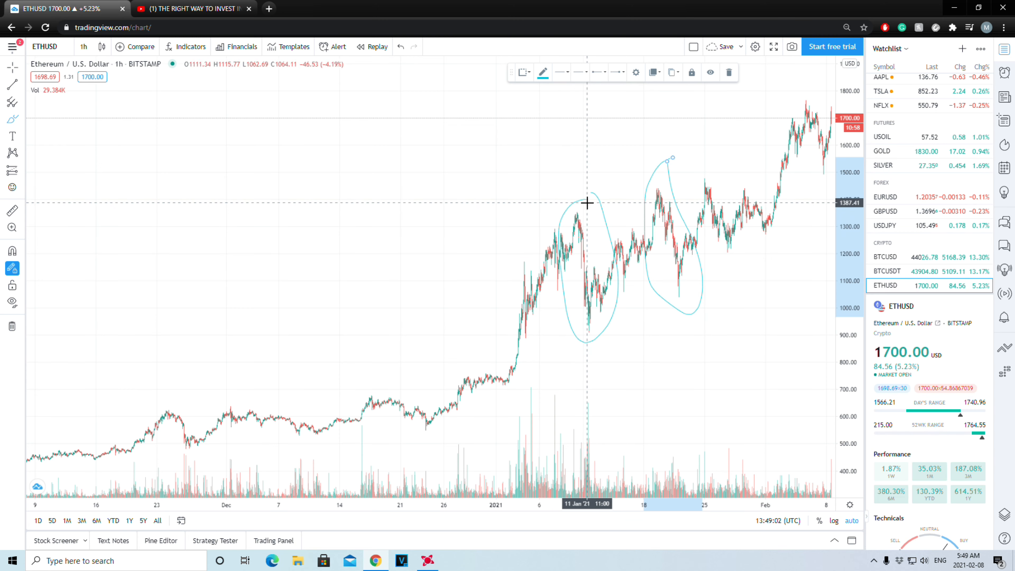
mouse_move(588, 212)
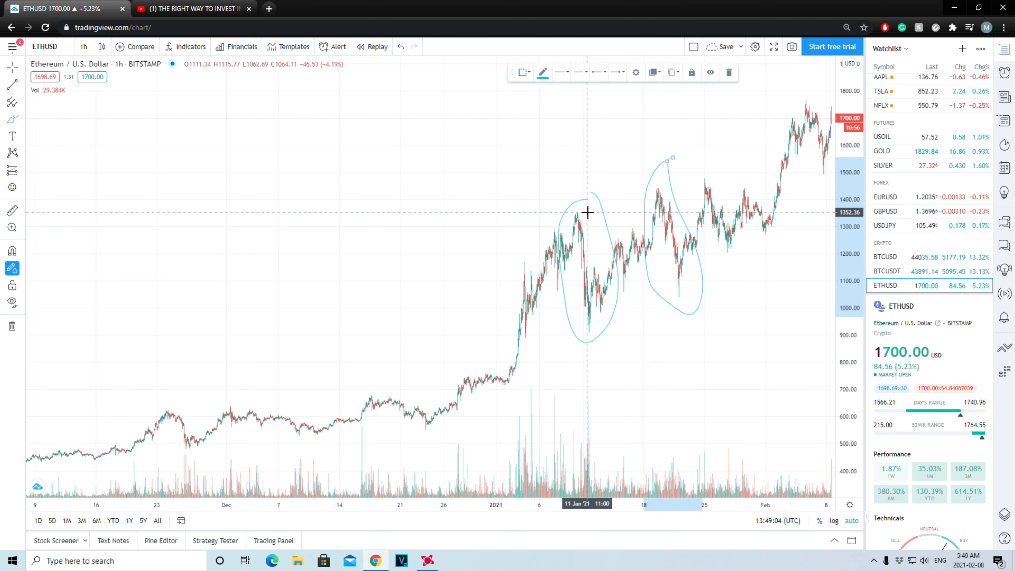
mouse_move(589, 274)
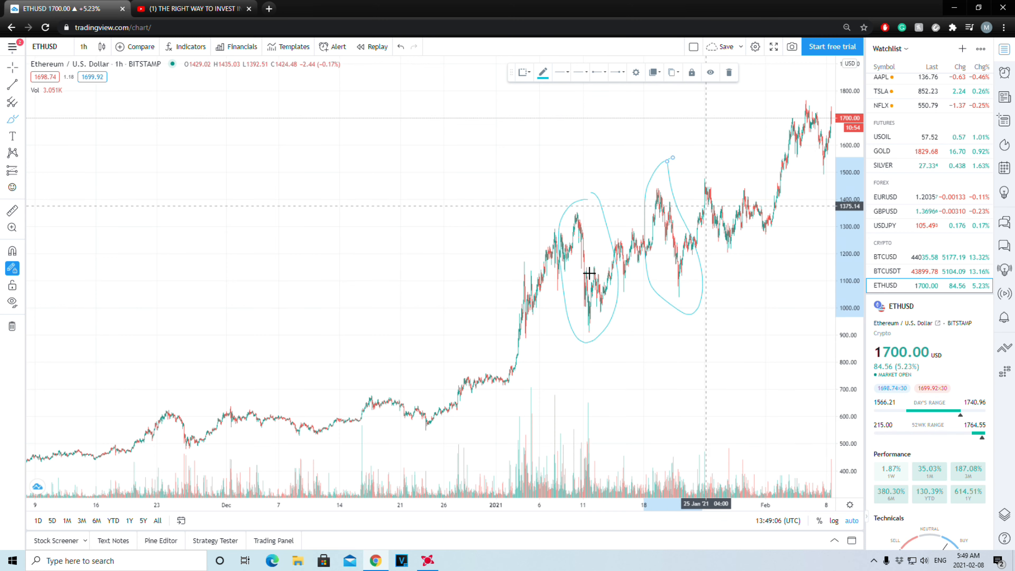
mouse_move(507, 328)
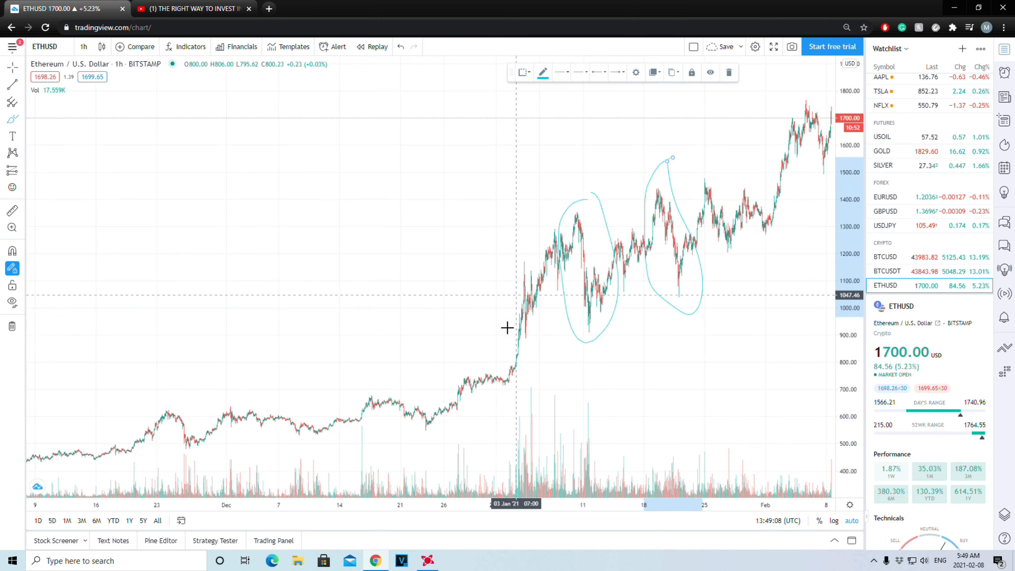
mouse_move(191, 468)
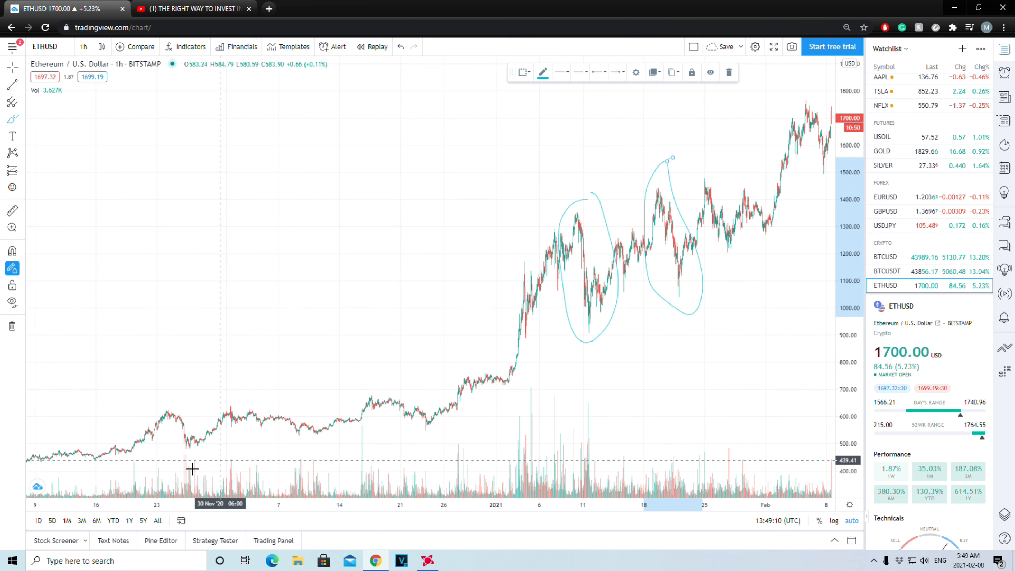
mouse_move(611, 290)
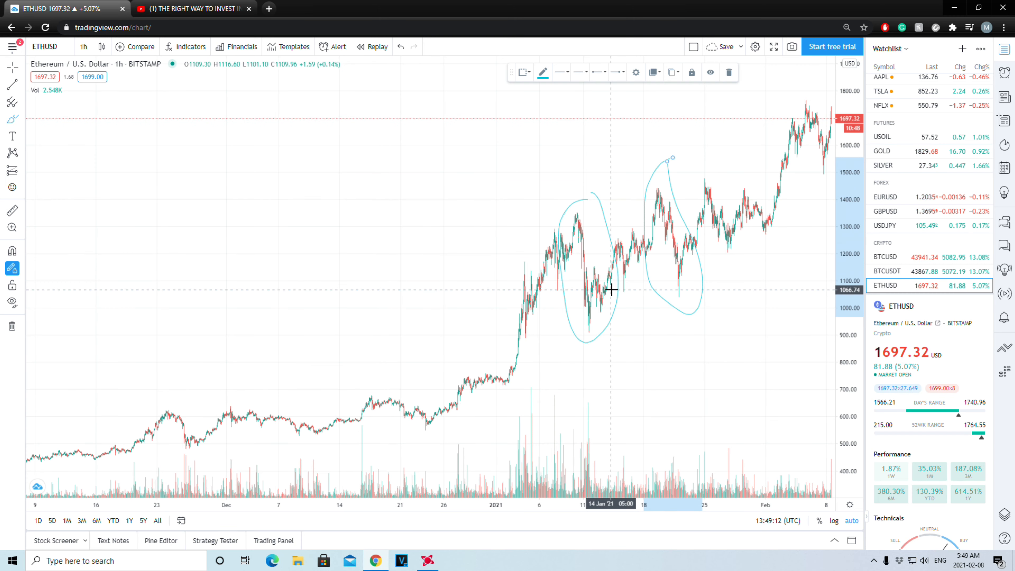
mouse_move(562, 276)
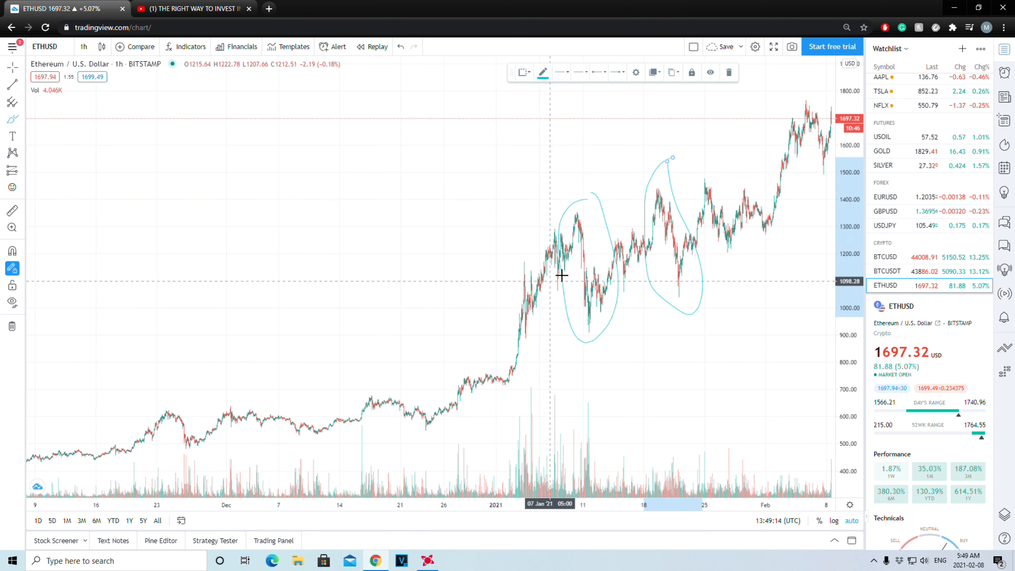
mouse_move(546, 250)
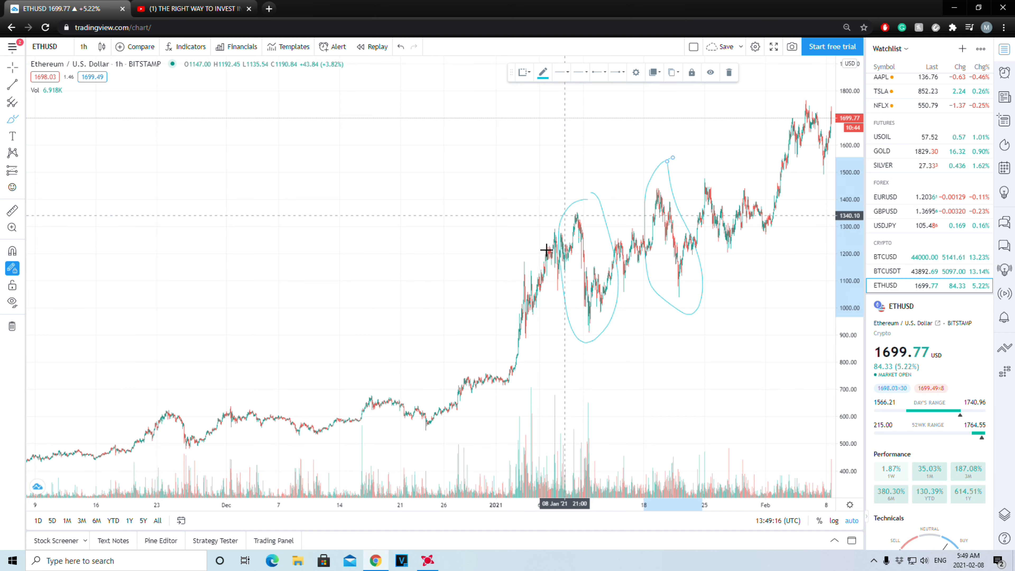
mouse_move(588, 324)
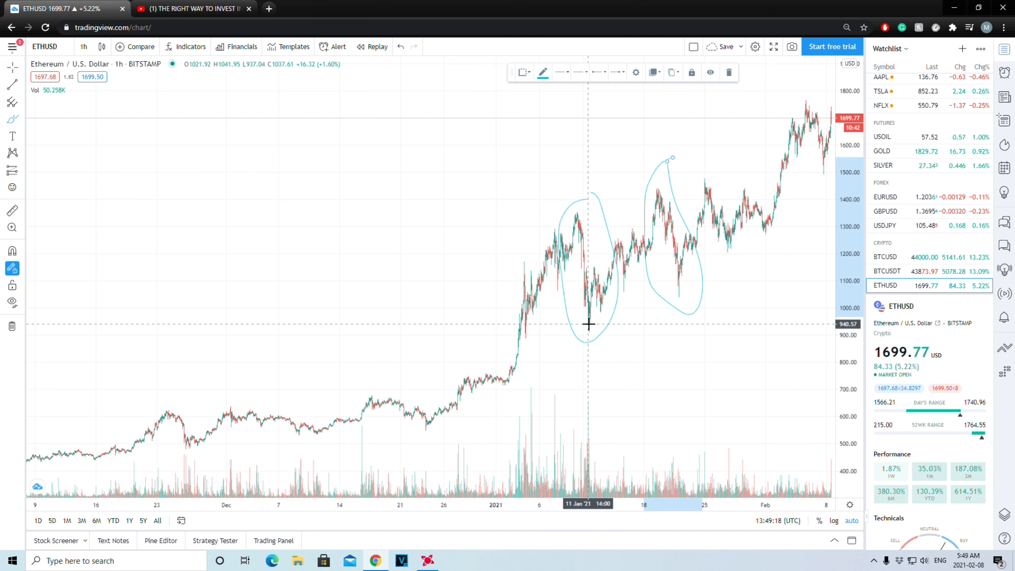
mouse_move(588, 332)
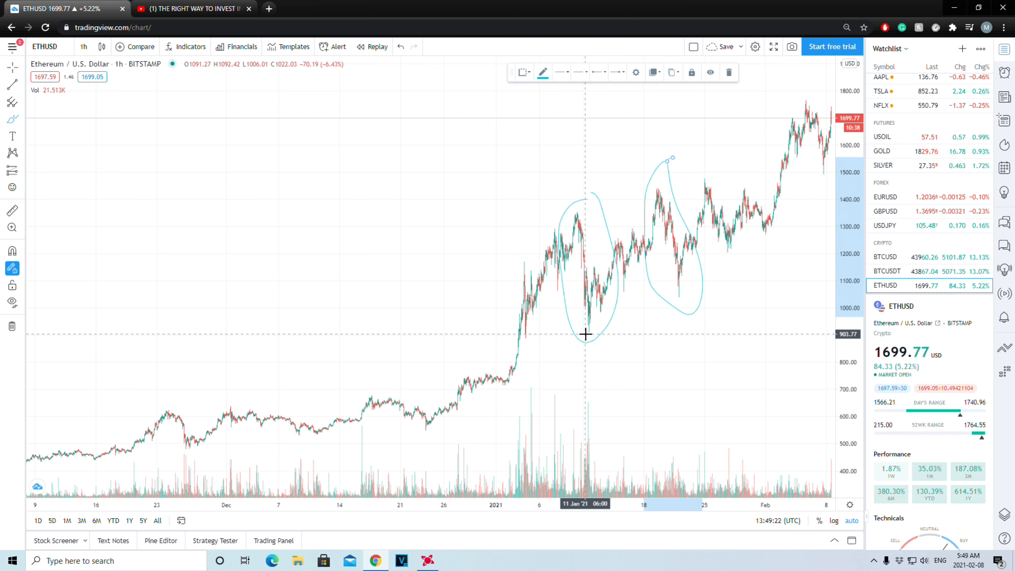
mouse_move(518, 329)
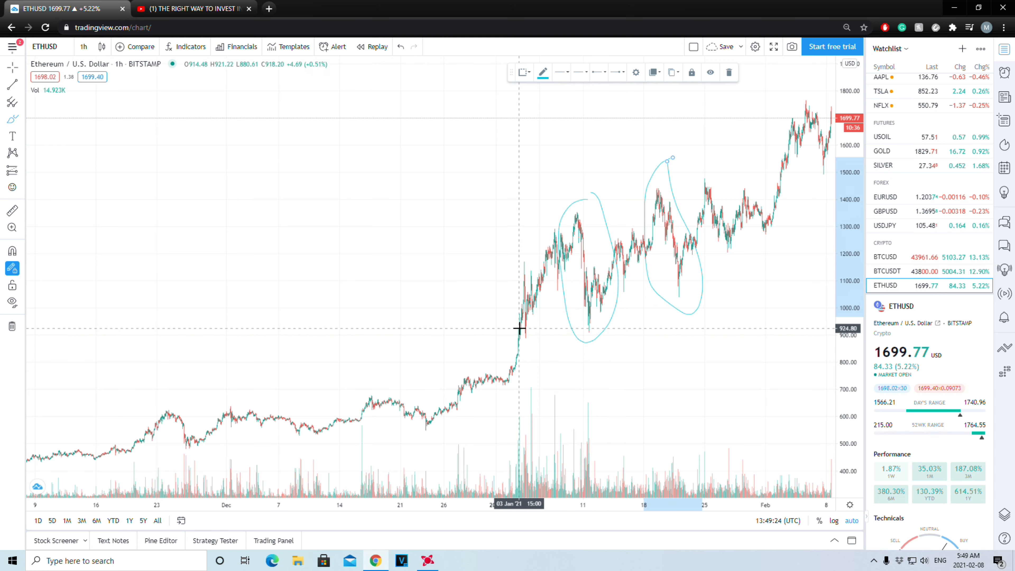
mouse_move(589, 330)
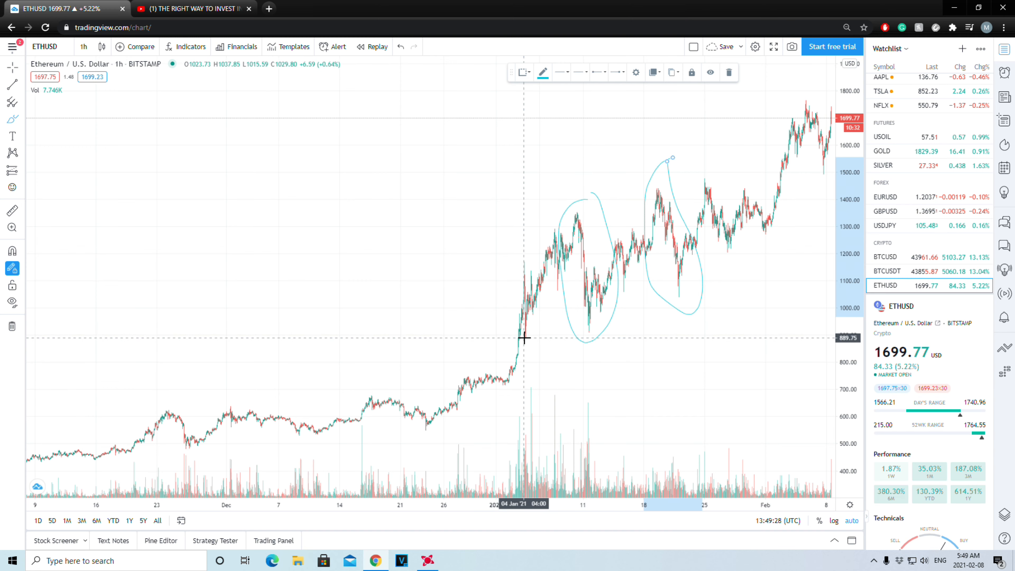
mouse_move(528, 341)
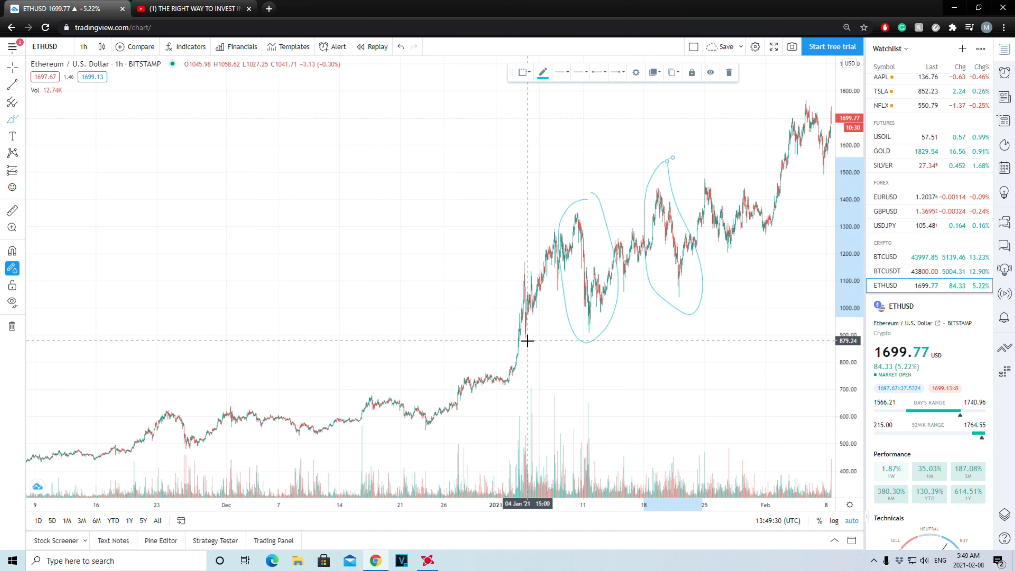
mouse_move(582, 324)
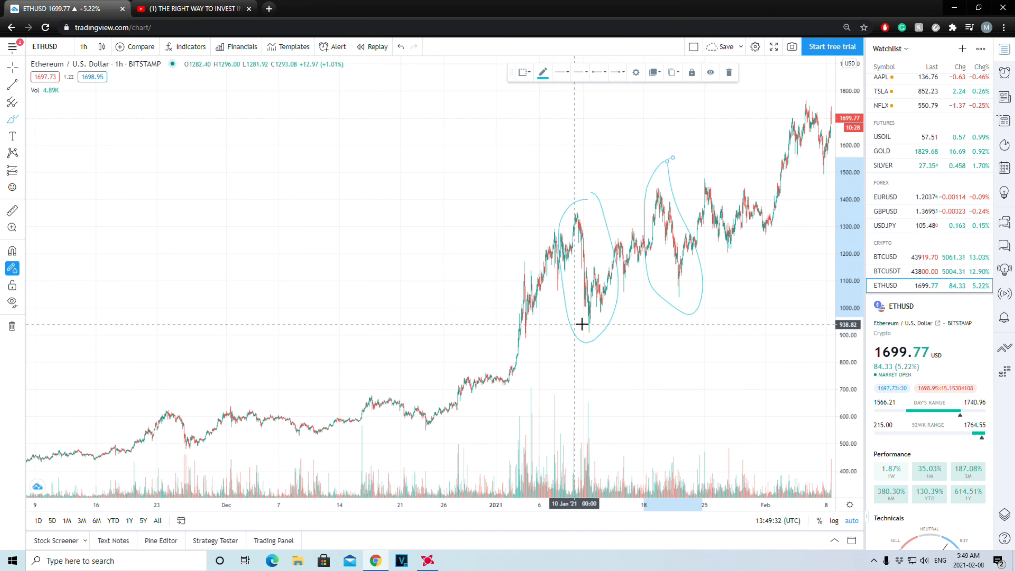
mouse_move(589, 314)
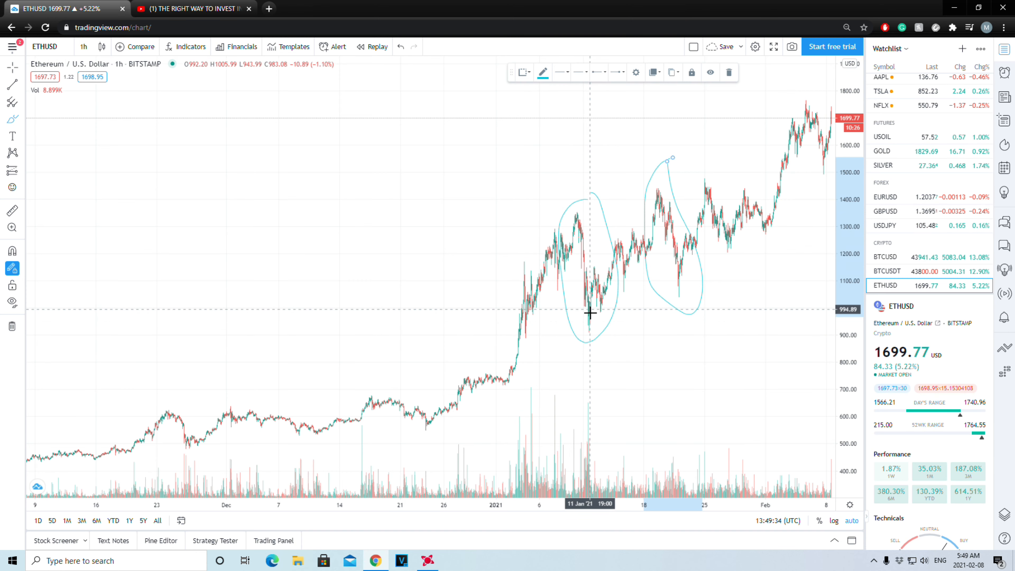
mouse_move(589, 333)
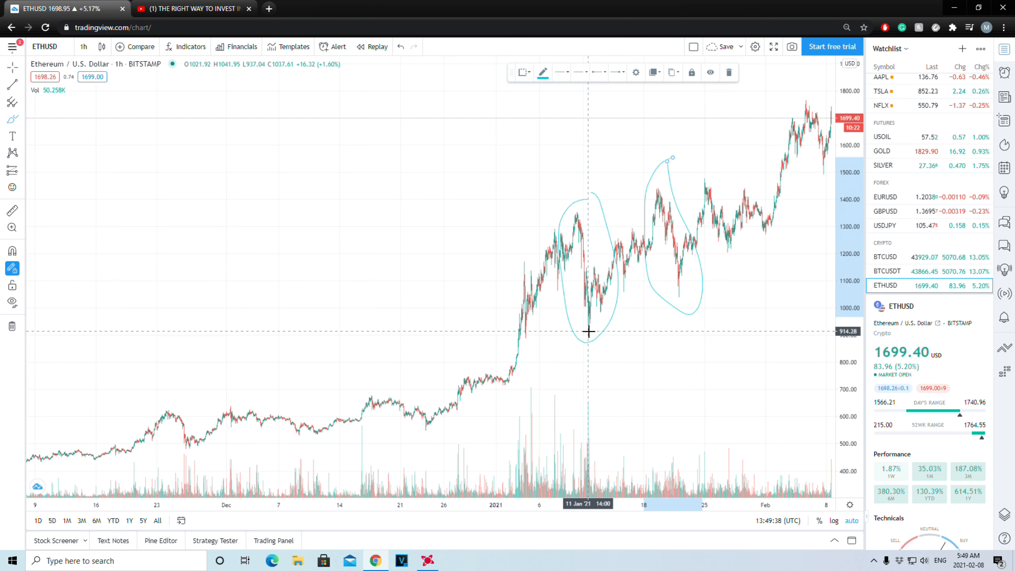
mouse_move(607, 327)
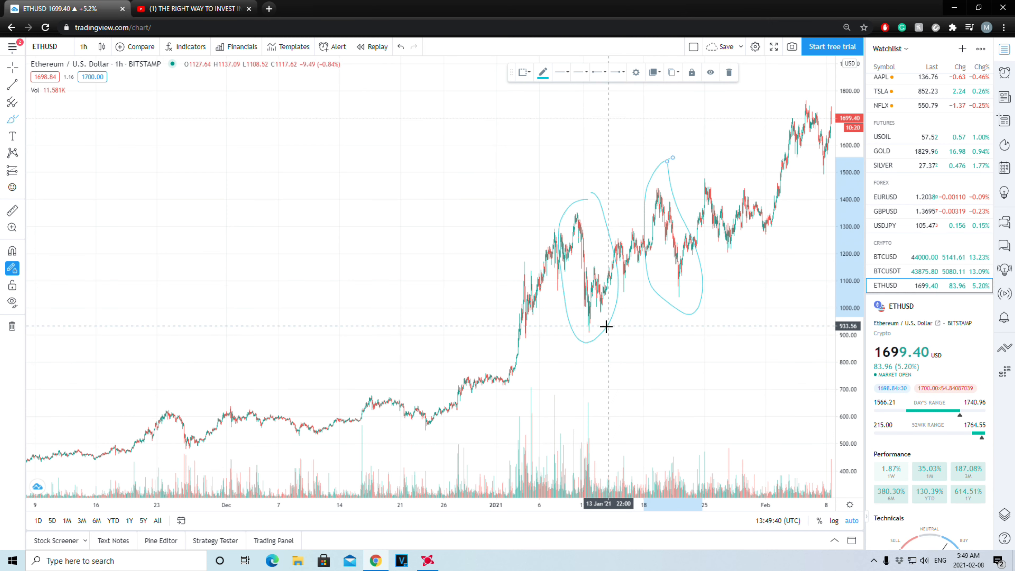
mouse_move(631, 259)
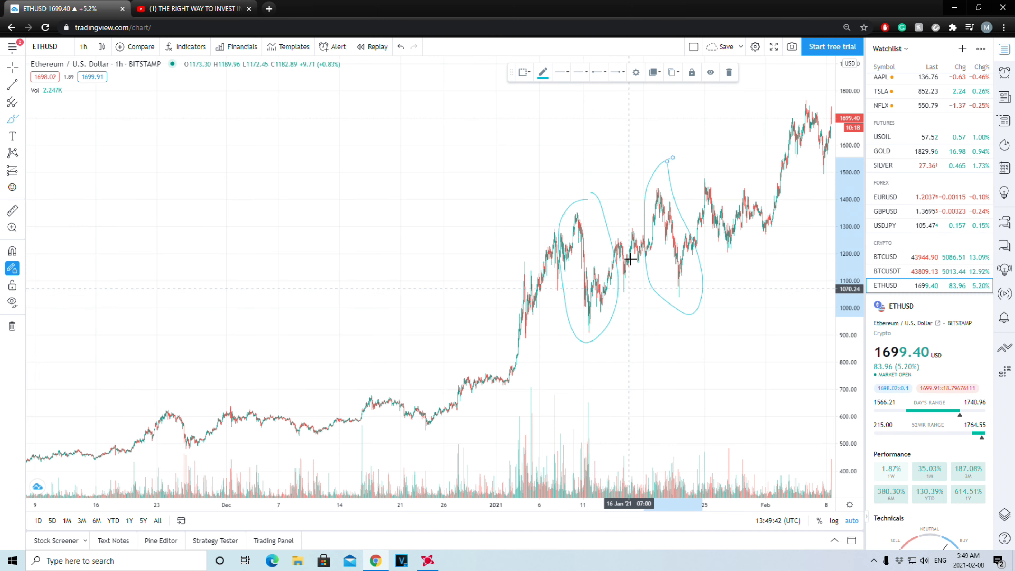
mouse_move(647, 242)
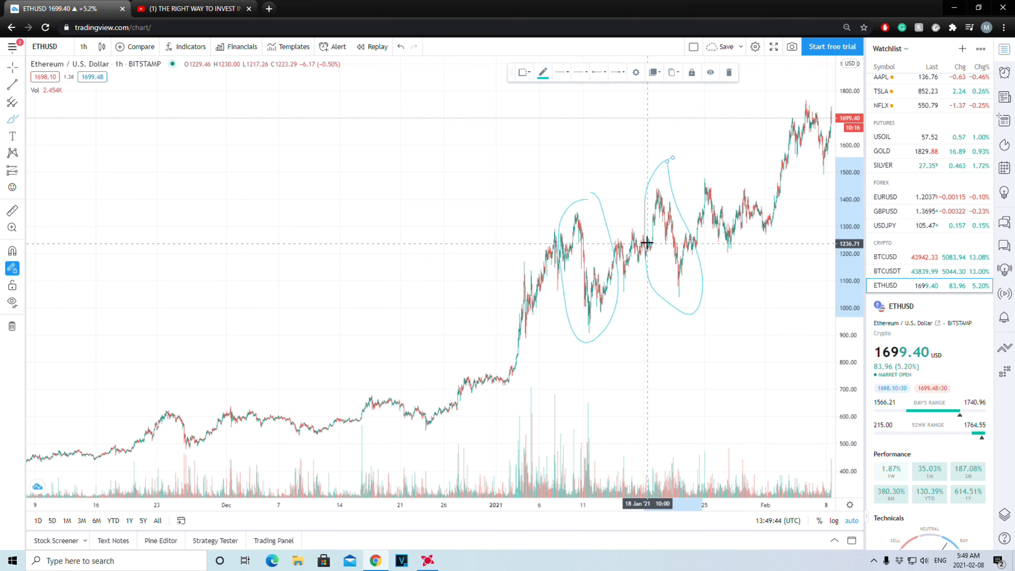
mouse_move(646, 234)
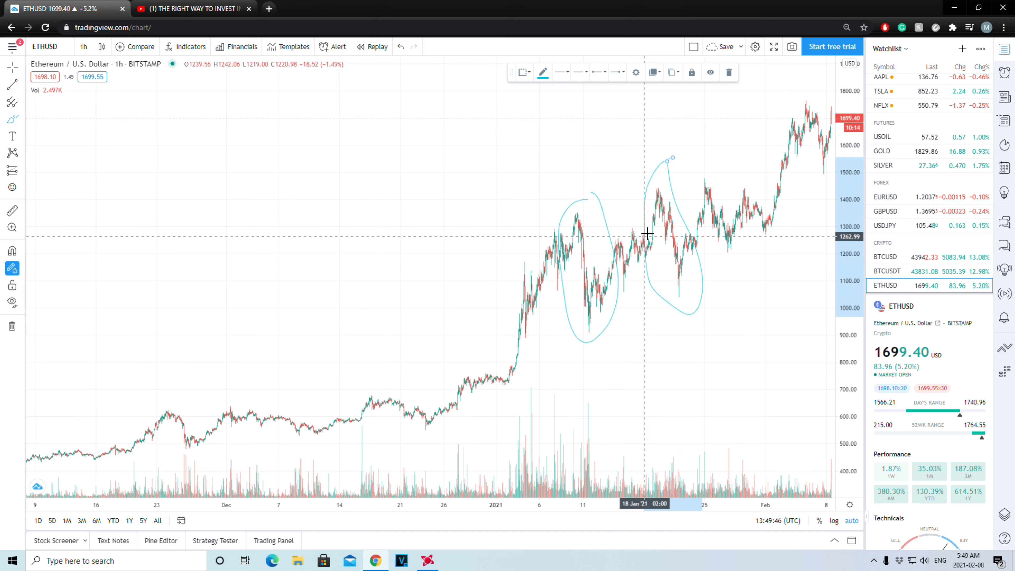
mouse_move(656, 191)
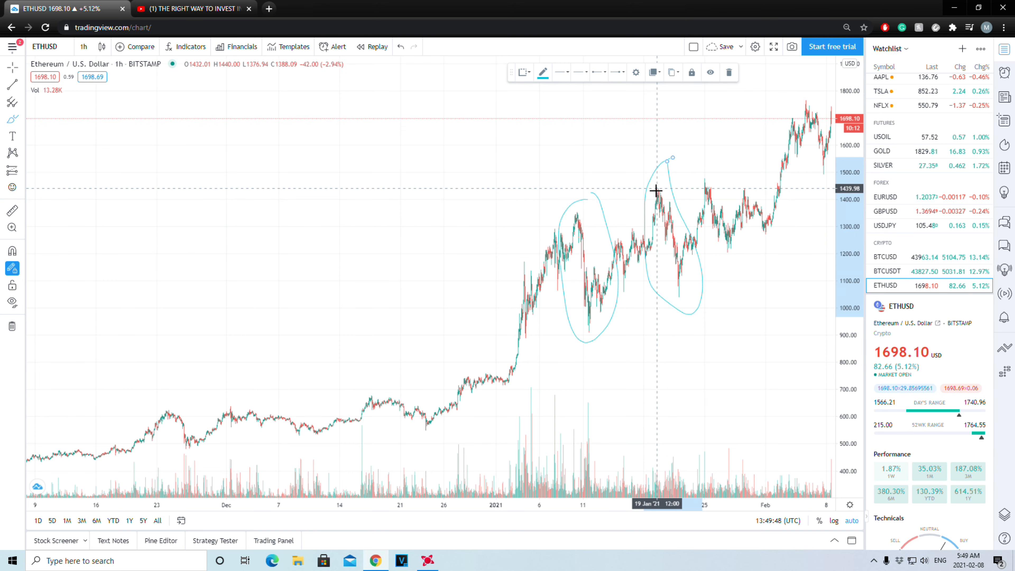
mouse_move(655, 214)
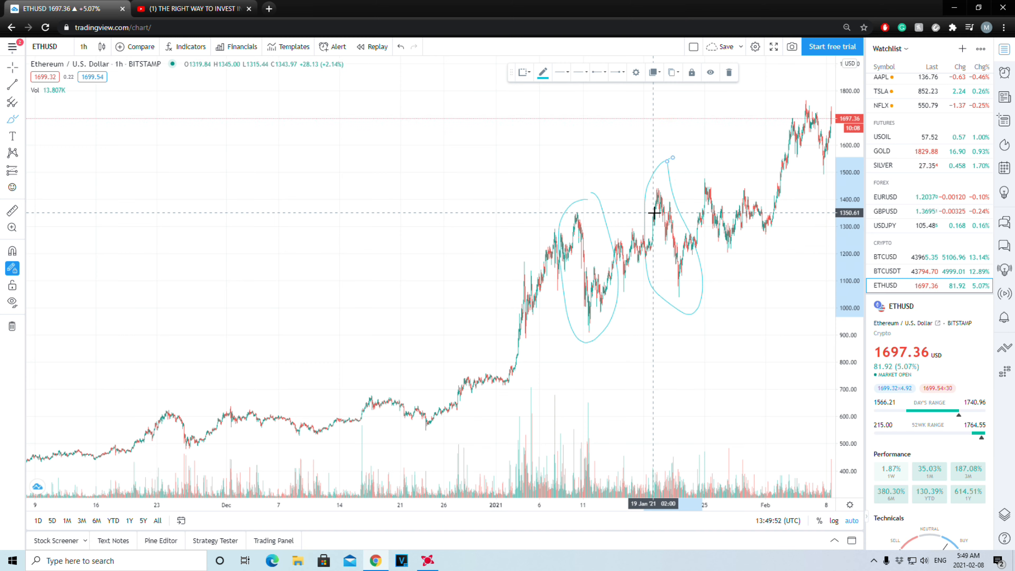
mouse_move(660, 188)
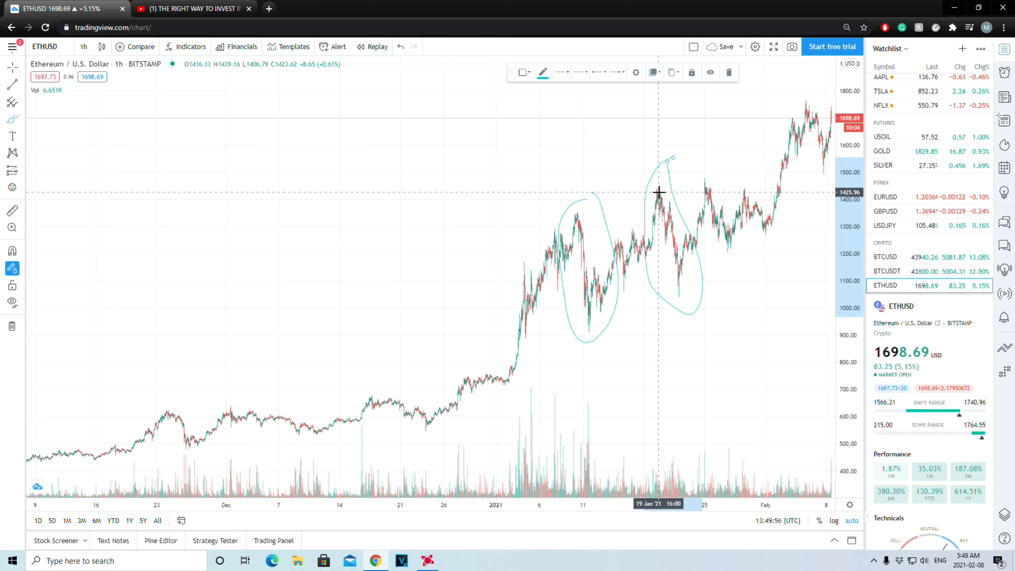
mouse_move(681, 291)
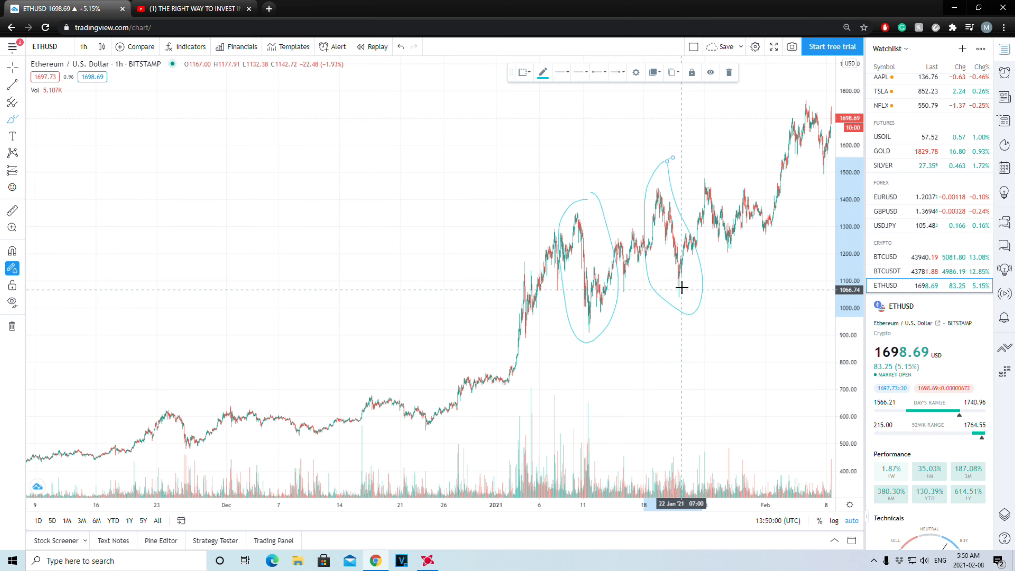
mouse_move(733, 227)
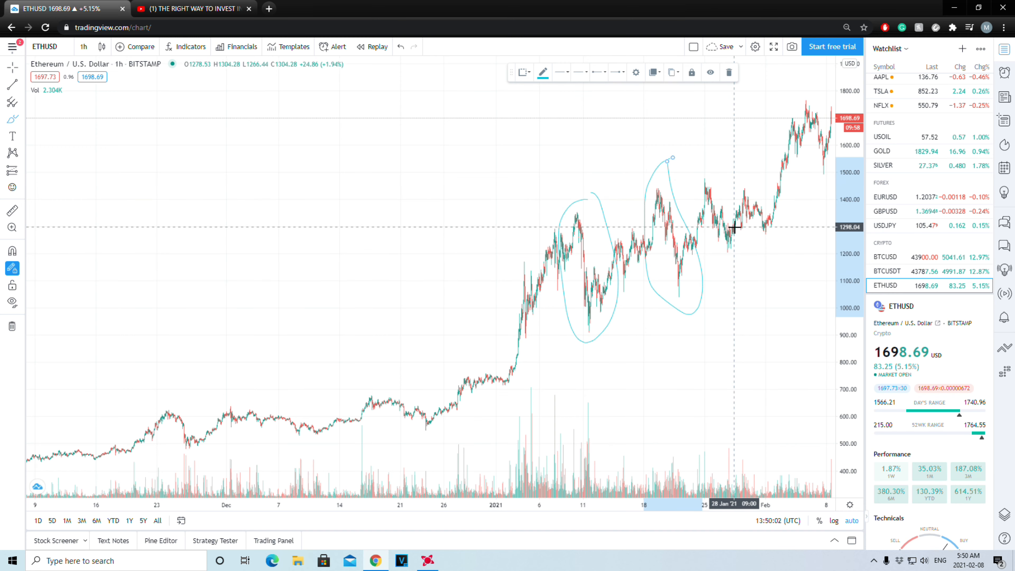
mouse_move(701, 220)
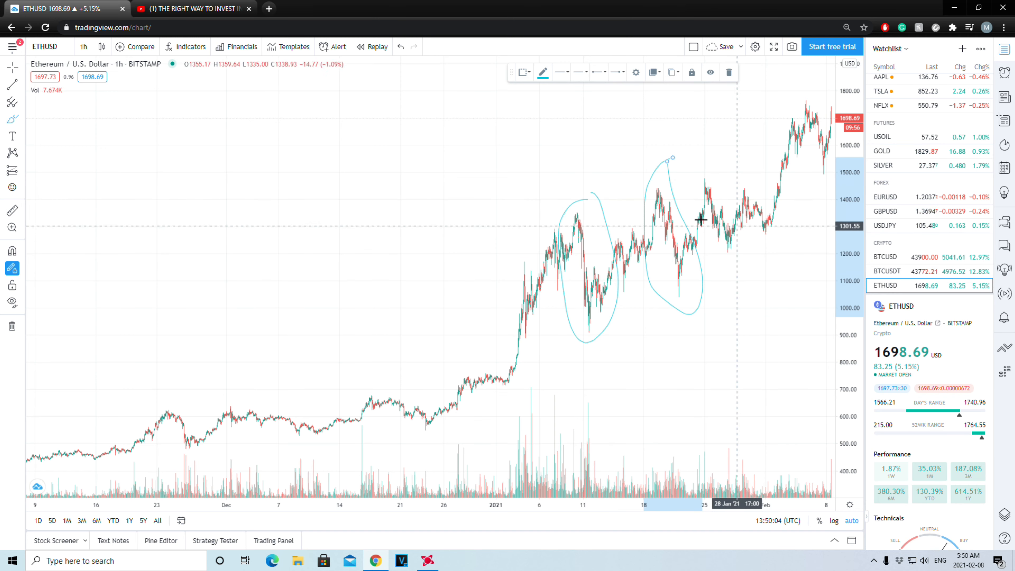
mouse_move(642, 257)
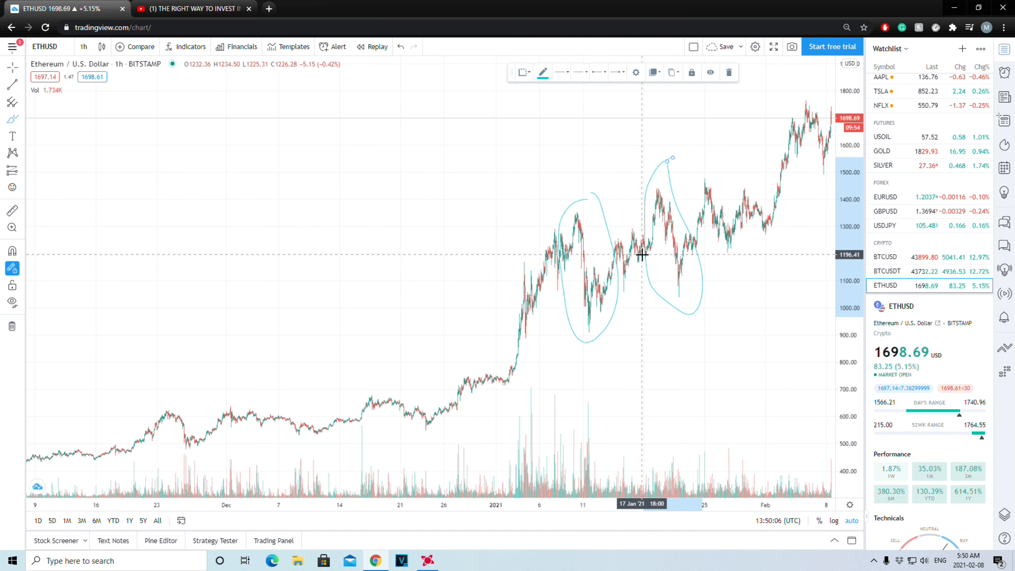
mouse_move(736, 234)
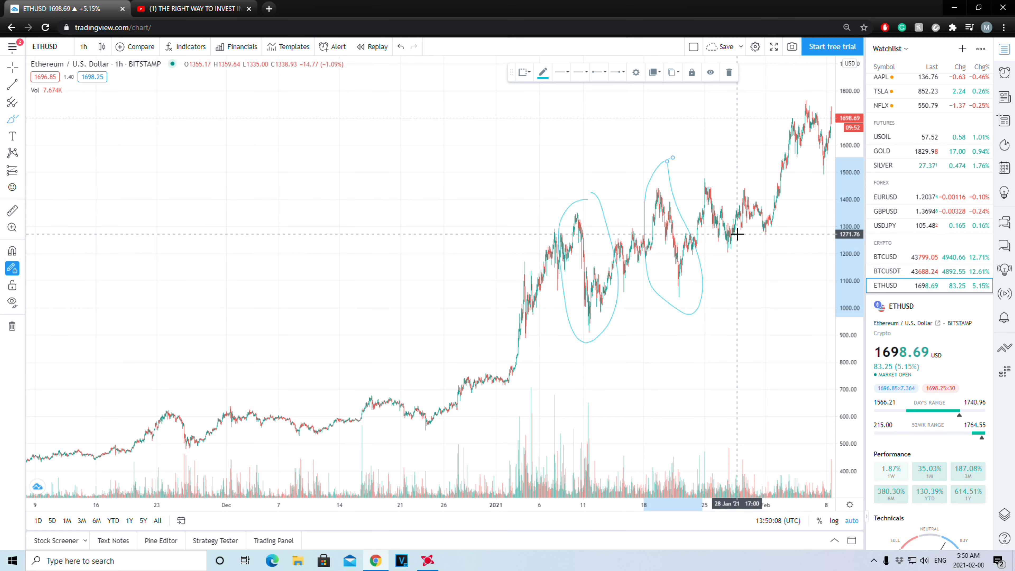
mouse_move(825, 158)
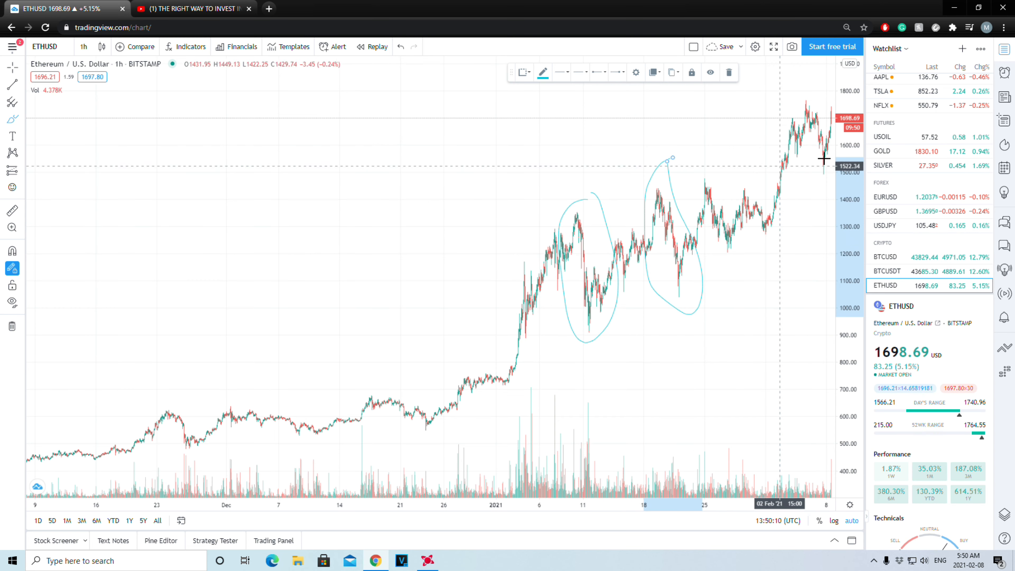
mouse_move(717, 245)
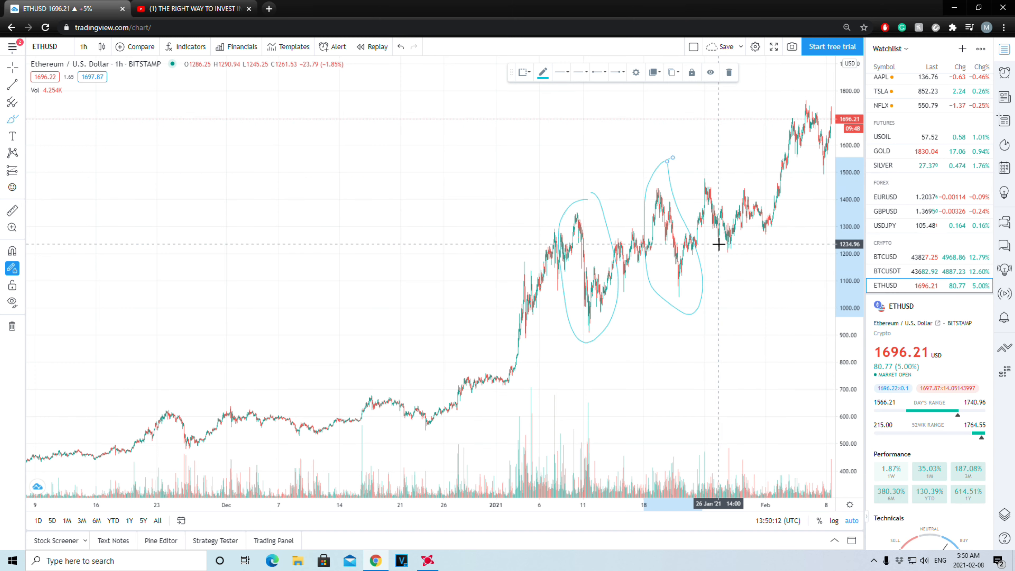
mouse_move(686, 274)
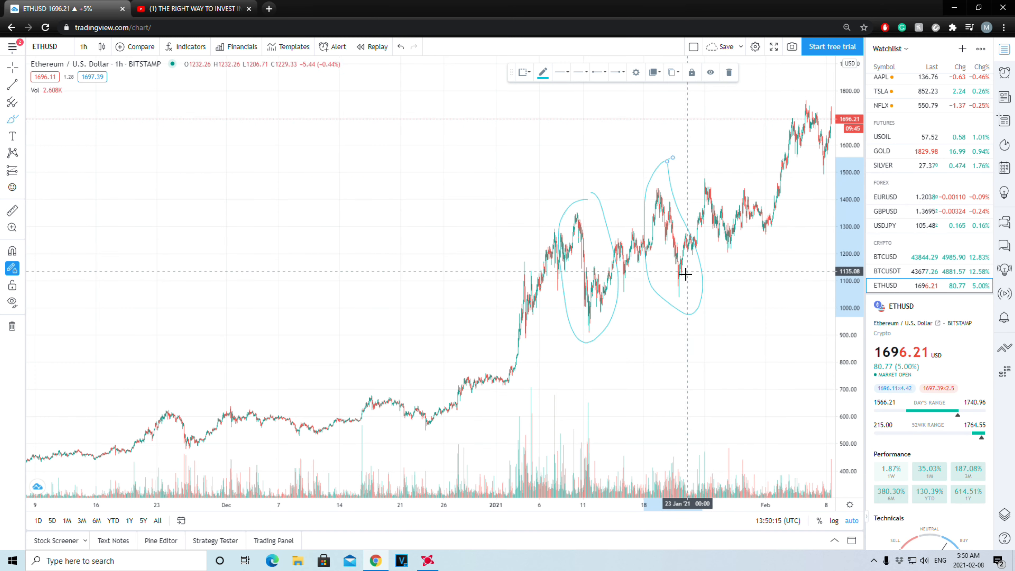
mouse_move(706, 196)
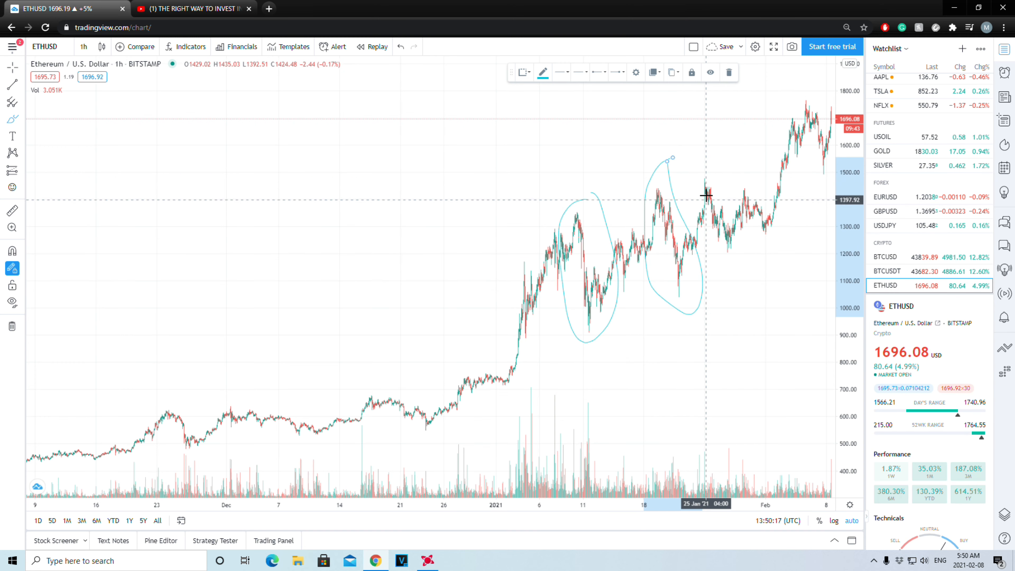
mouse_move(705, 188)
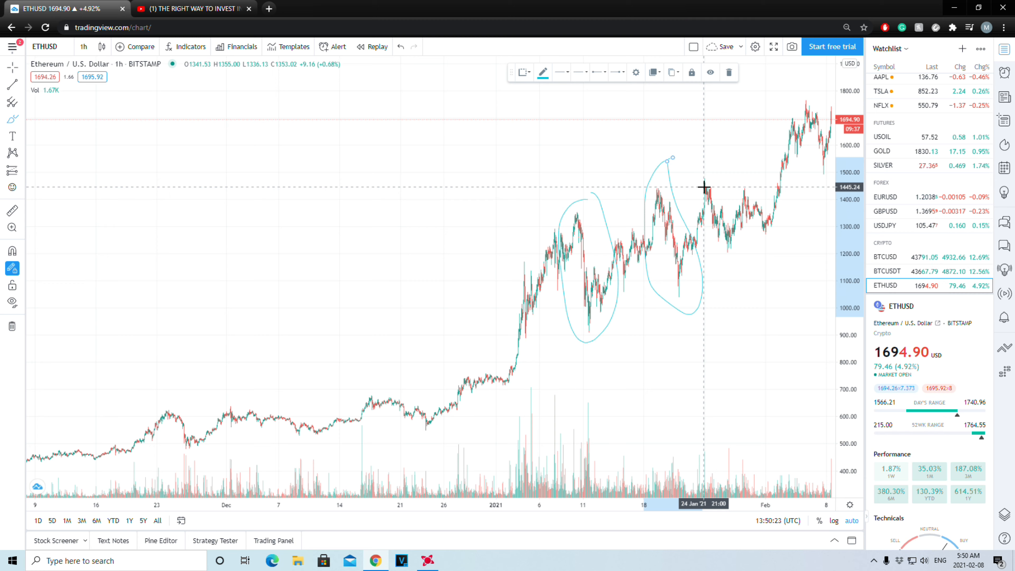
mouse_move(724, 201)
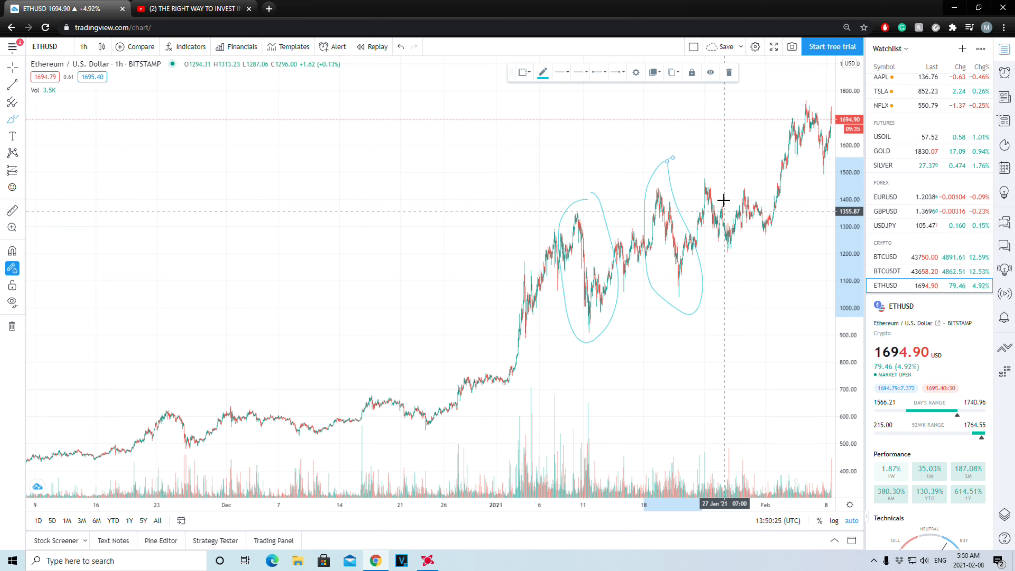
mouse_move(670, 214)
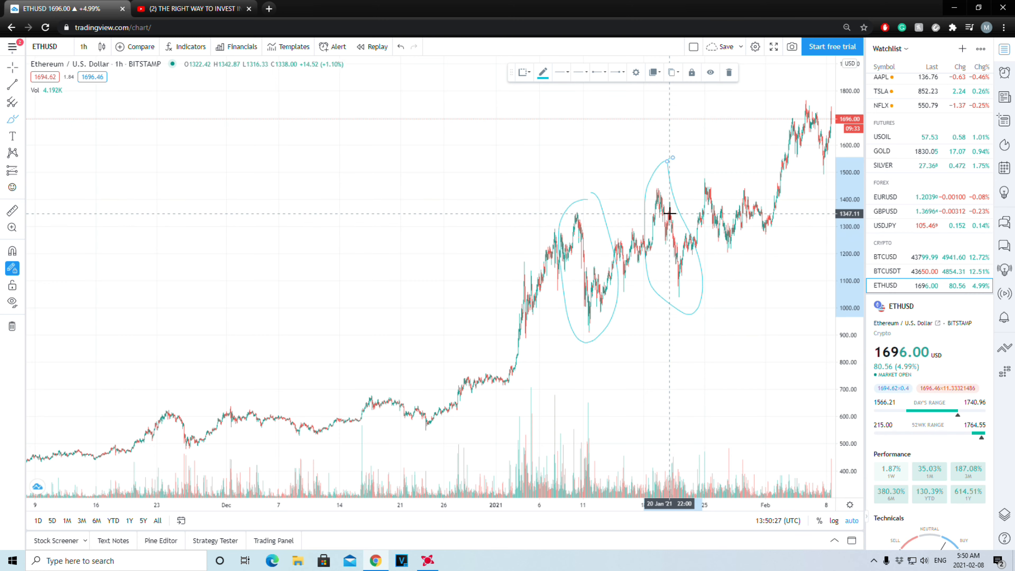
mouse_move(588, 260)
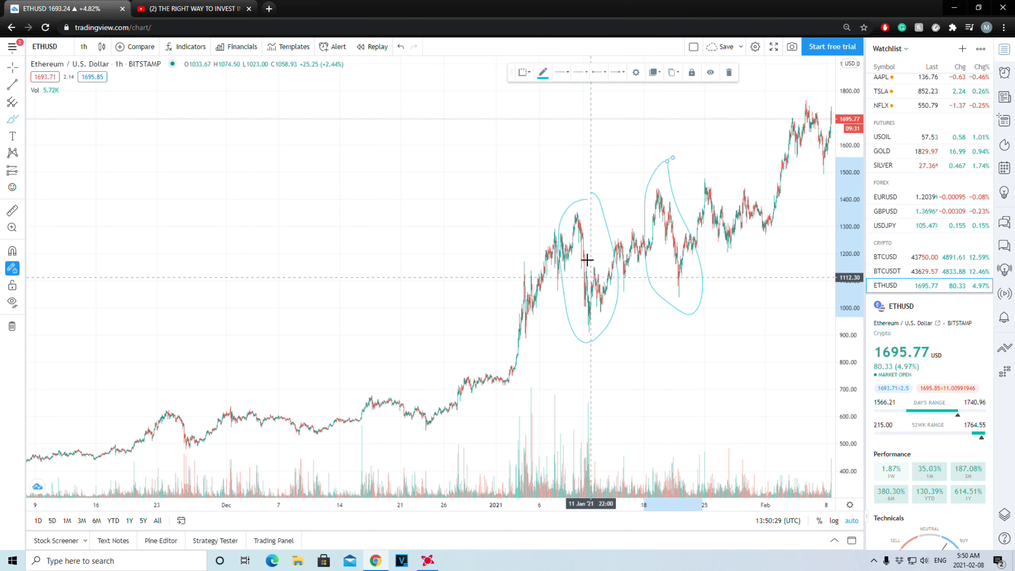
mouse_move(602, 302)
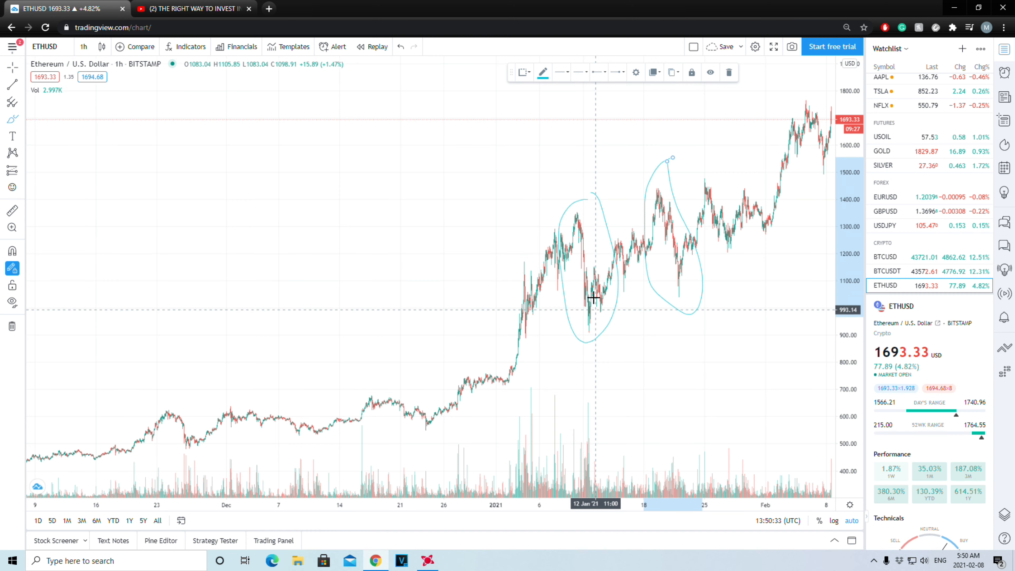
mouse_move(689, 283)
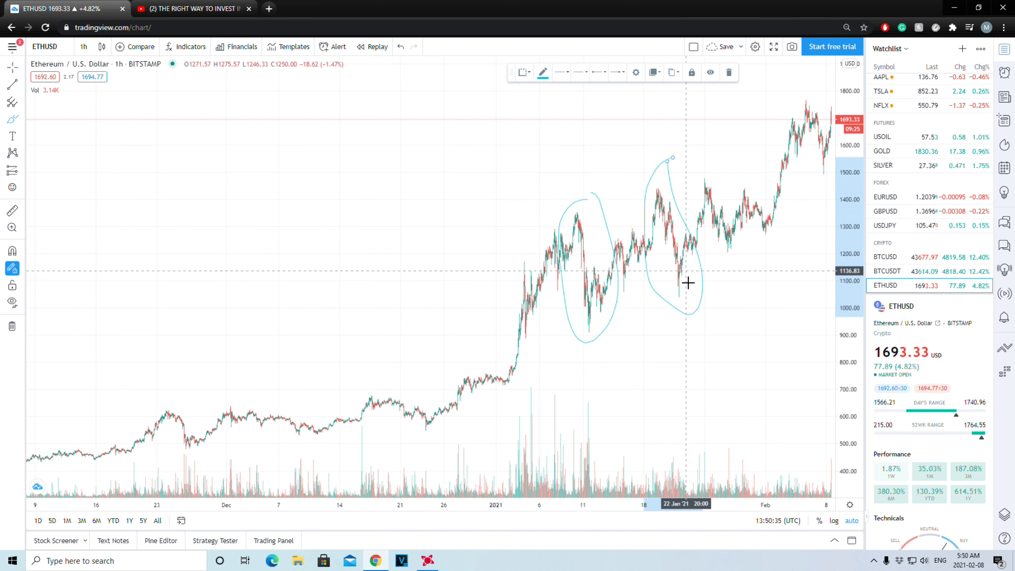
mouse_move(709, 188)
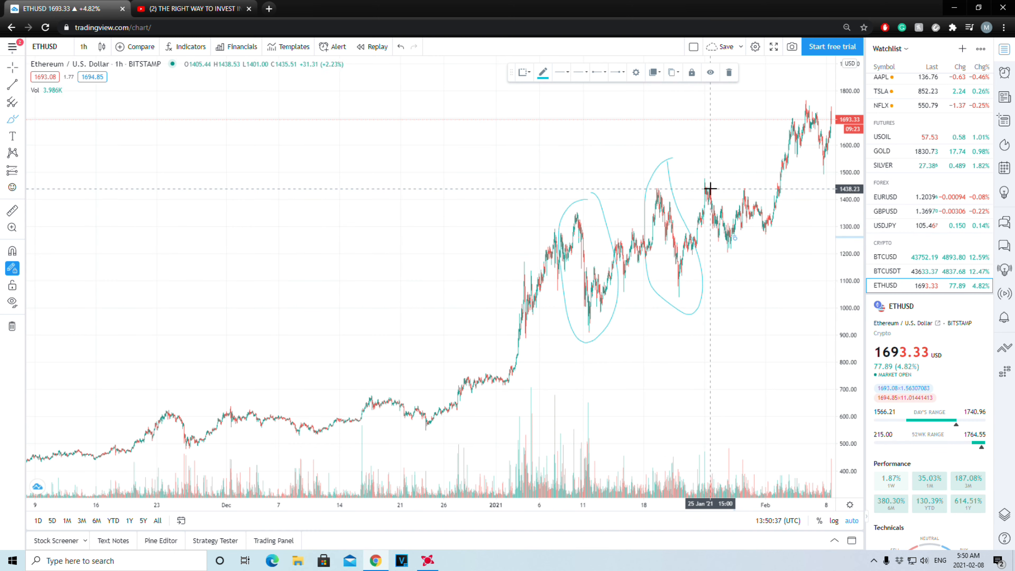
mouse_move(734, 245)
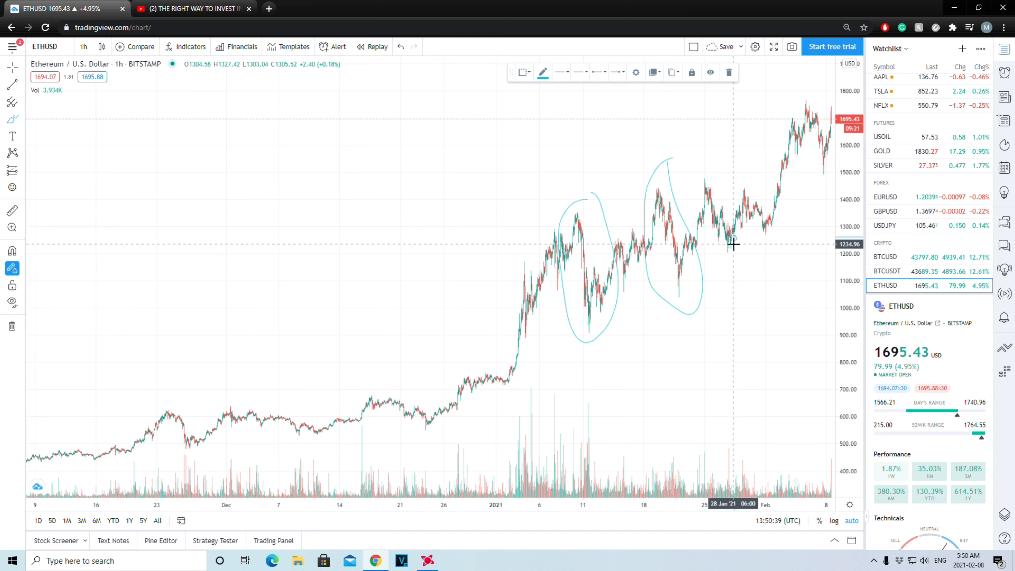
mouse_move(709, 197)
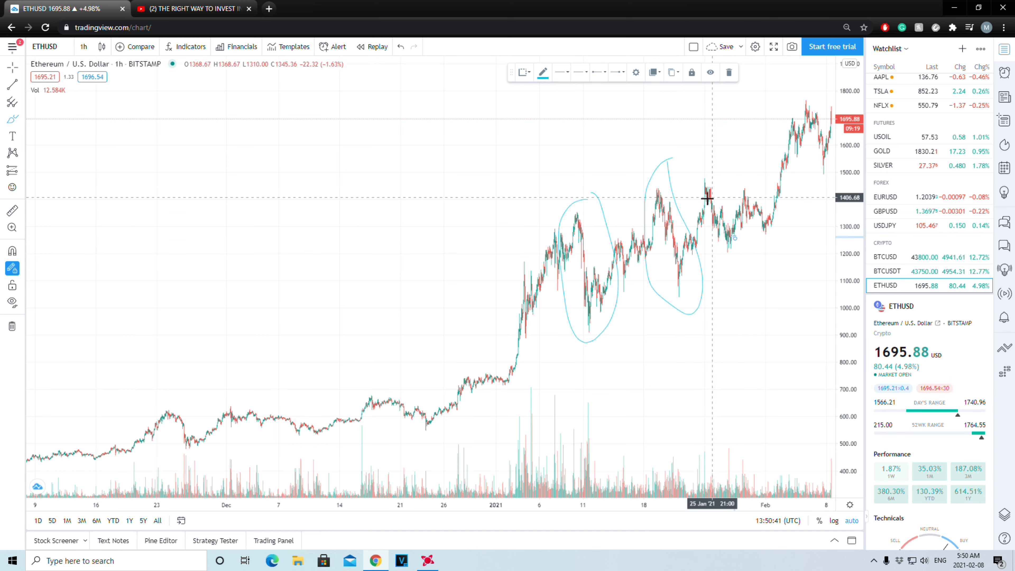
mouse_move(742, 212)
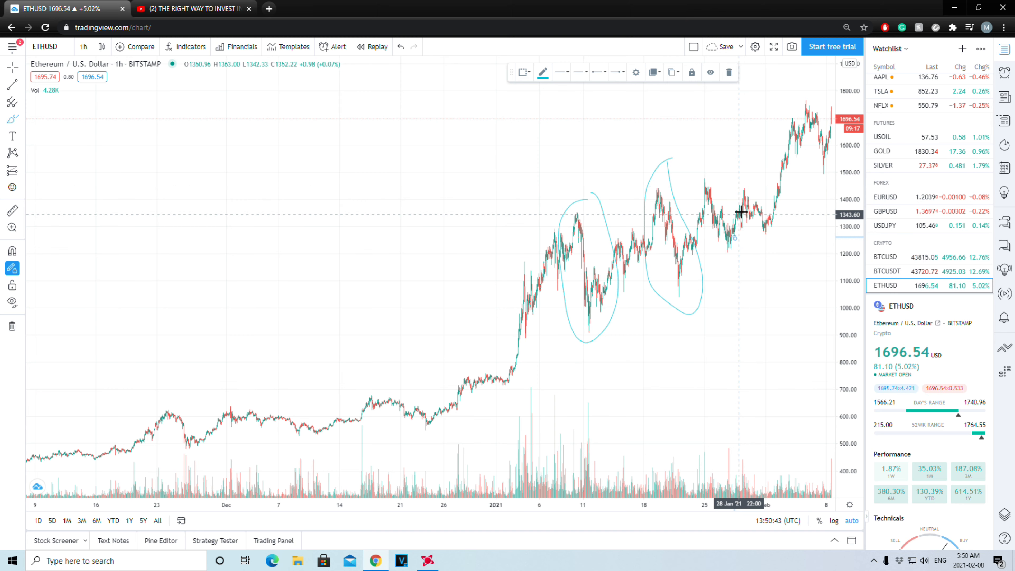
mouse_move(702, 214)
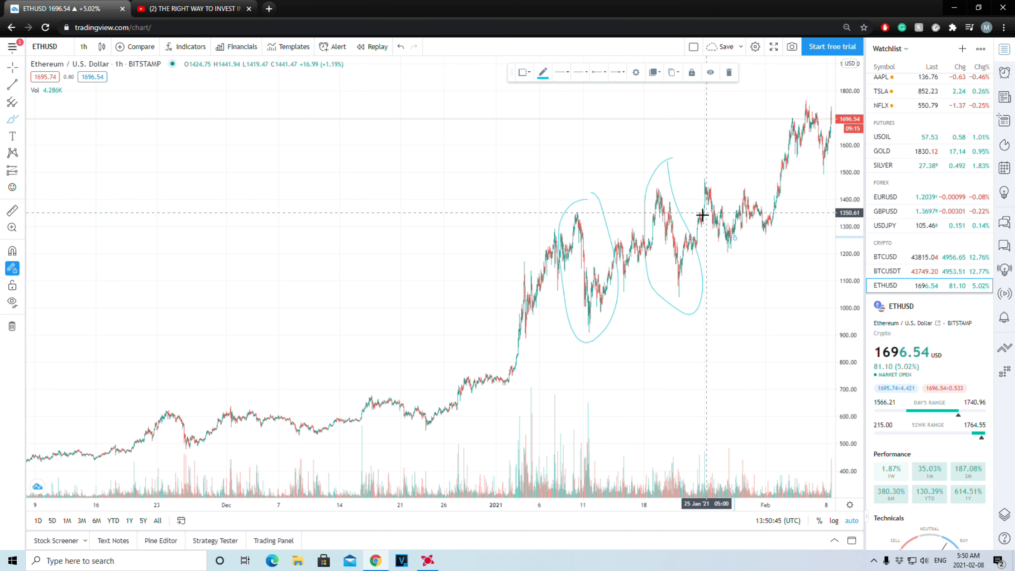
mouse_move(727, 223)
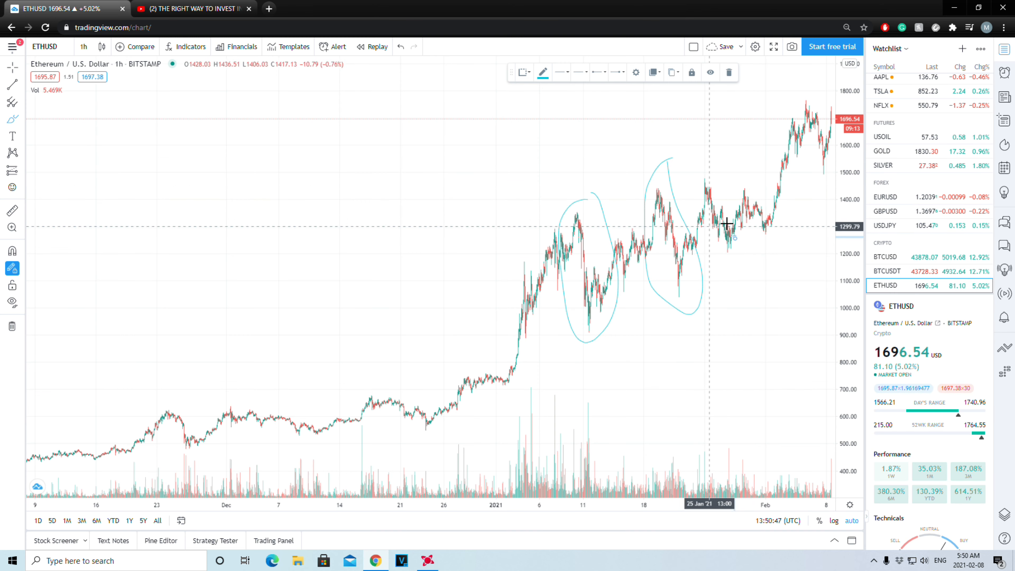
mouse_move(757, 217)
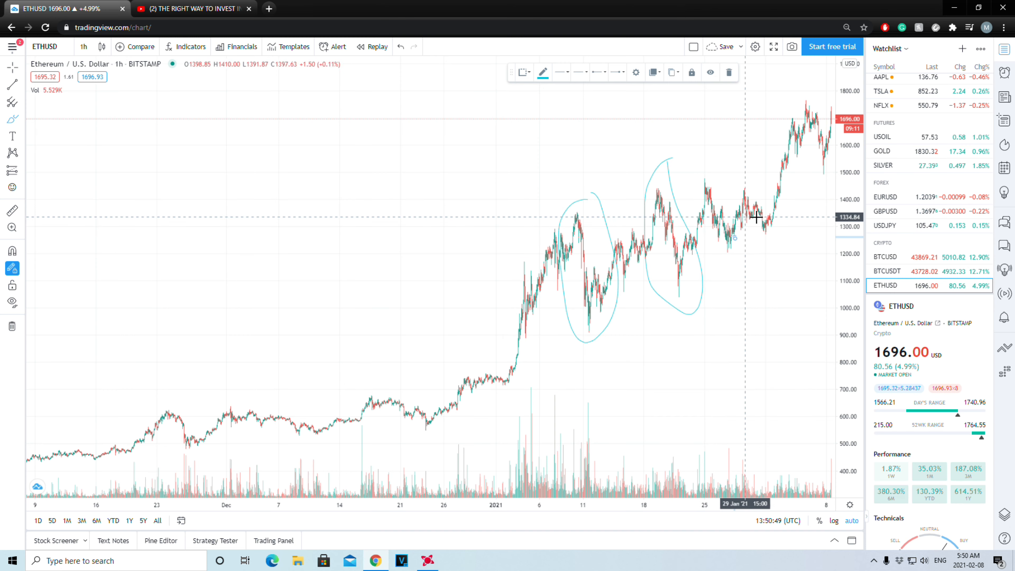
mouse_move(721, 233)
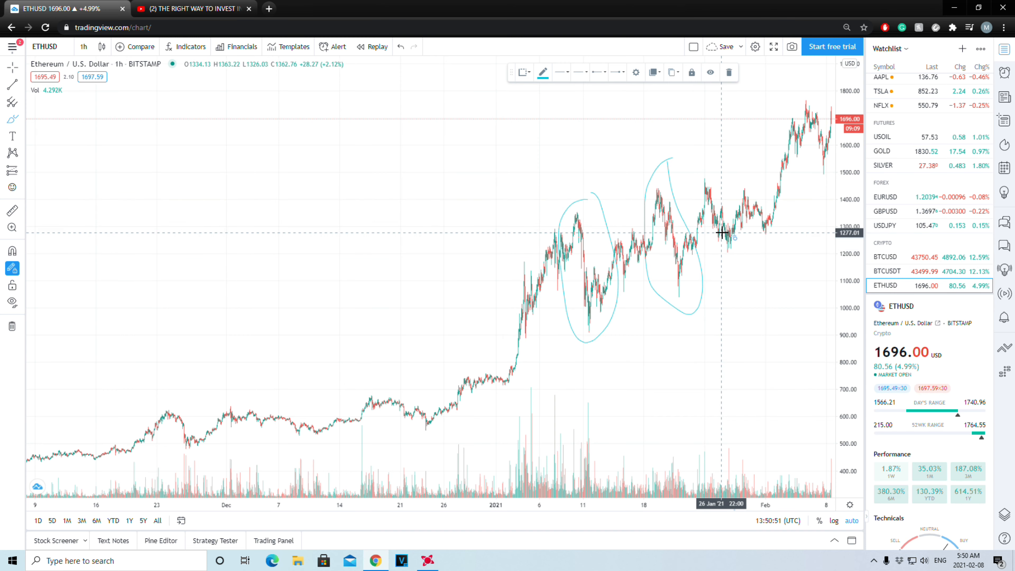
mouse_move(702, 178)
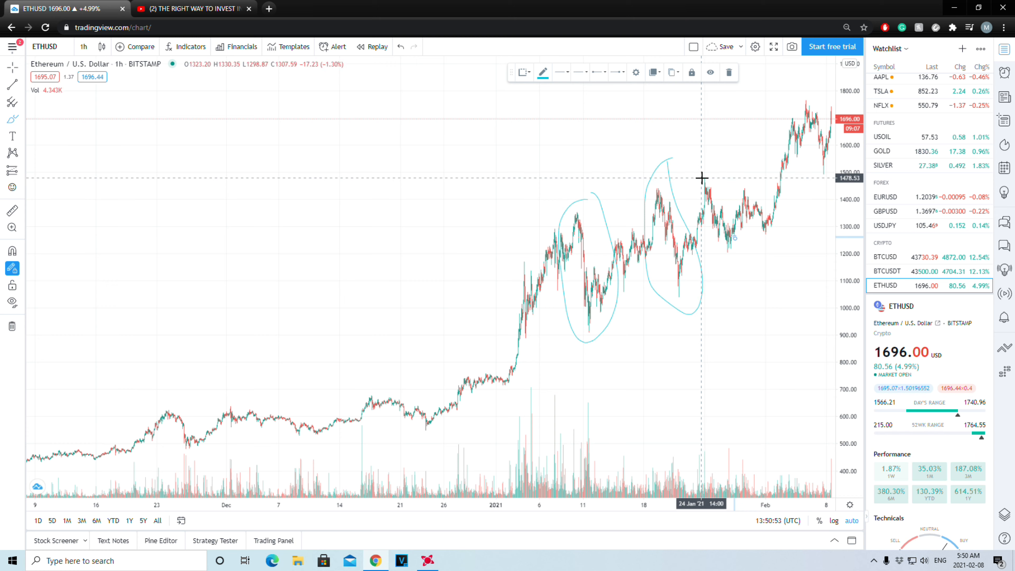
mouse_move(735, 247)
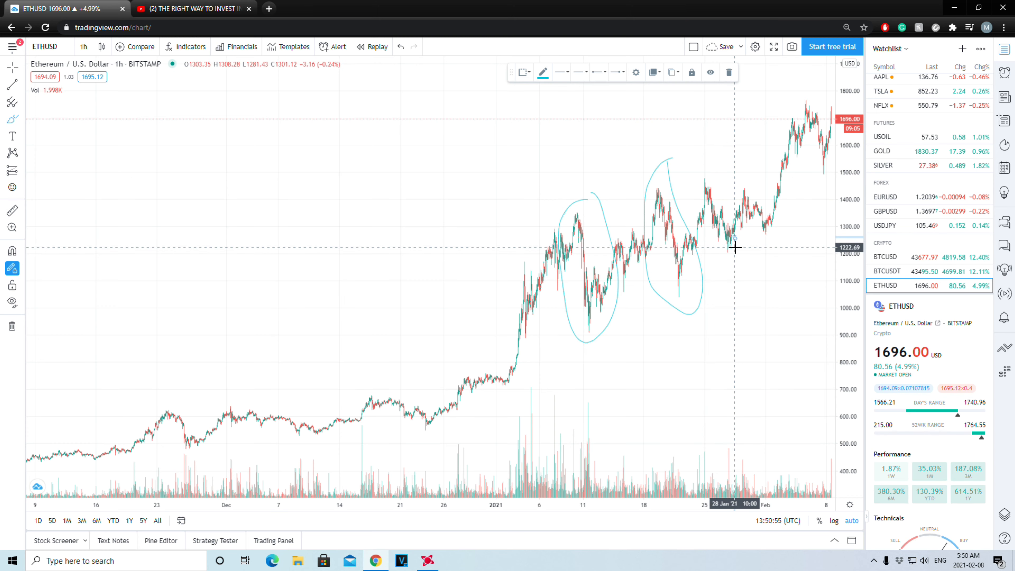
mouse_move(762, 203)
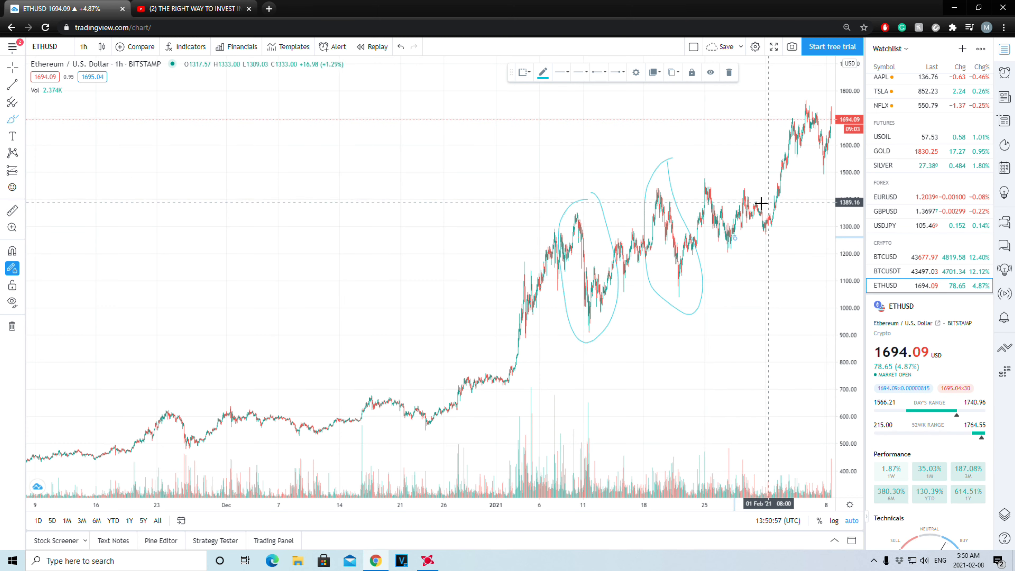
mouse_move(773, 219)
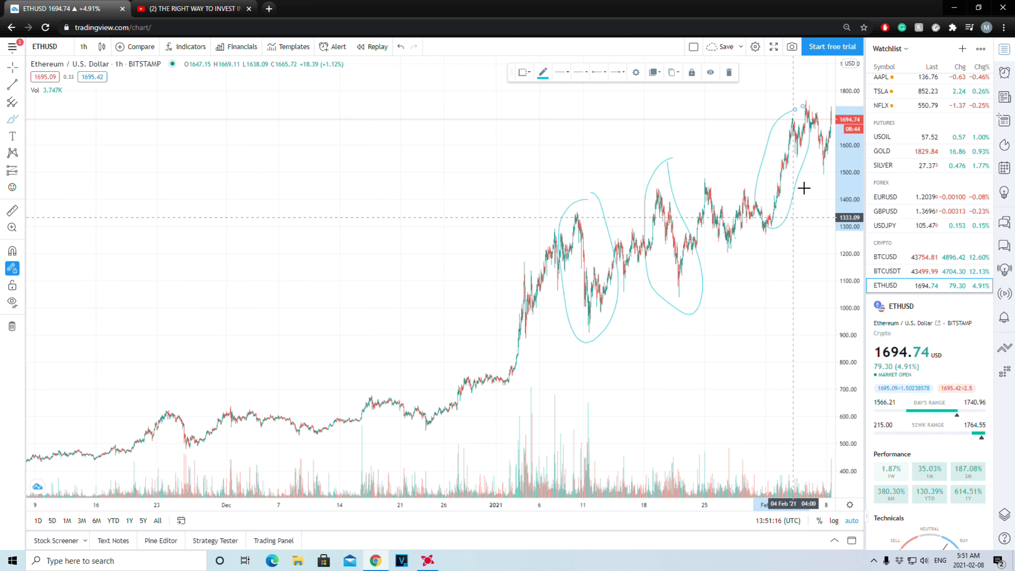
mouse_move(767, 206)
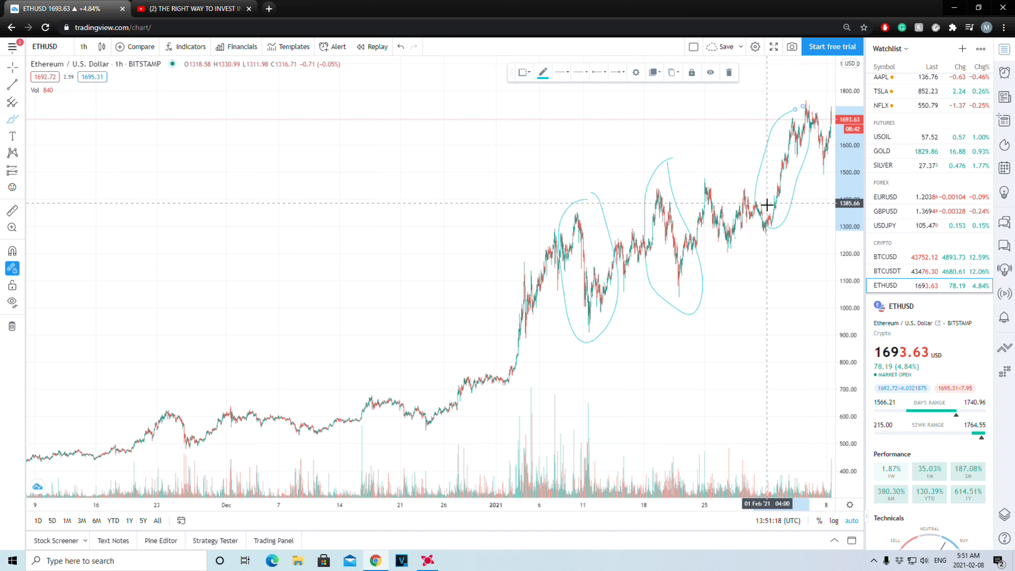
mouse_move(768, 173)
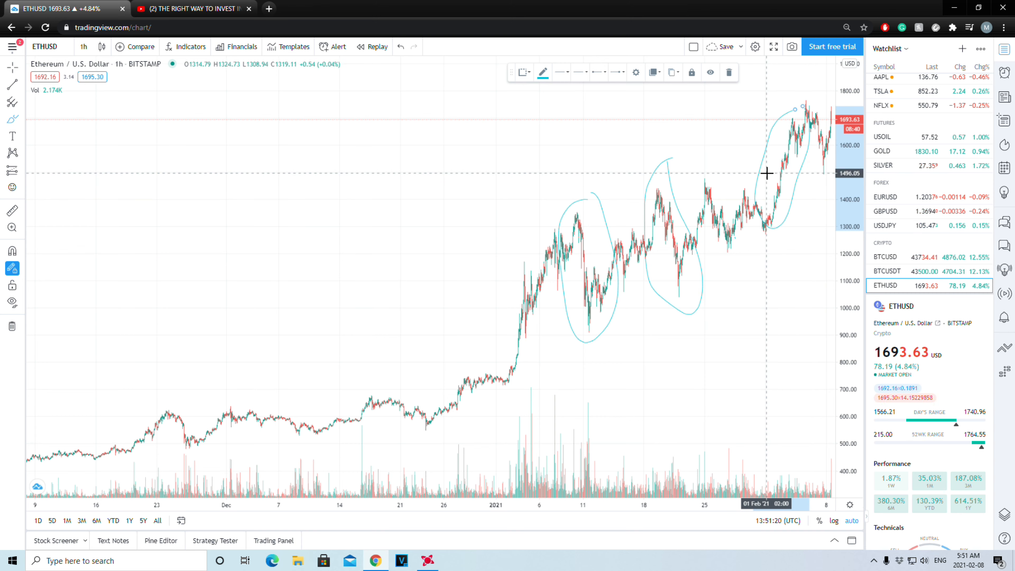
mouse_move(793, 149)
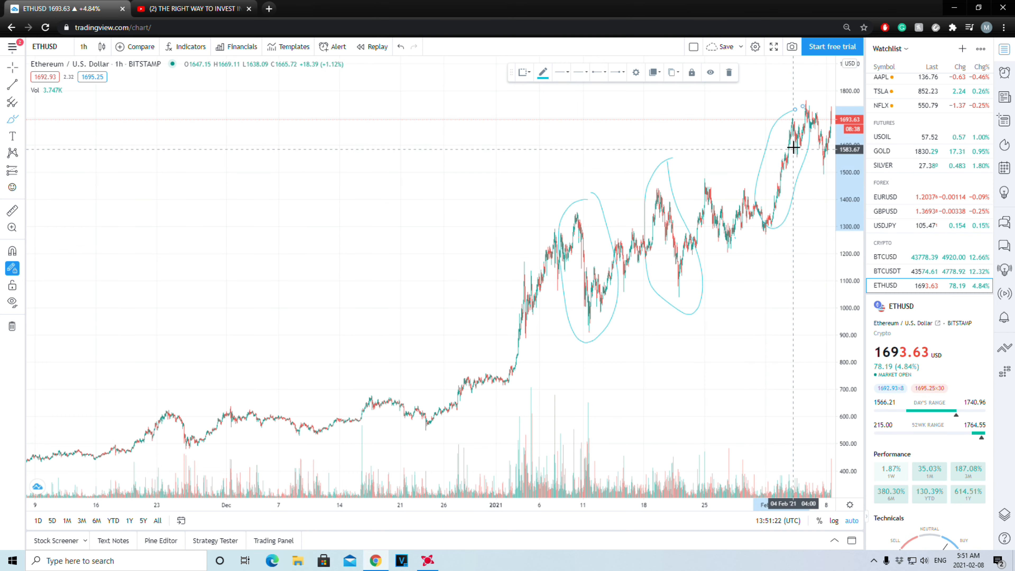
mouse_move(754, 165)
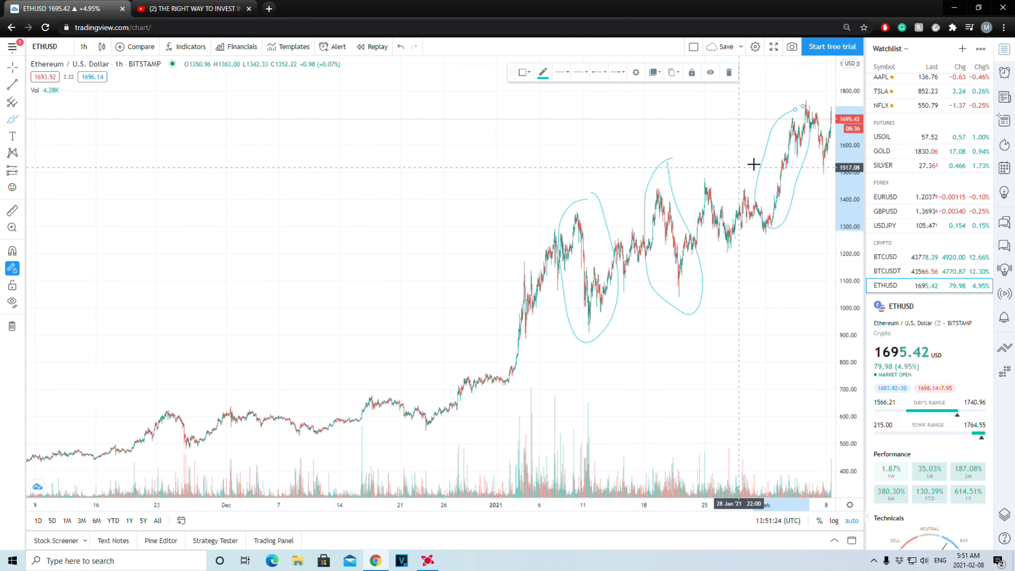
mouse_move(802, 188)
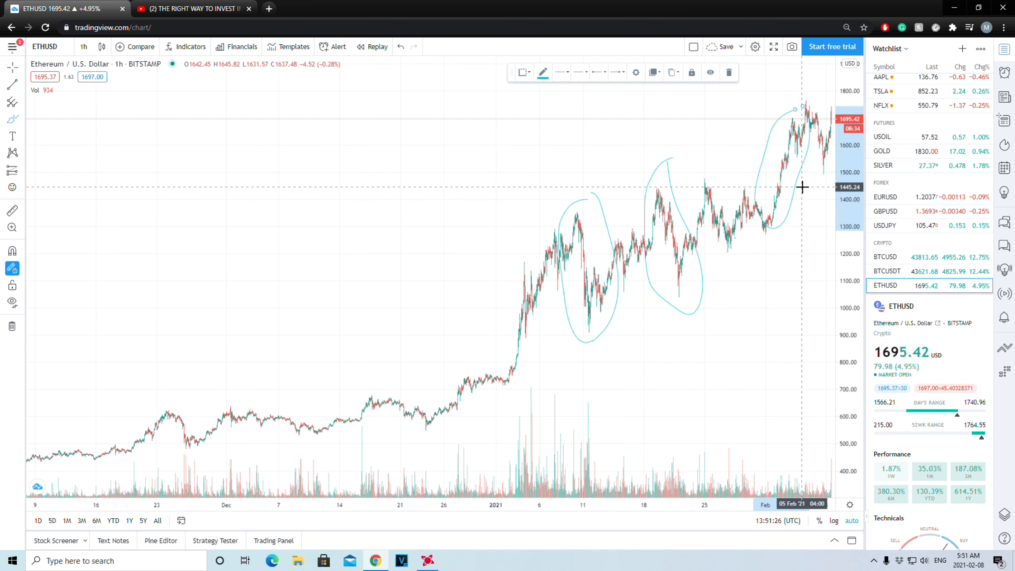
mouse_move(802, 119)
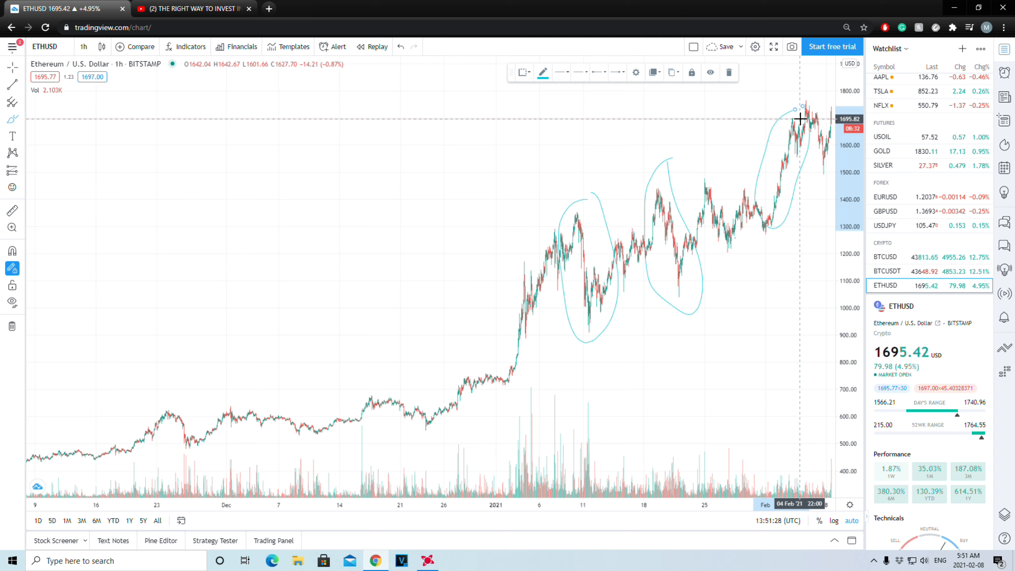
mouse_move(793, 147)
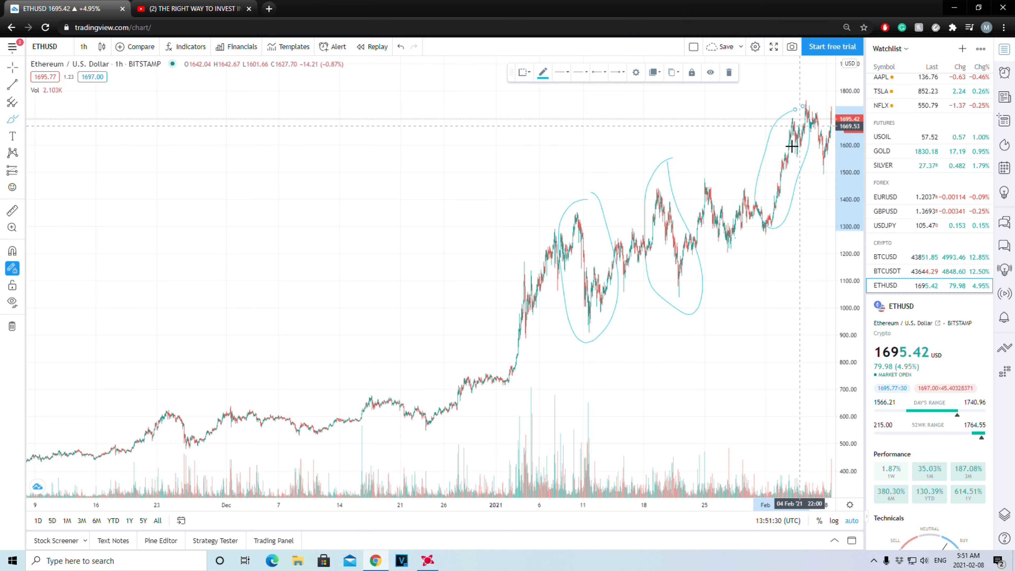
Switch the ETHUSD chart to 30-minute candles covering January 9 to February 8
click(83, 46)
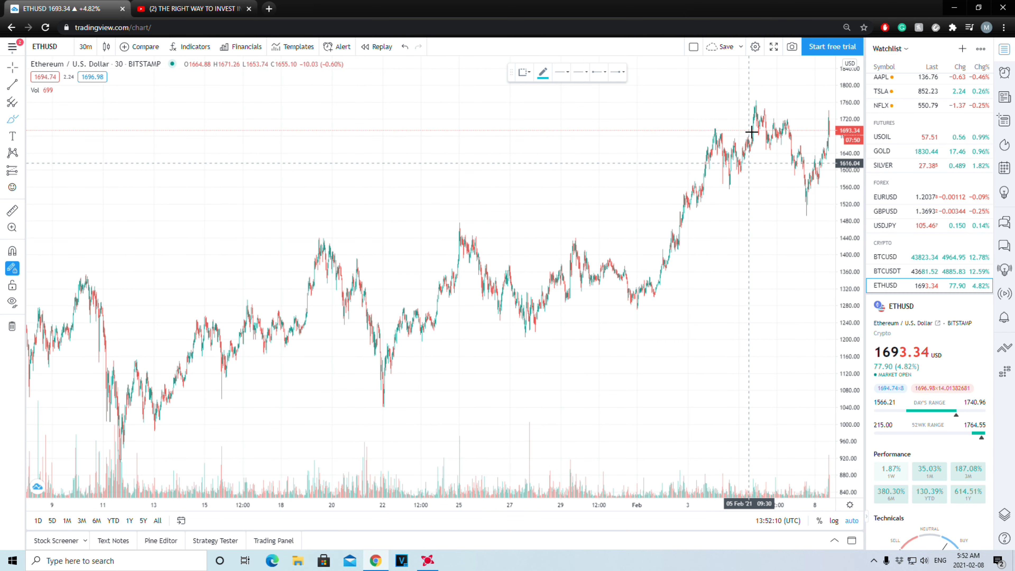
mouse_move(656, 172)
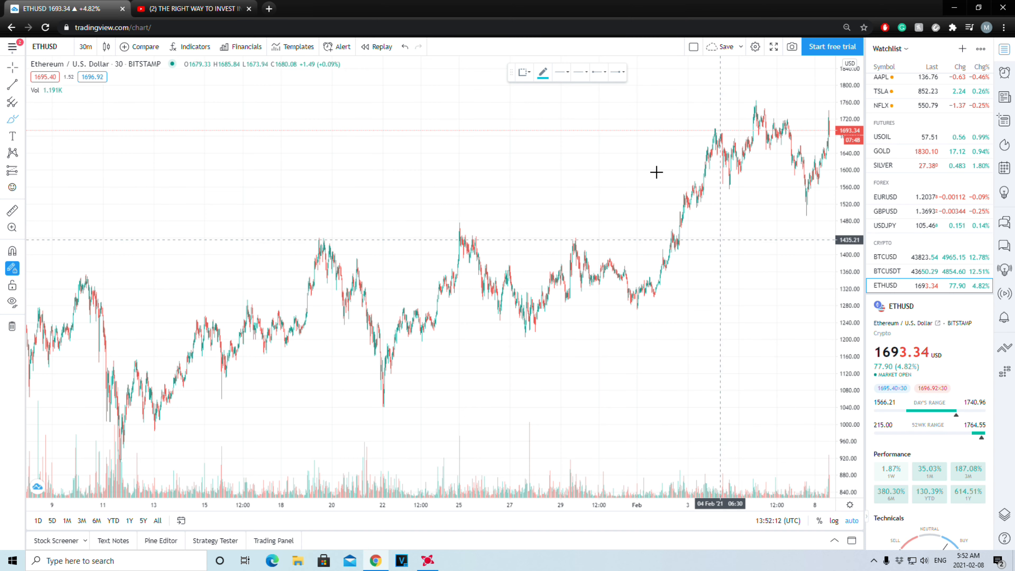
mouse_move(741, 133)
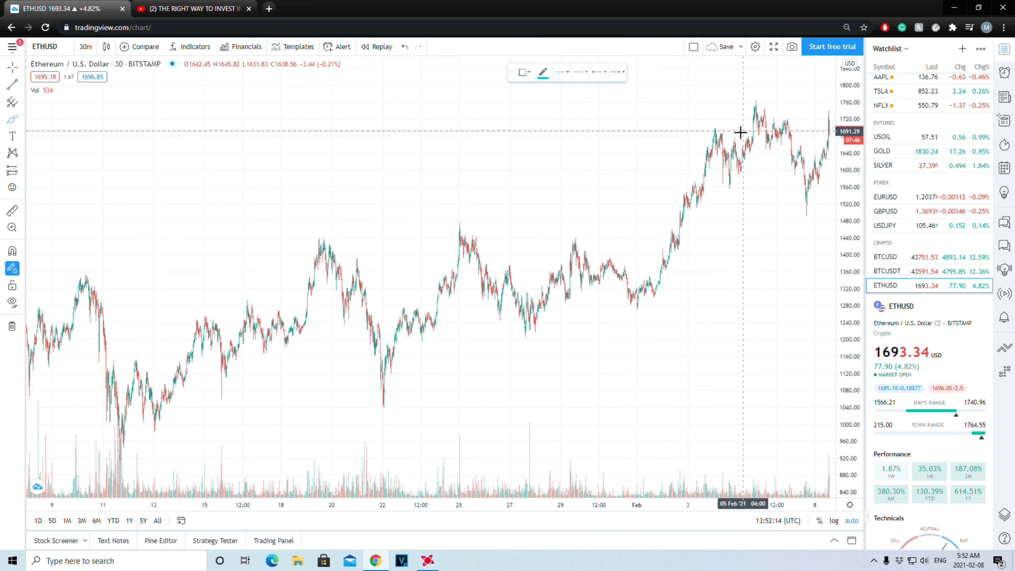
mouse_move(767, 123)
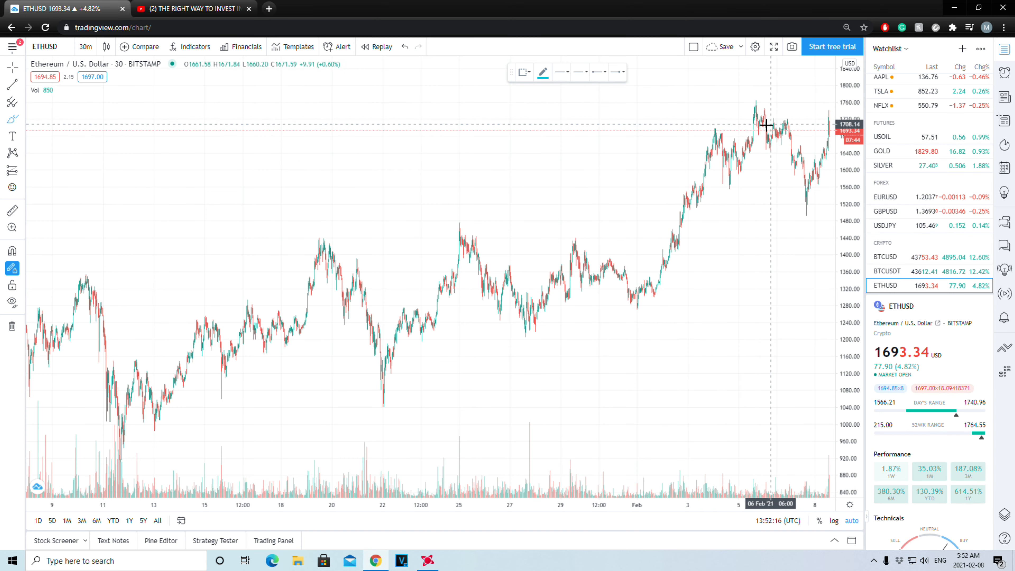
mouse_move(756, 142)
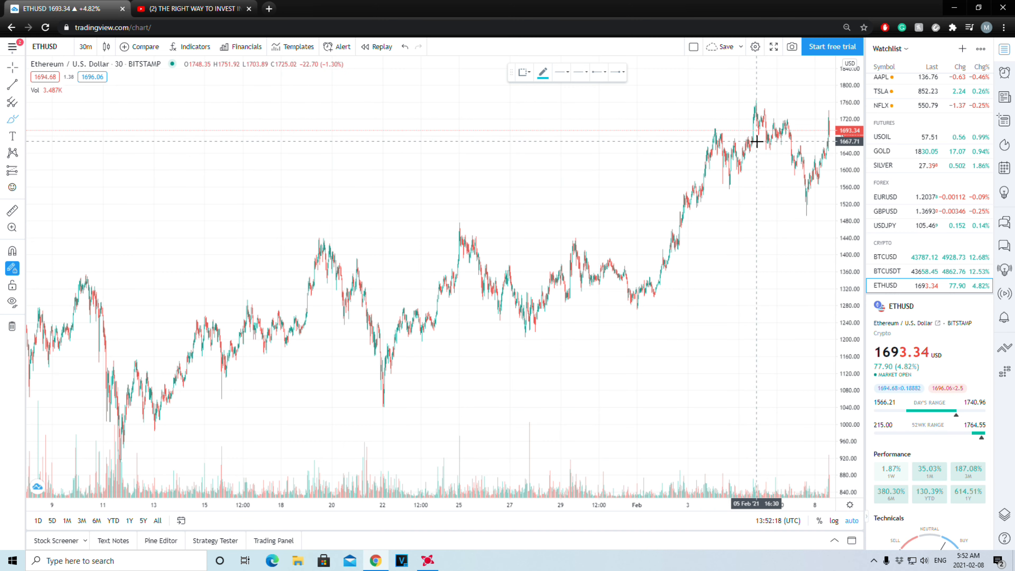
mouse_move(234, 252)
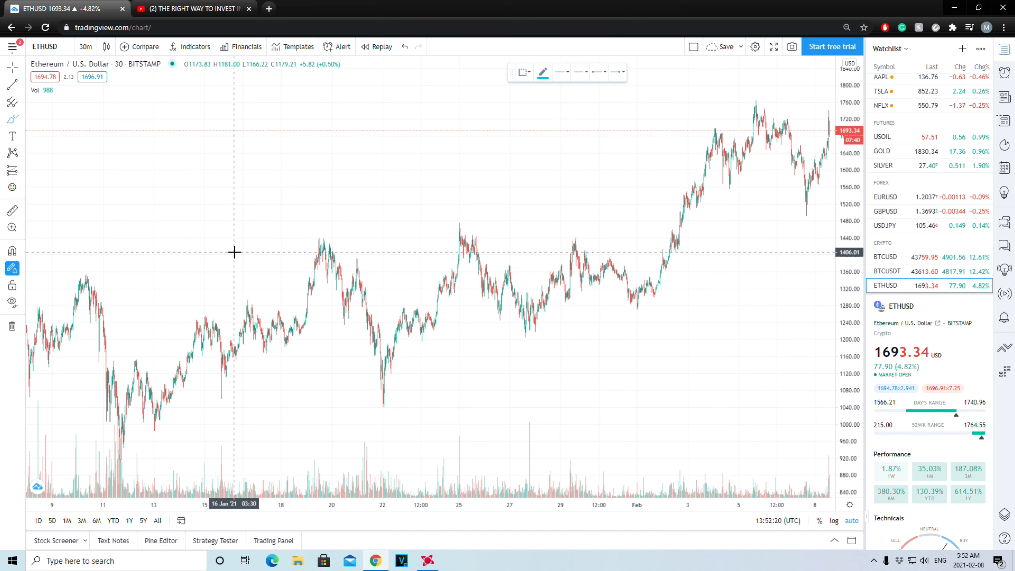
mouse_move(444, 260)
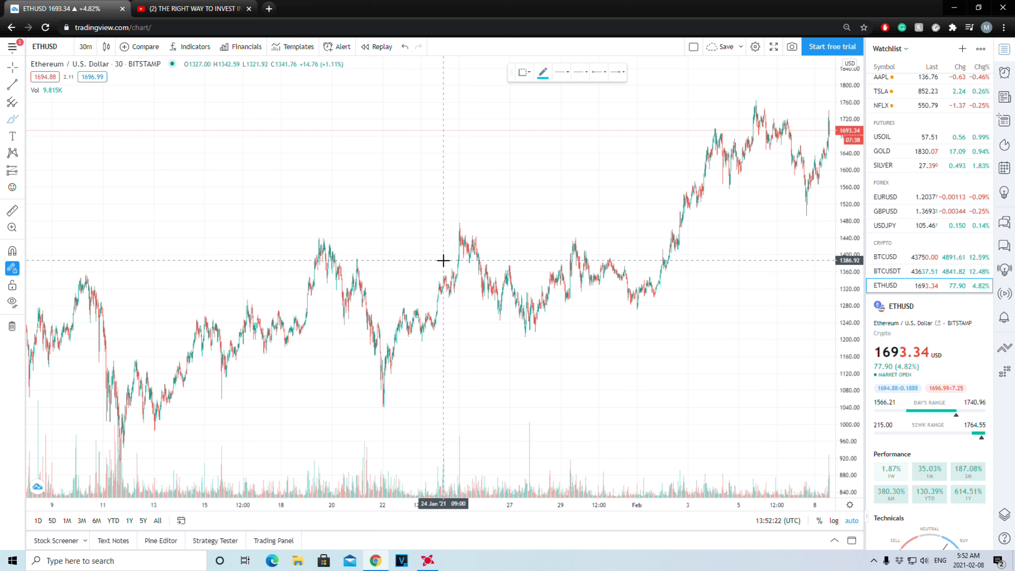
mouse_move(724, 345)
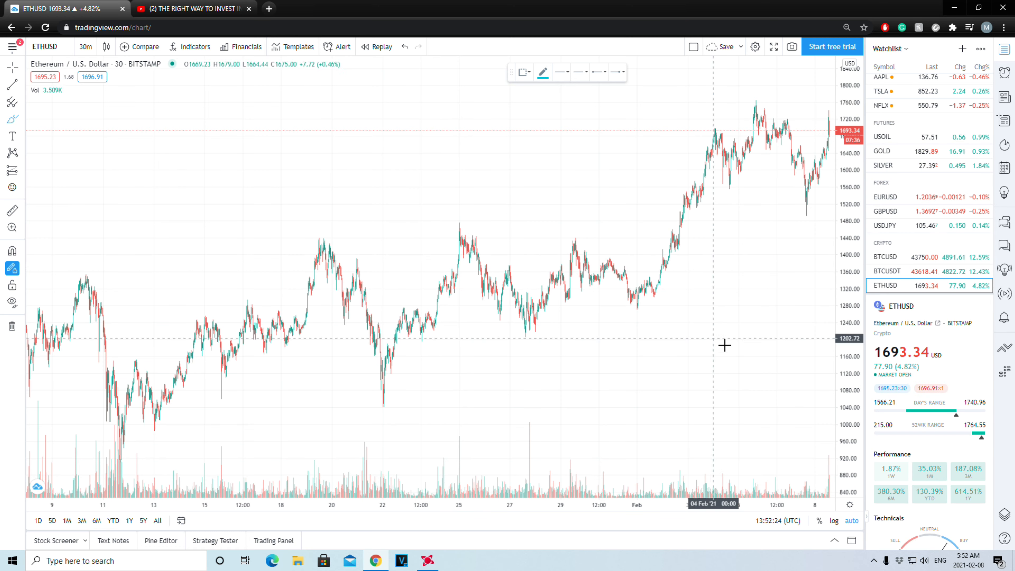
mouse_move(626, 436)
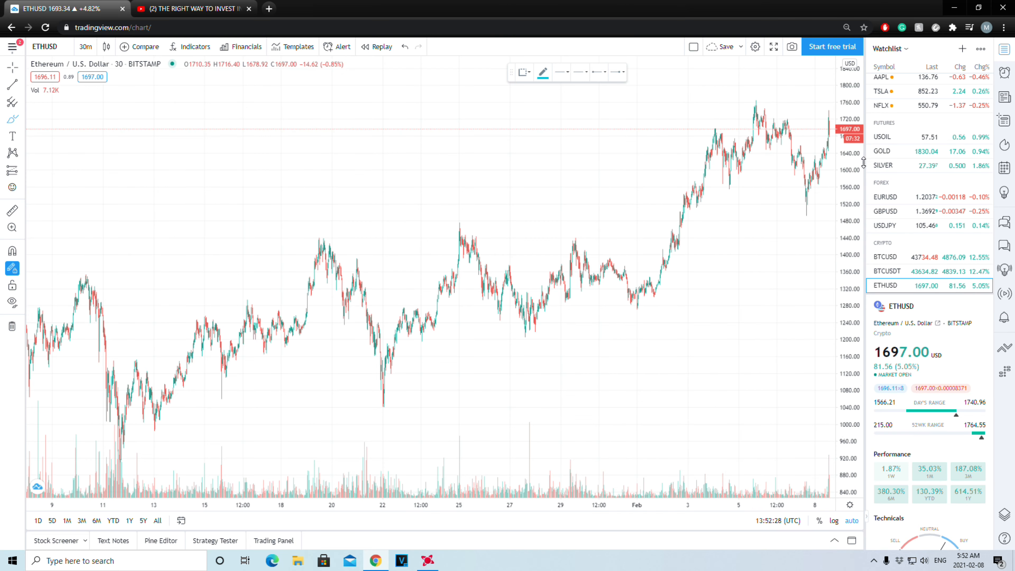
mouse_move(349, 230)
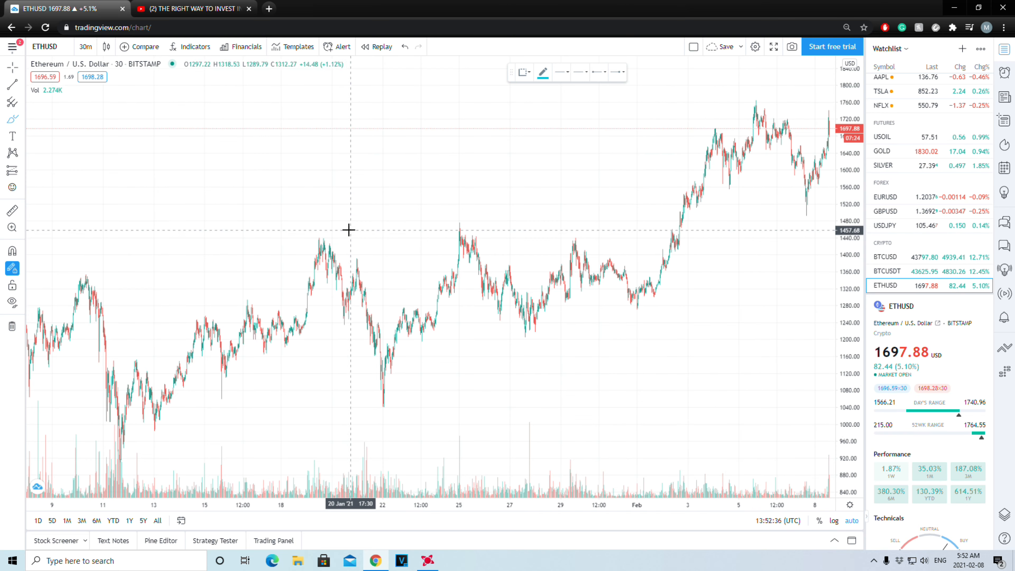
mouse_move(516, 285)
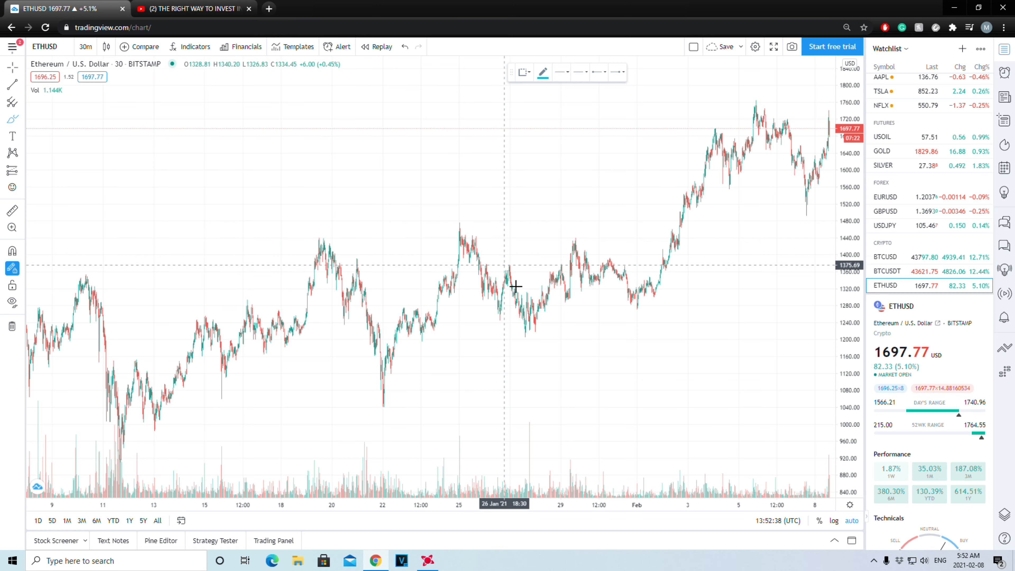
mouse_move(341, 314)
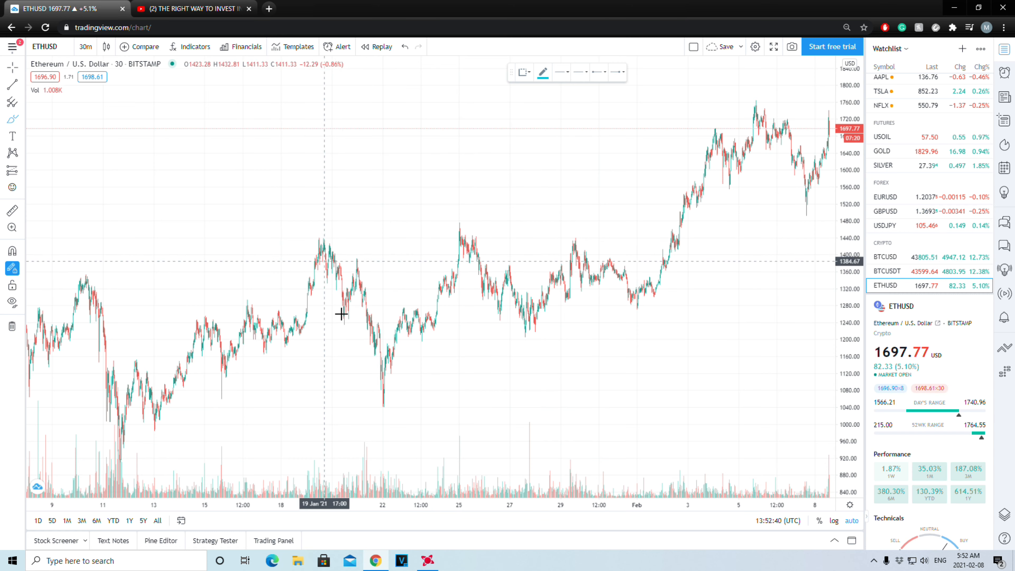
mouse_move(421, 337)
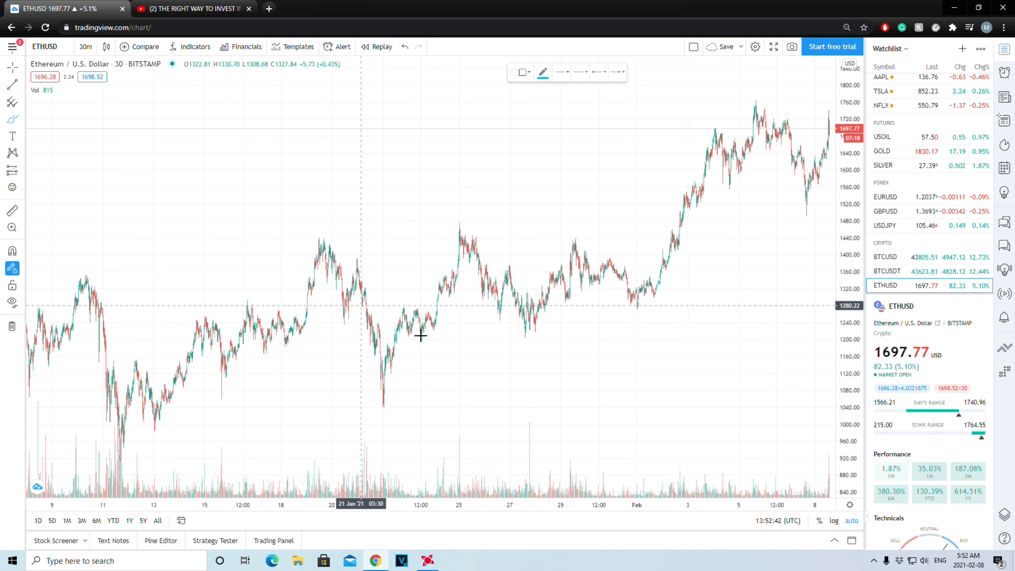
mouse_move(416, 277)
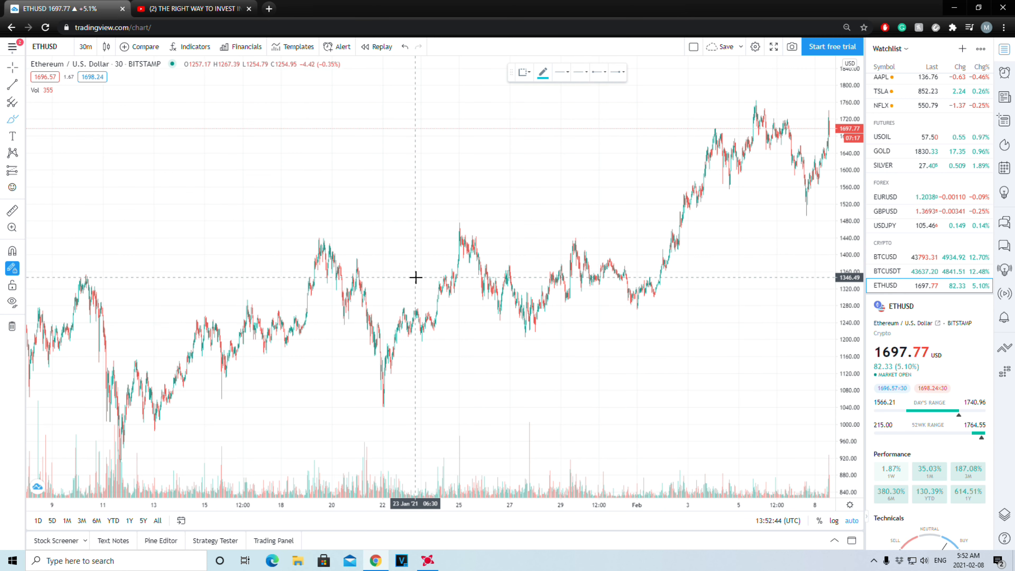
mouse_move(427, 268)
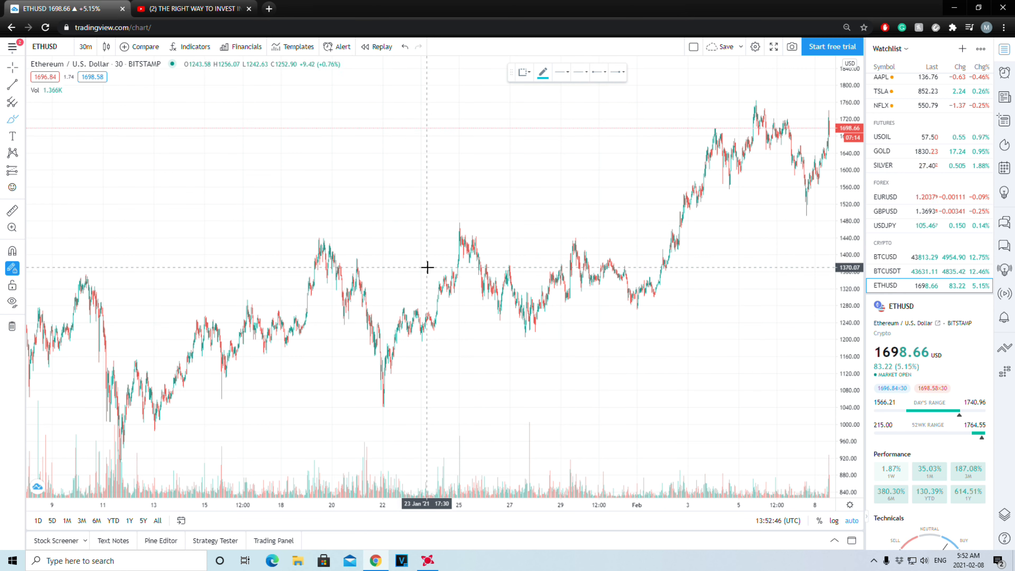
mouse_move(607, 316)
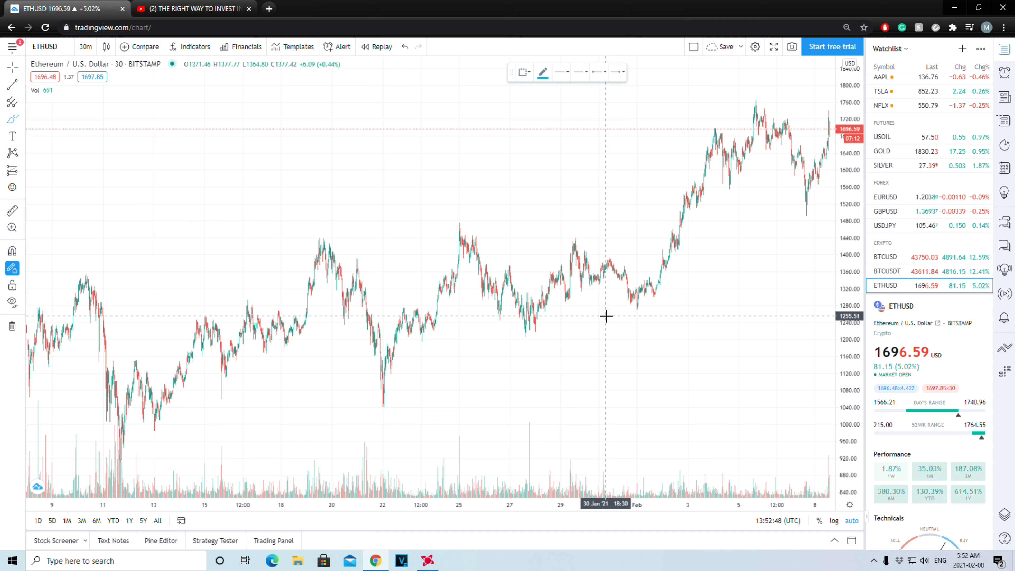
mouse_move(680, 235)
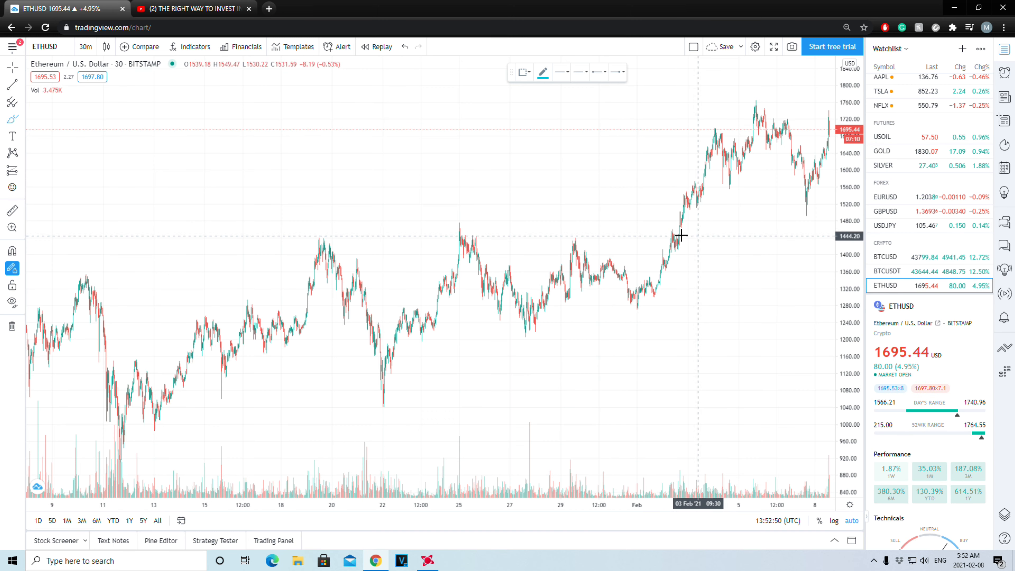
mouse_move(400, 293)
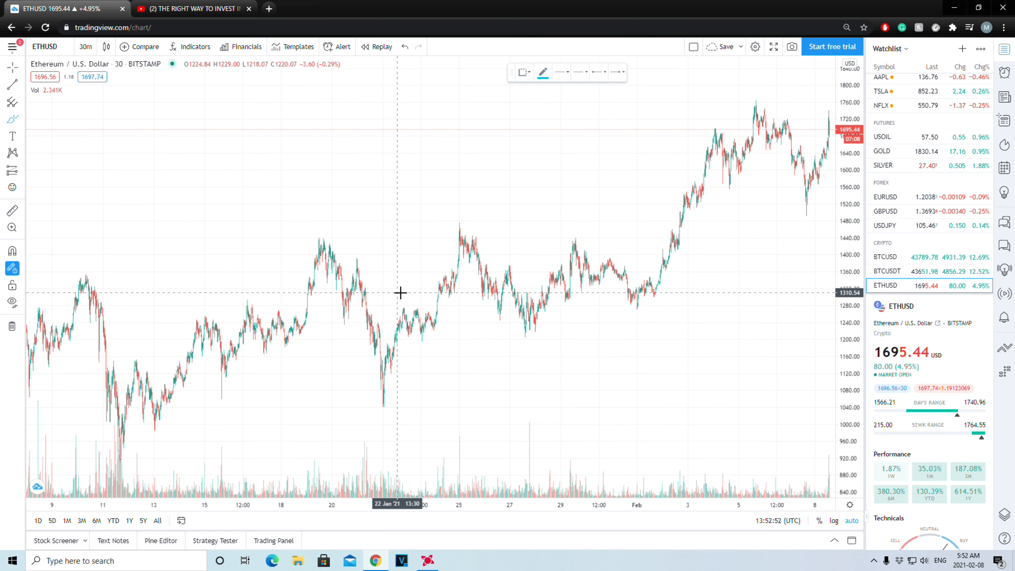
mouse_move(641, 261)
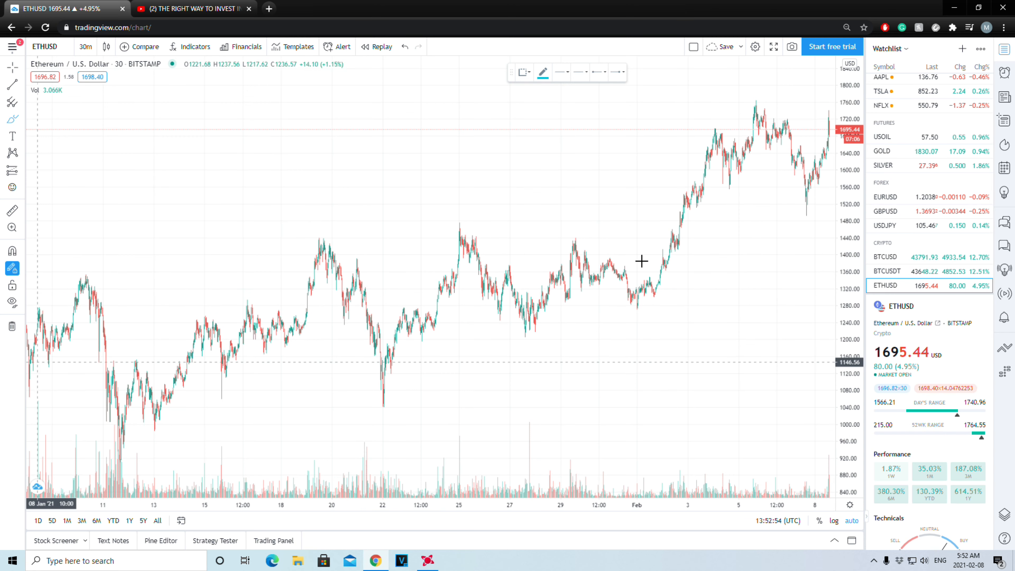
mouse_move(707, 272)
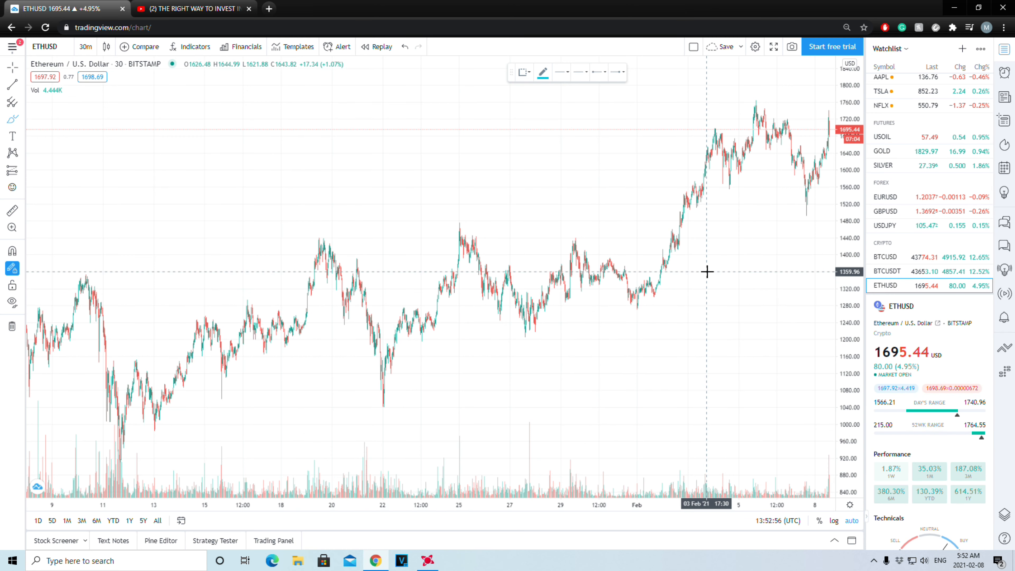
mouse_move(762, 187)
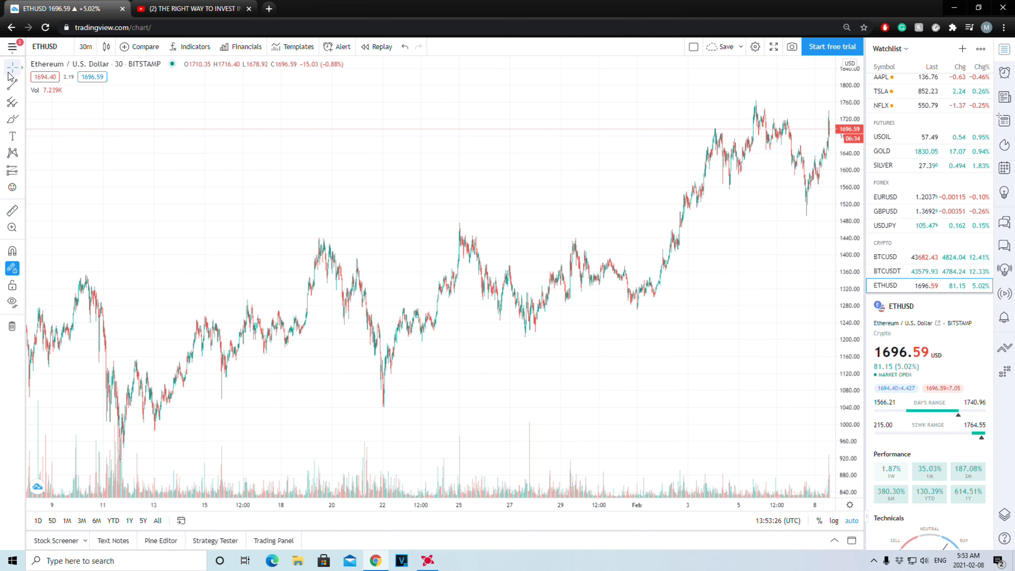
View ETHUSD on 1-minute candles for Feb 7–8, then on 5-minute candles from January 28
click(11, 67)
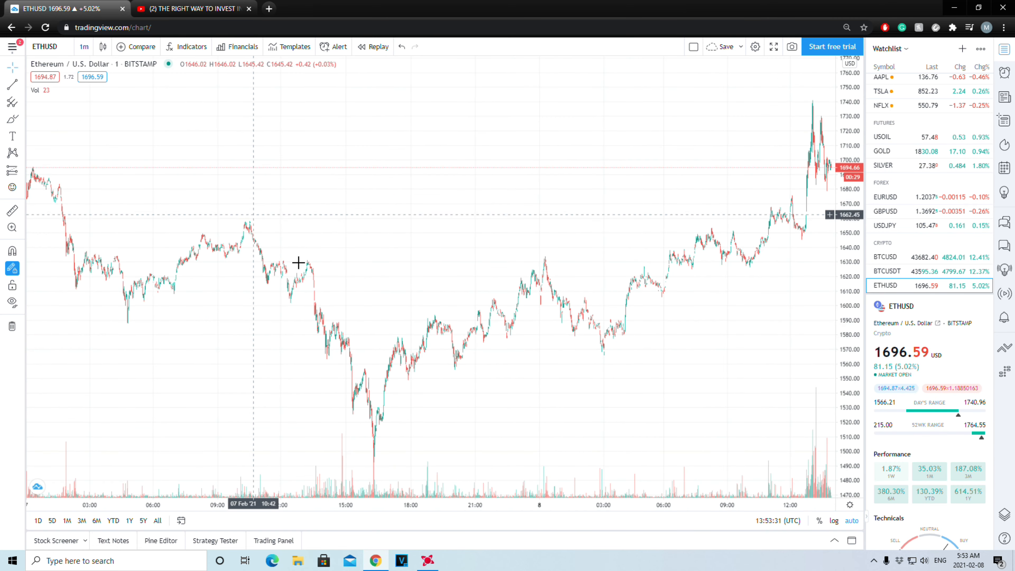
mouse_move(360, 389)
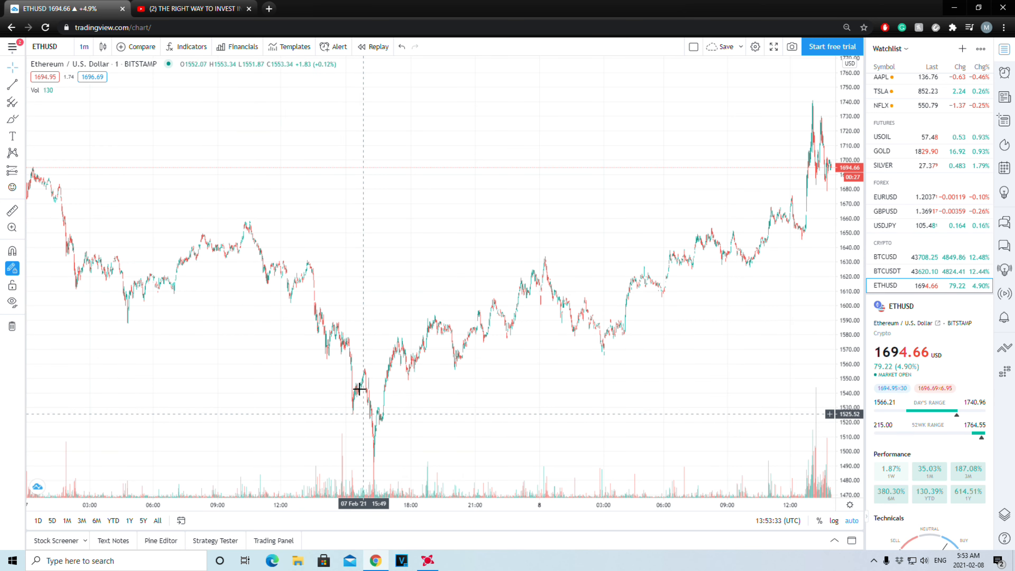
mouse_move(396, 447)
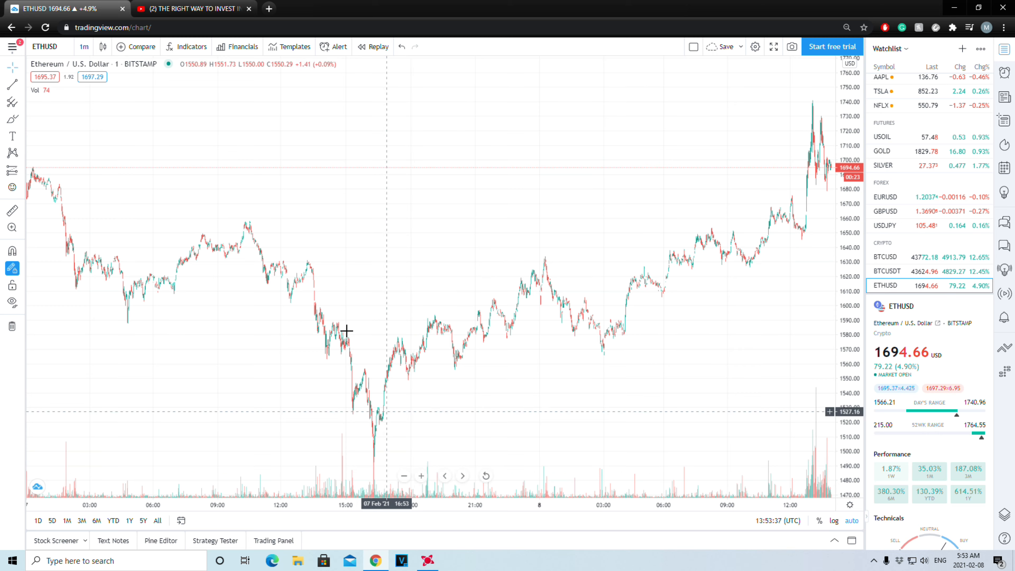
mouse_move(369, 454)
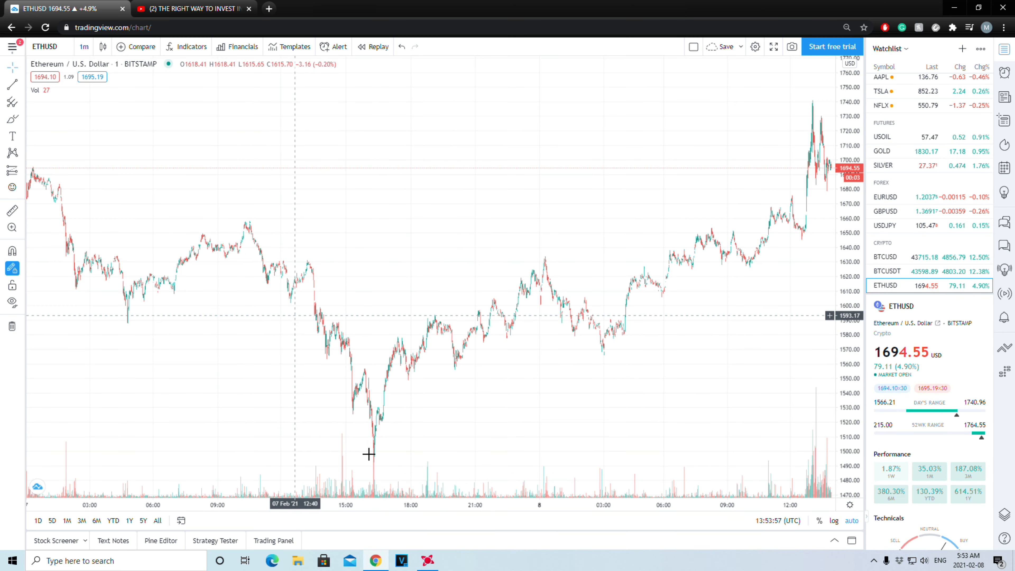
mouse_move(503, 418)
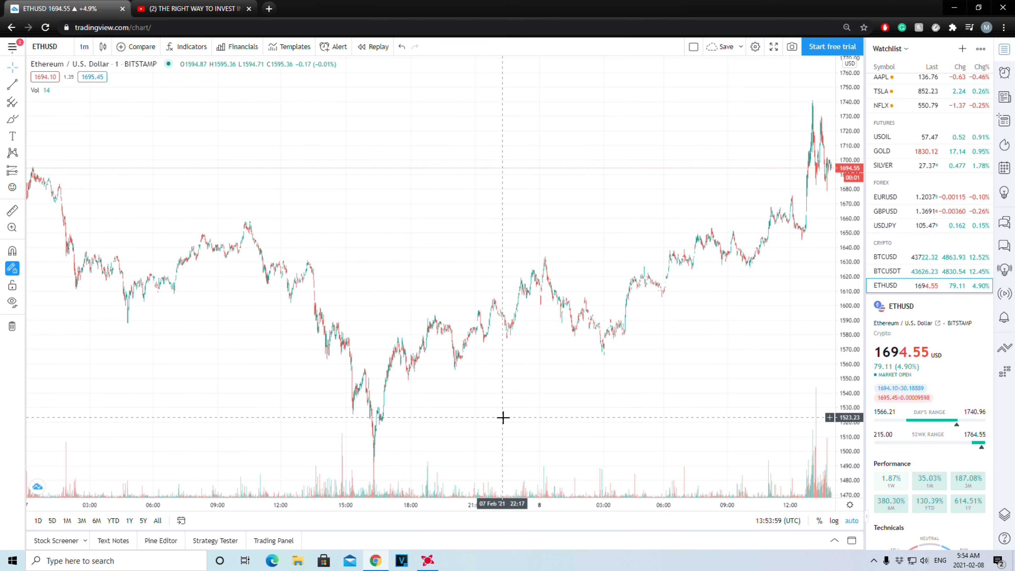
mouse_move(654, 305)
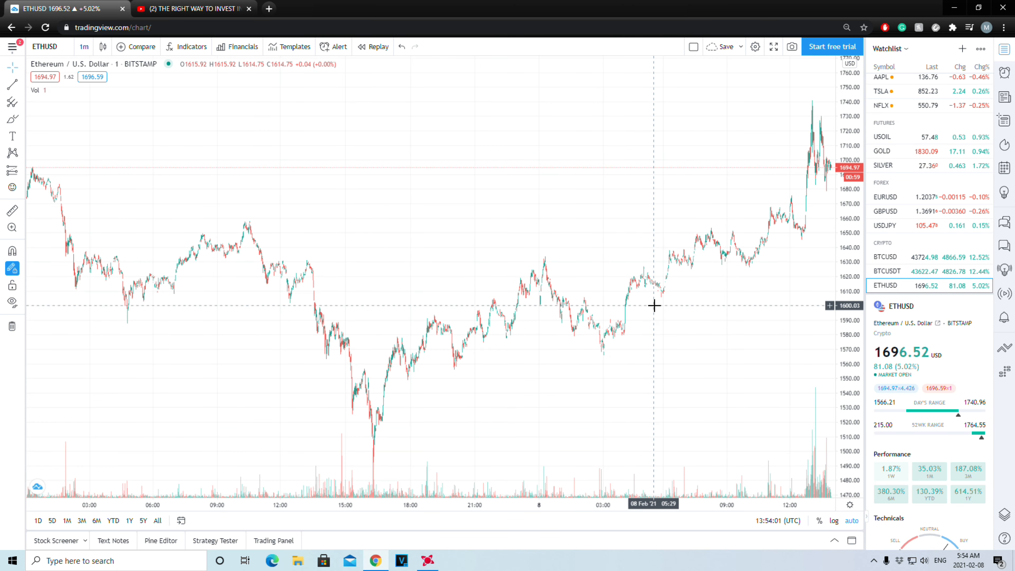
mouse_move(528, 391)
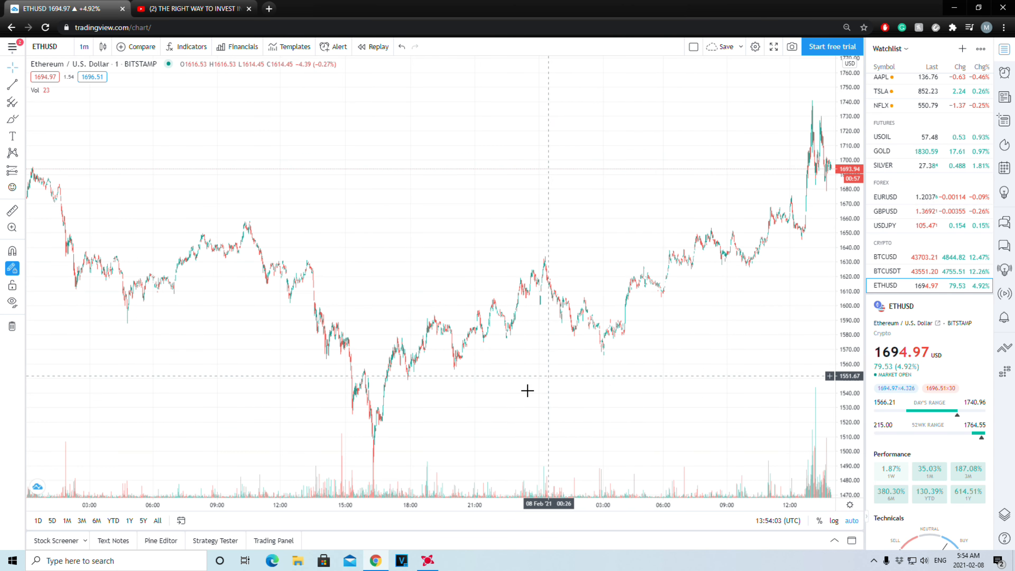
mouse_move(293, 241)
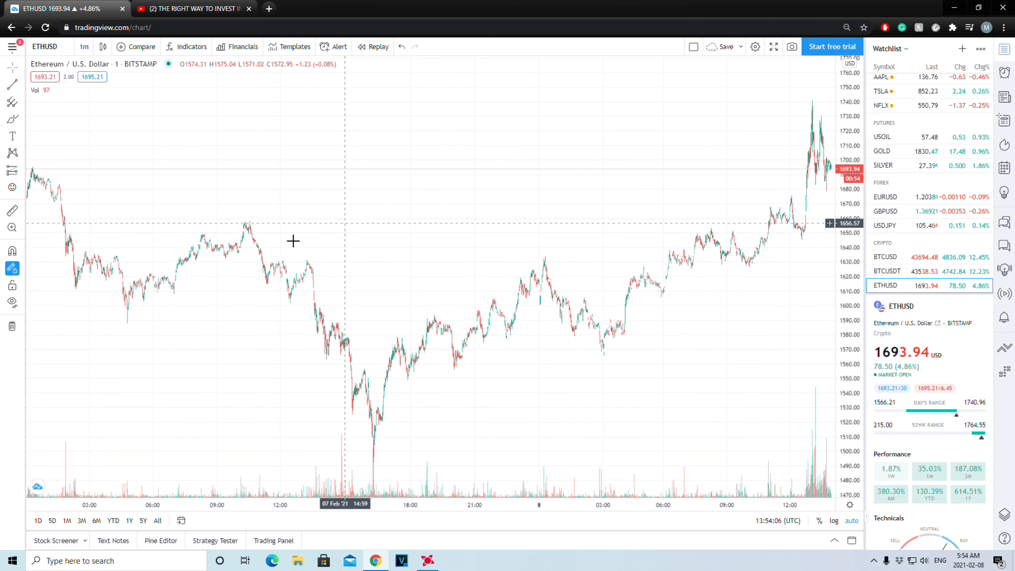
mouse_move(125, 320)
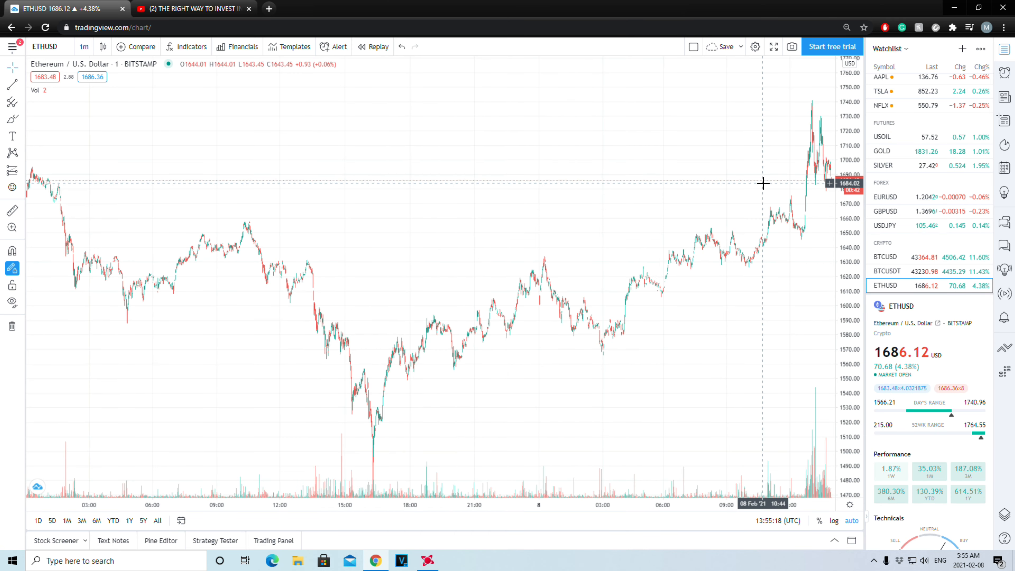
mouse_move(498, 464)
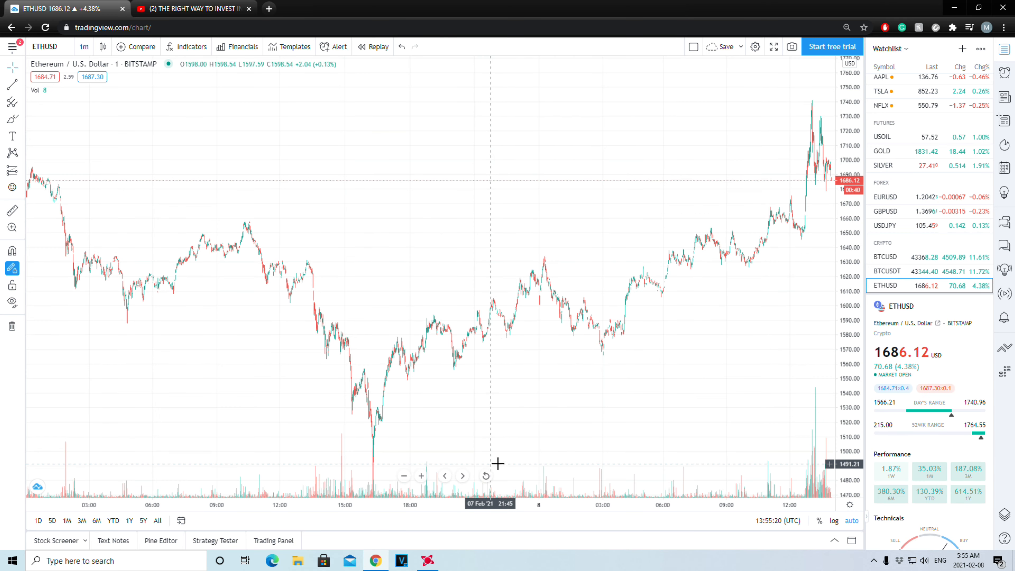
mouse_move(433, 300)
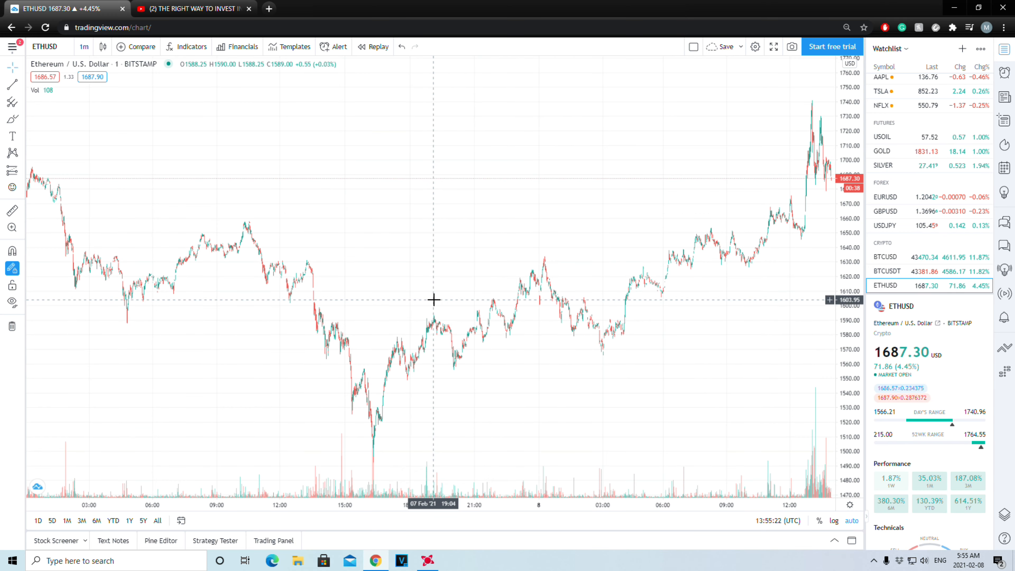
mouse_move(388, 123)
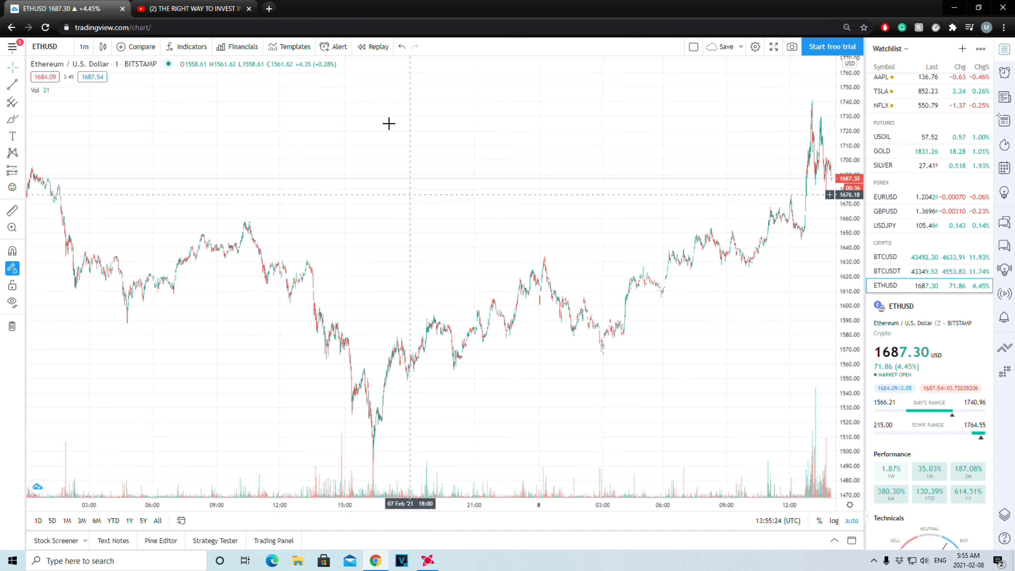
mouse_move(454, 330)
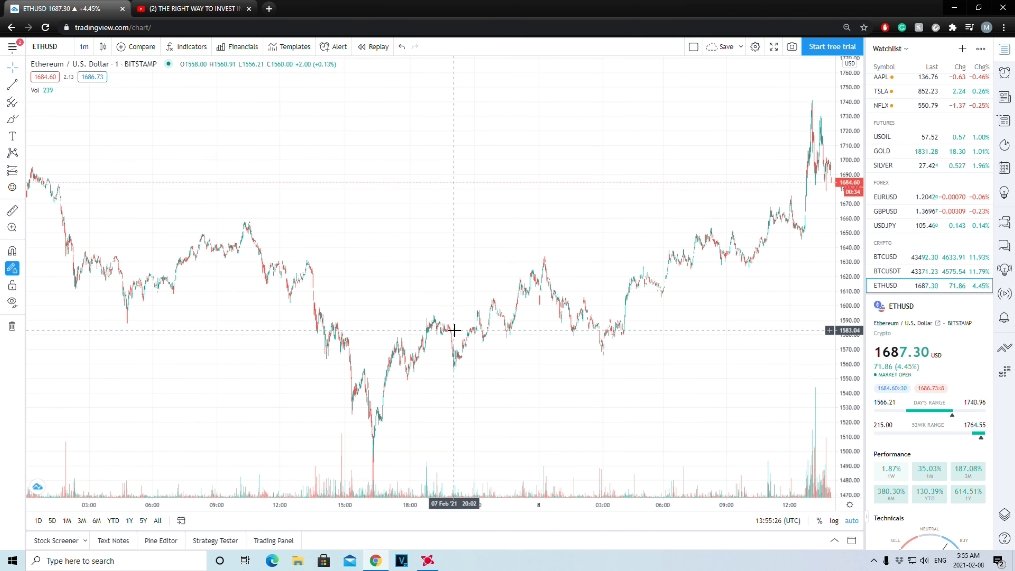
mouse_move(602, 332)
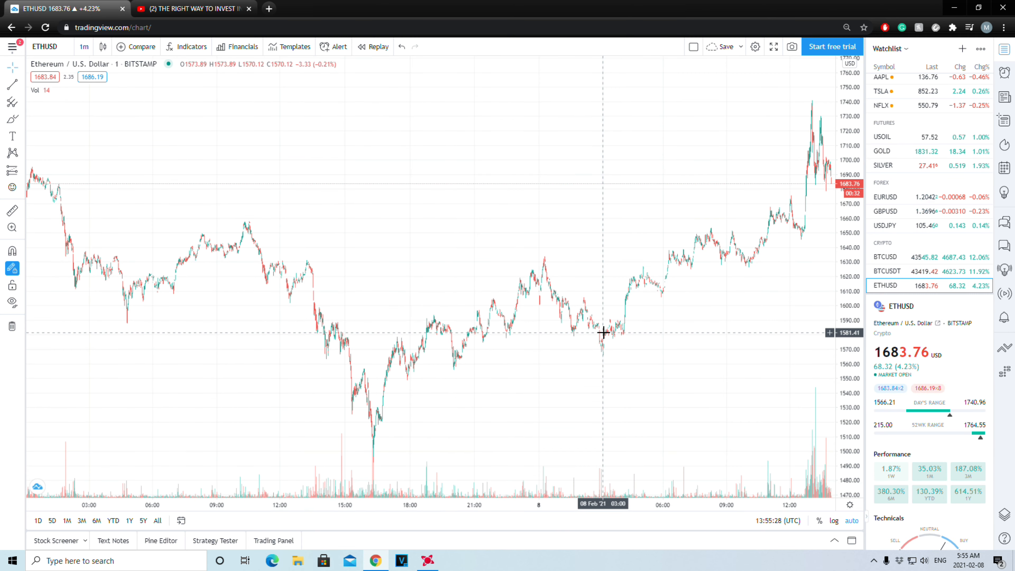
mouse_move(371, 303)
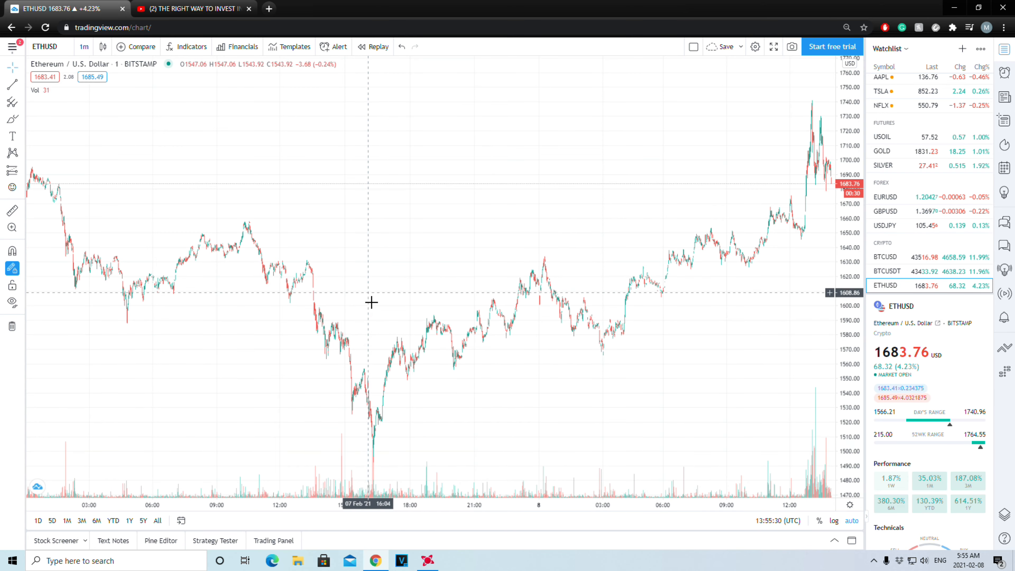
mouse_move(439, 91)
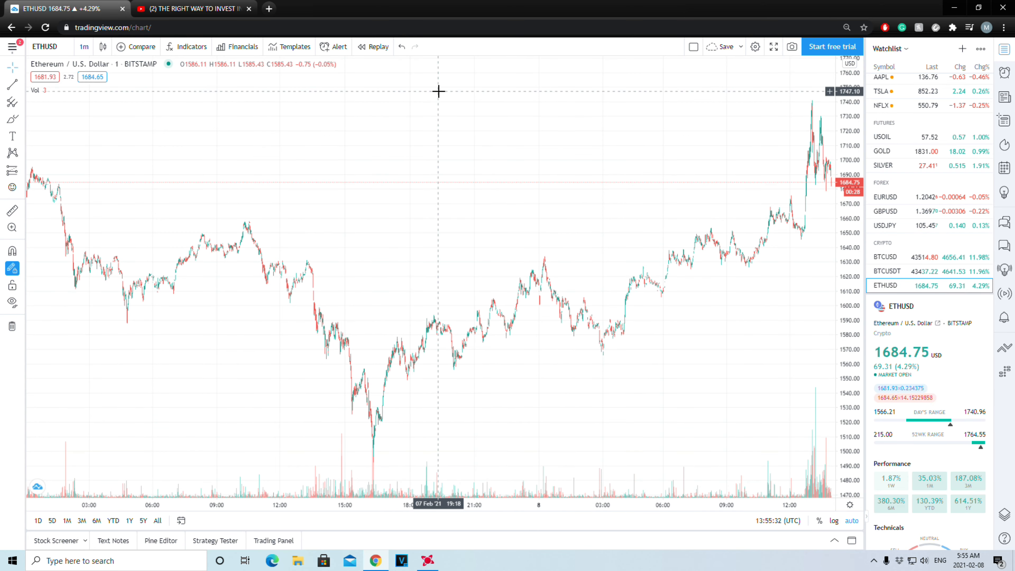
mouse_move(873, 303)
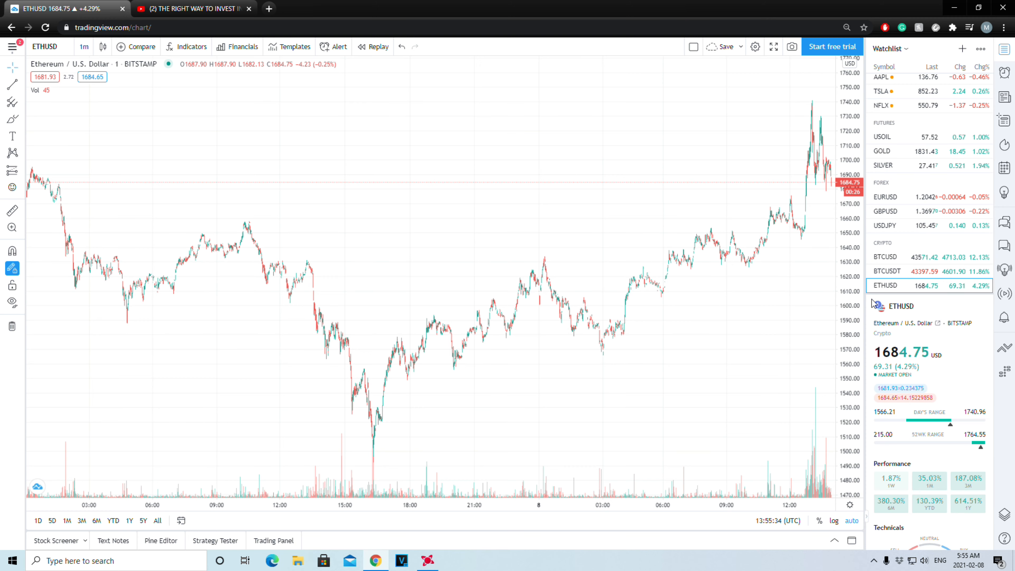
mouse_move(444, 338)
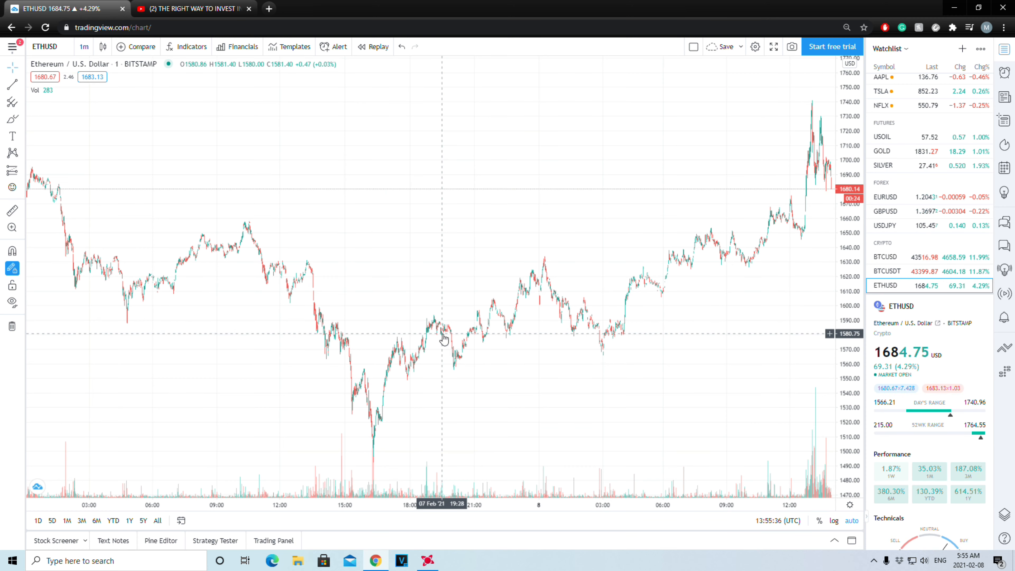
mouse_move(617, 227)
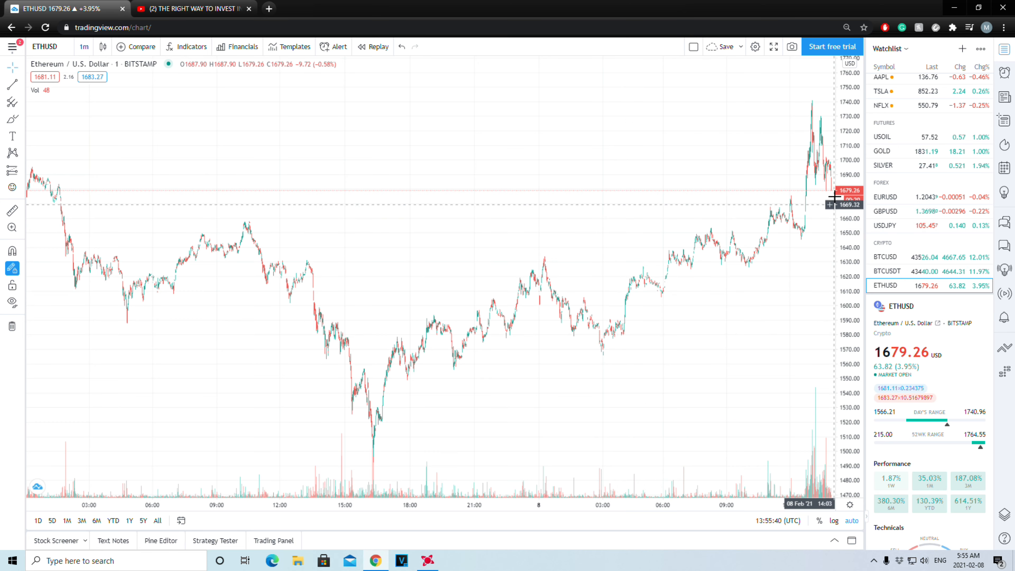
mouse_move(157, 317)
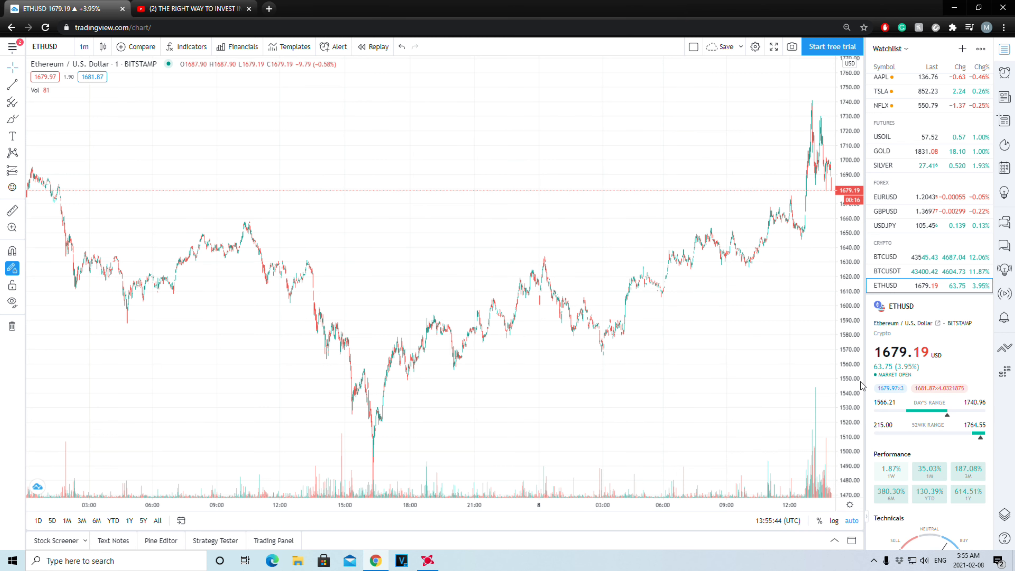
mouse_move(497, 118)
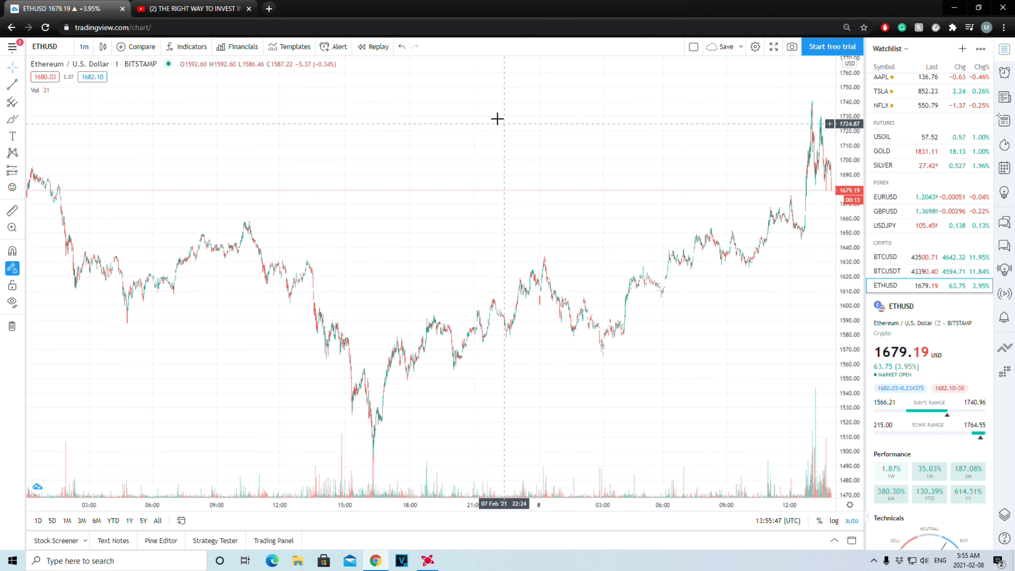
mouse_move(688, 266)
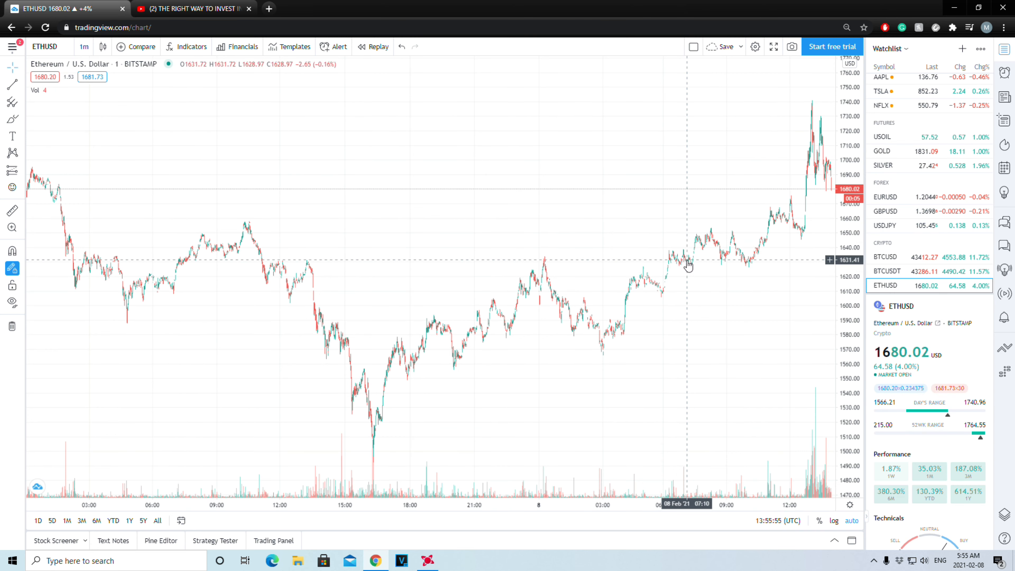
mouse_move(800, 163)
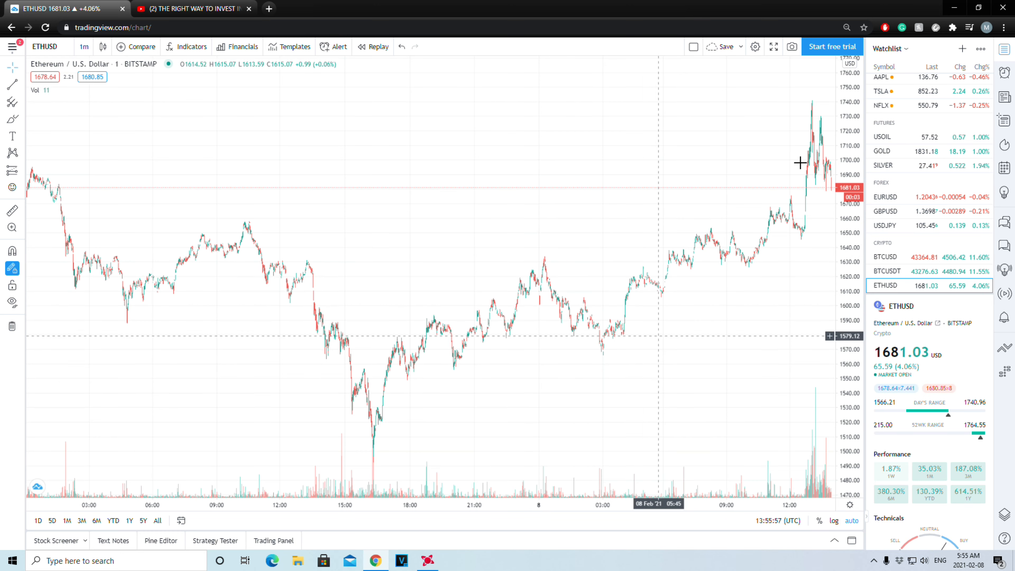
mouse_move(707, 175)
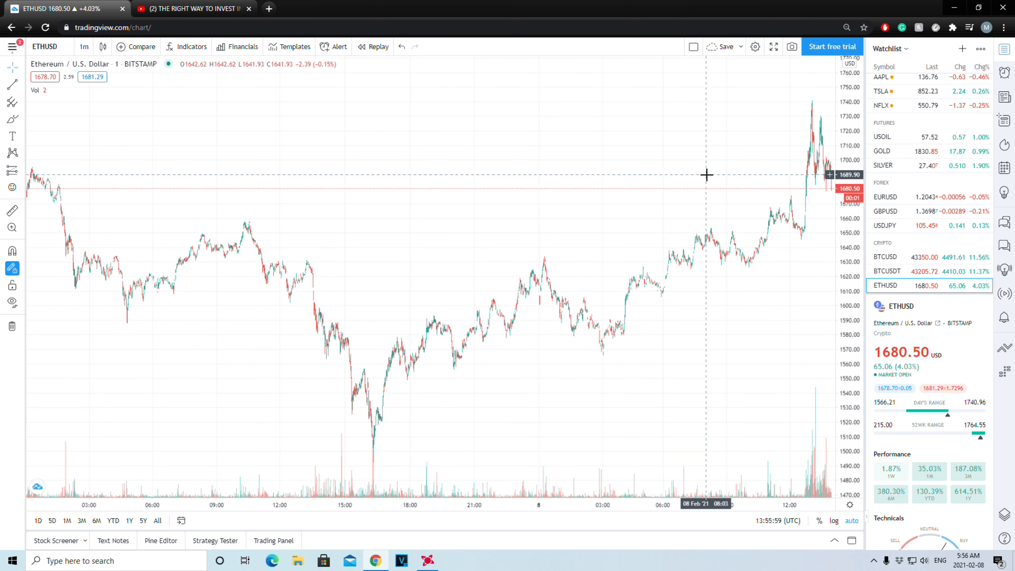
click(84, 46)
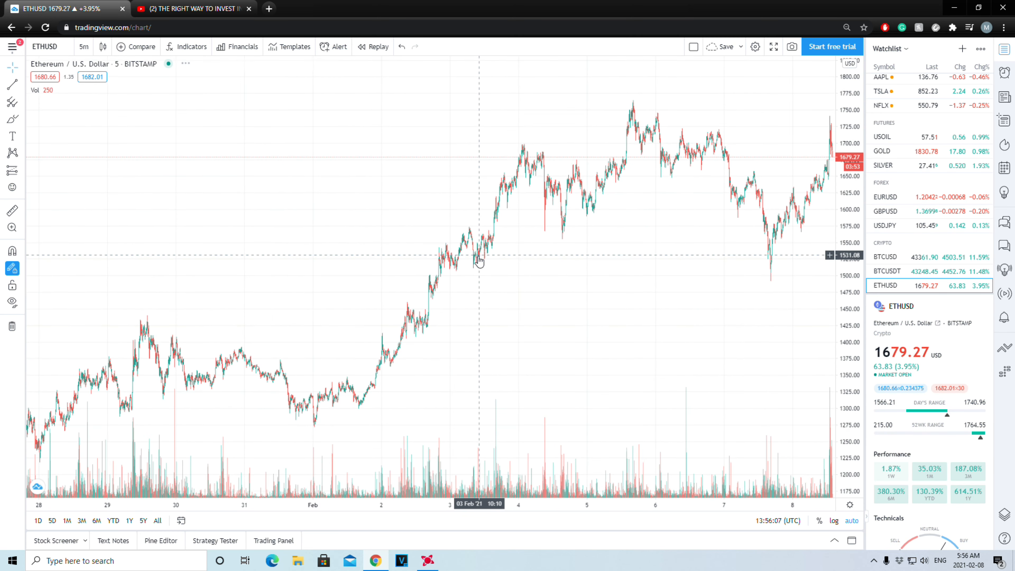
mouse_move(430, 303)
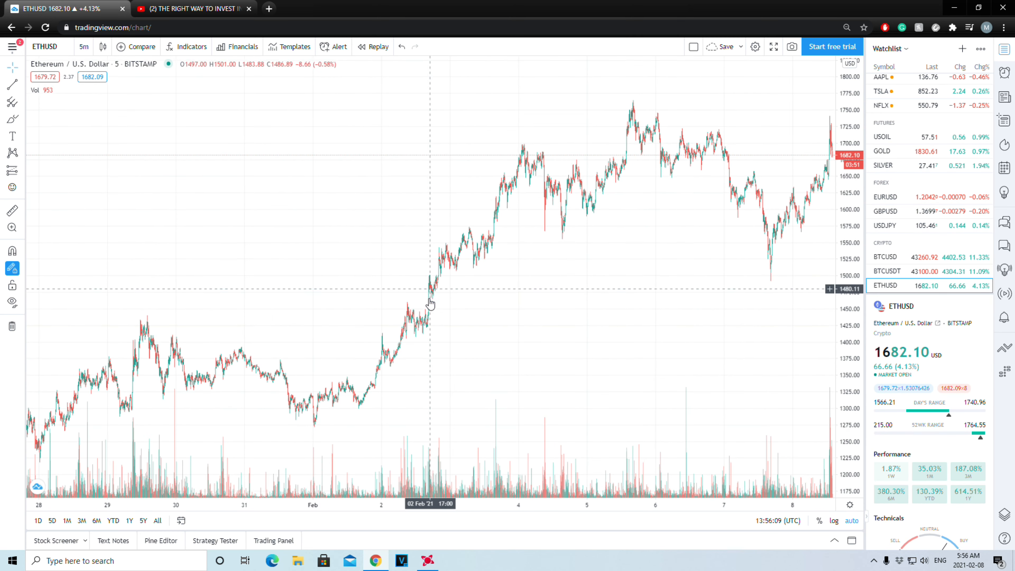
mouse_move(432, 318)
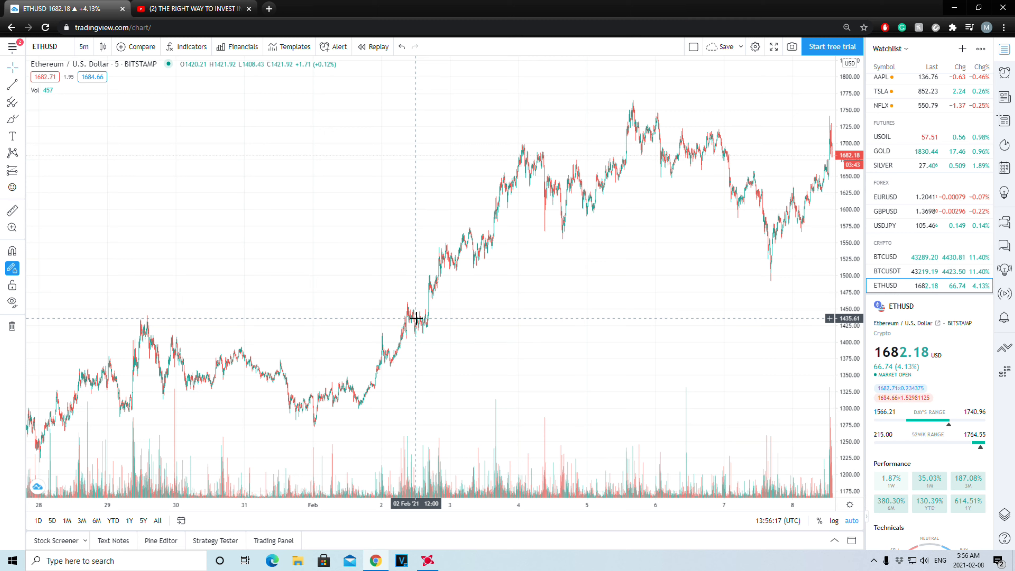
mouse_move(409, 256)
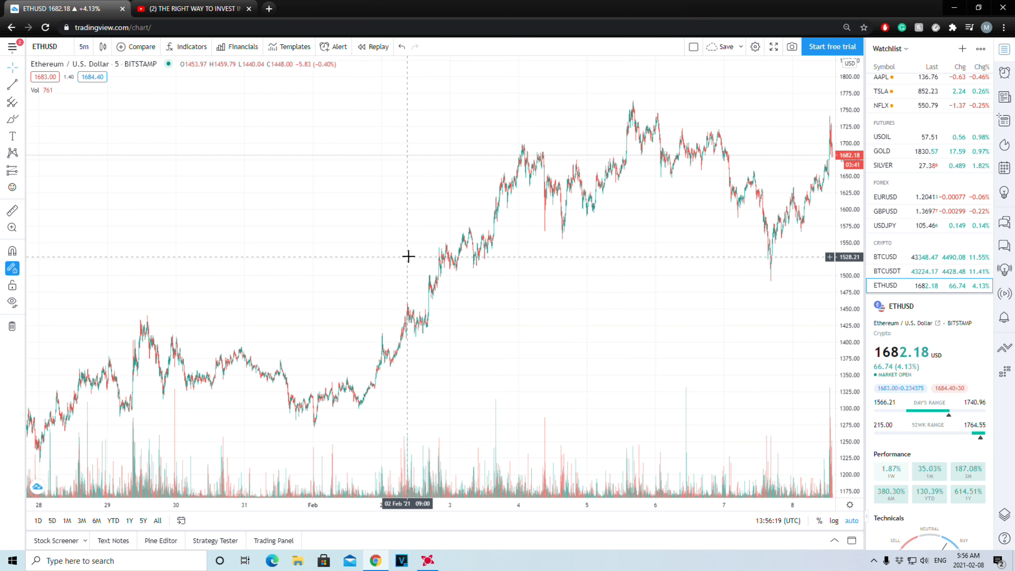
mouse_move(435, 354)
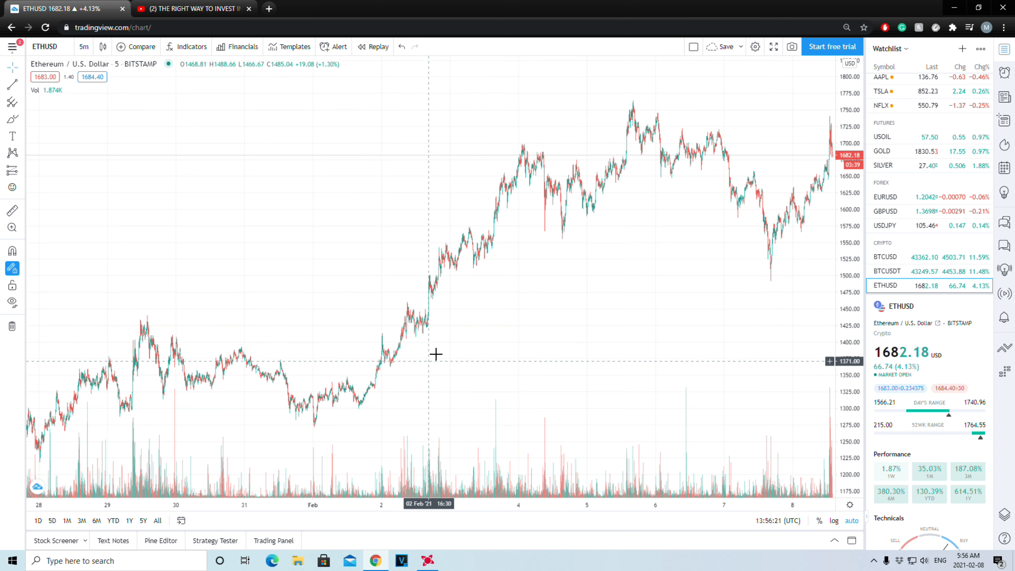
mouse_move(432, 286)
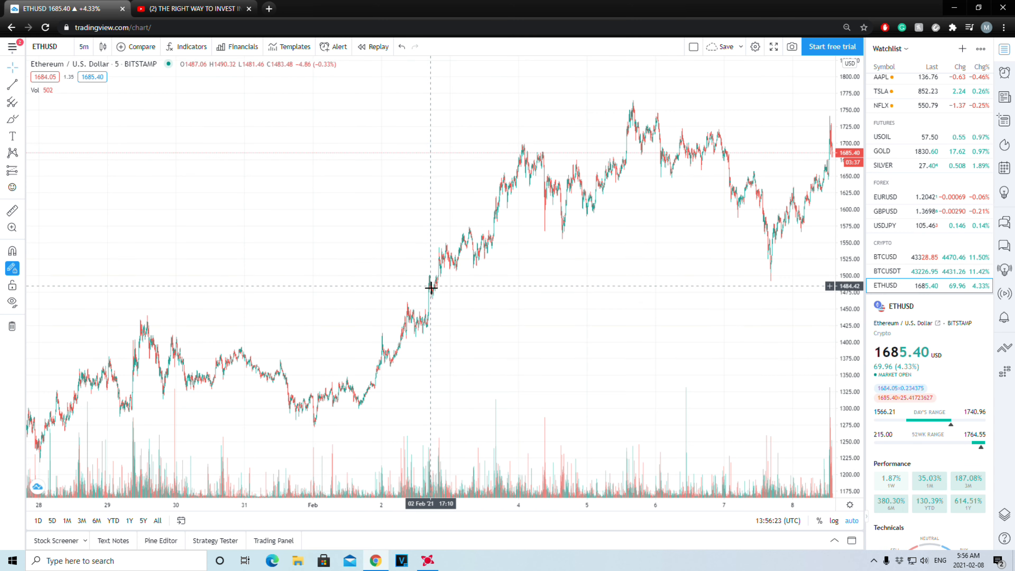
mouse_move(531, 167)
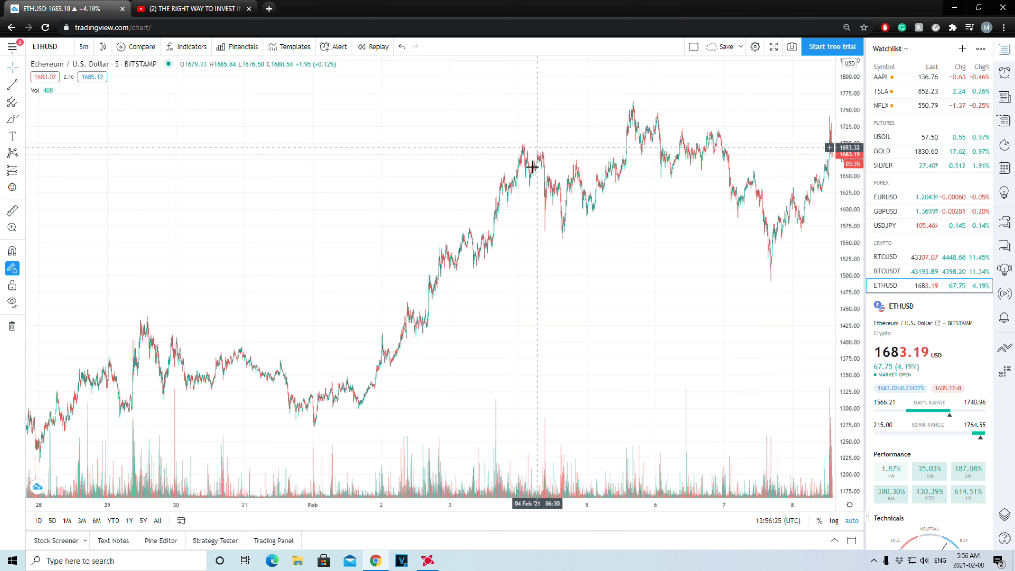
mouse_move(468, 232)
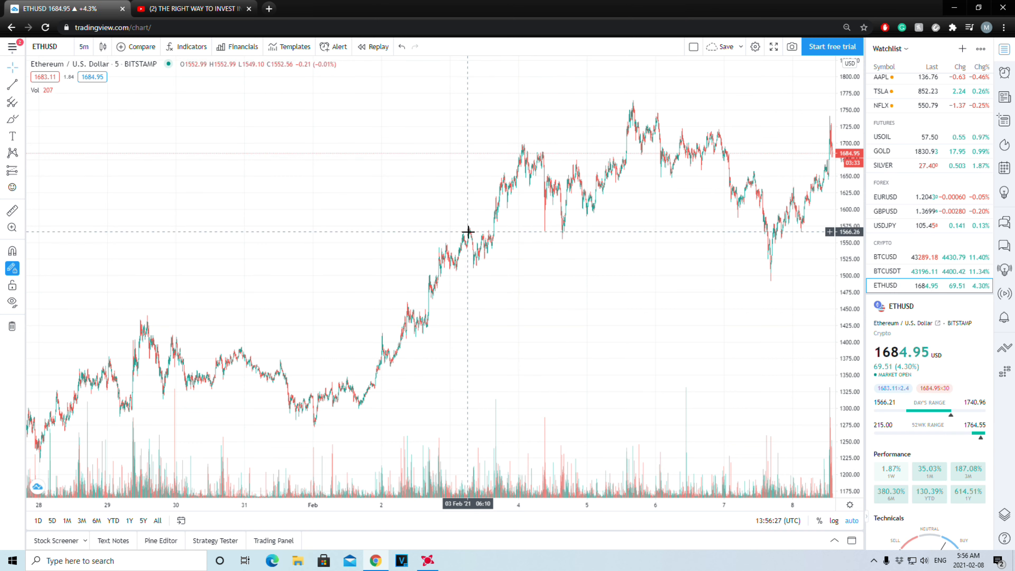
mouse_move(527, 191)
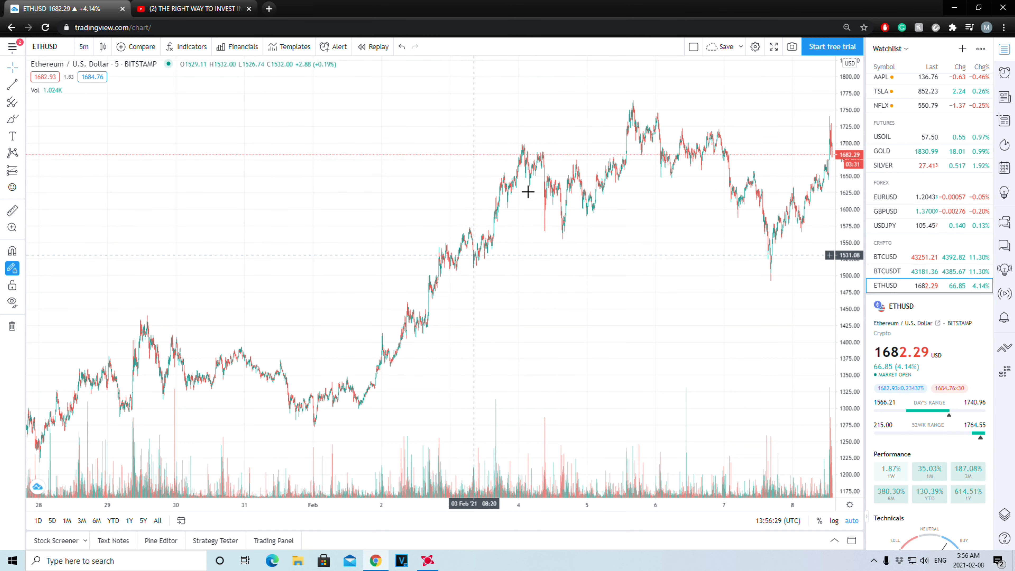
mouse_move(594, 190)
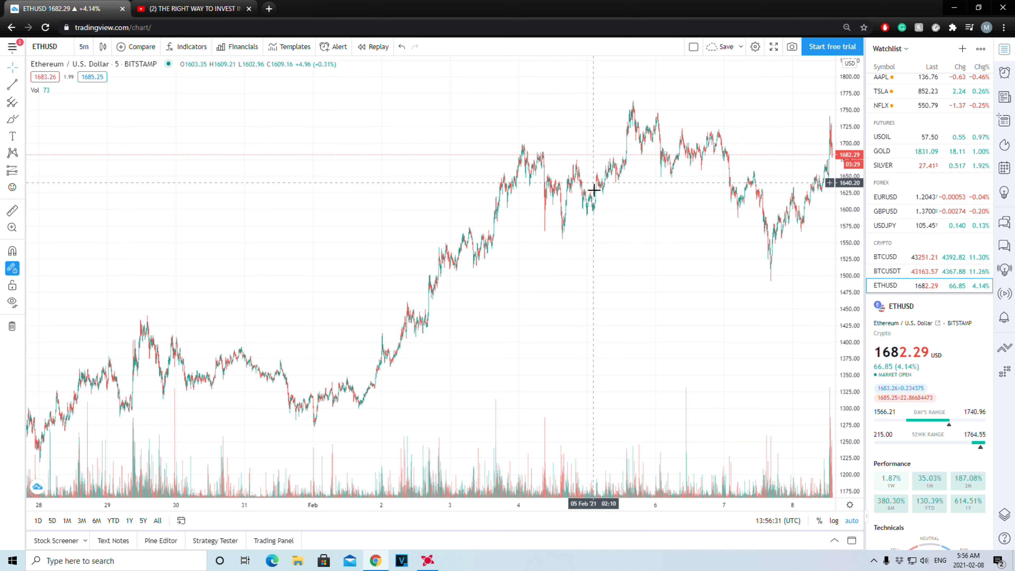
mouse_move(485, 264)
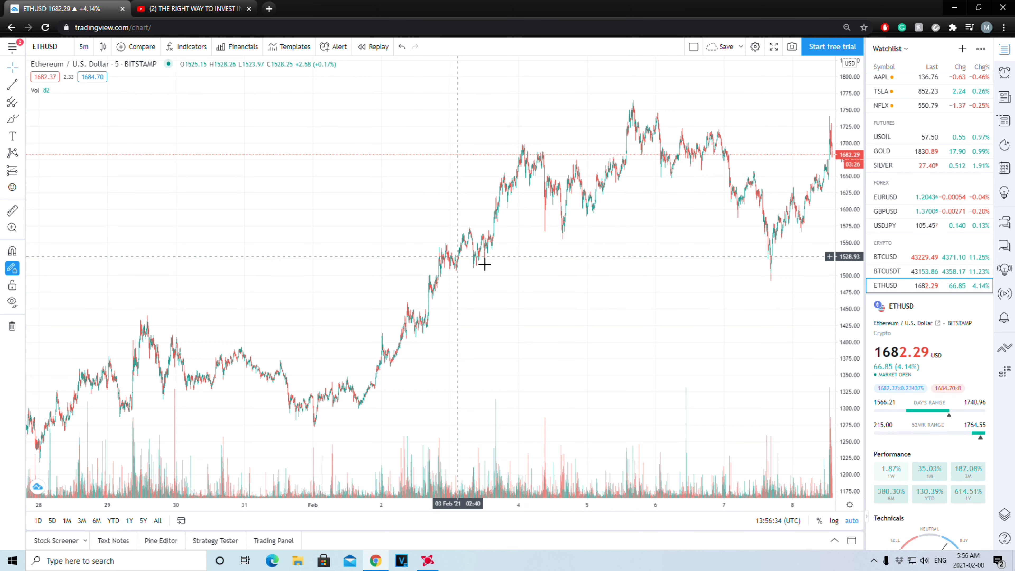
mouse_move(476, 254)
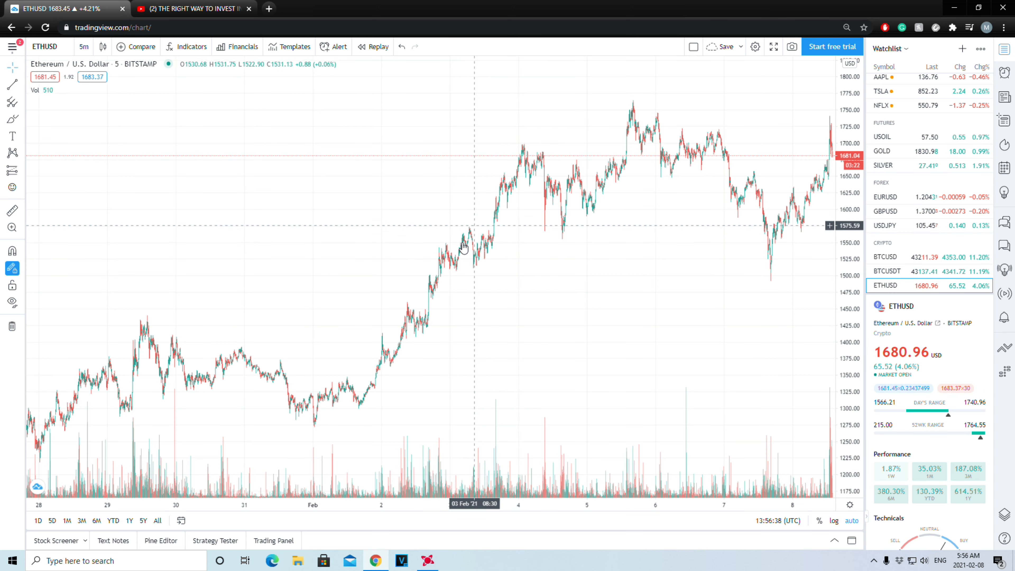
mouse_move(482, 220)
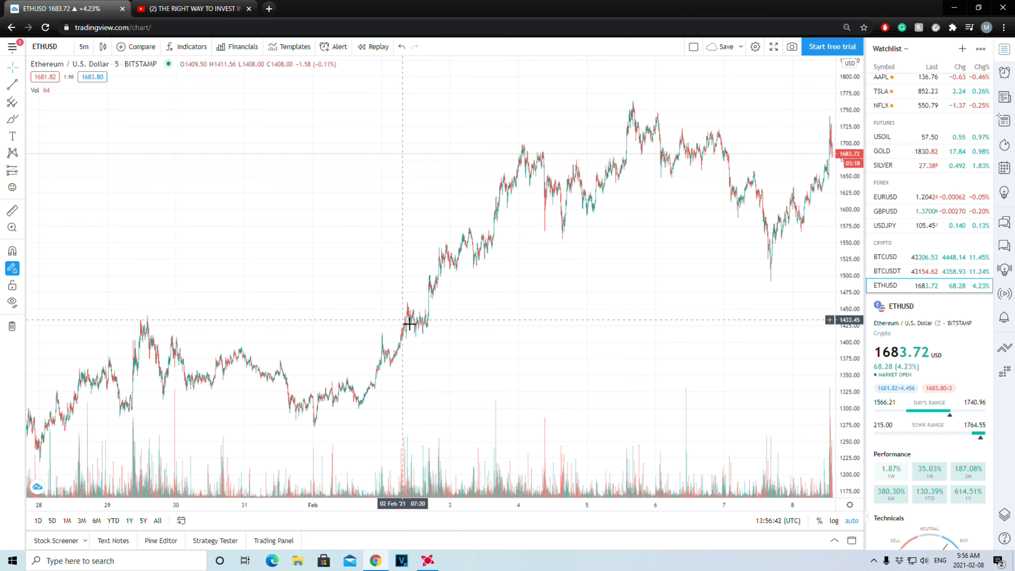
mouse_move(462, 274)
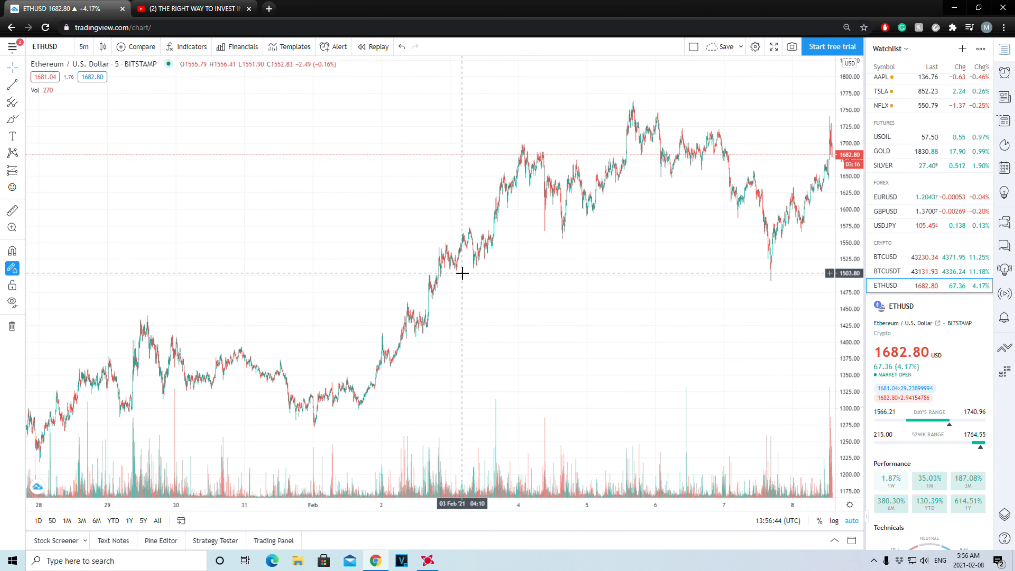
mouse_move(568, 292)
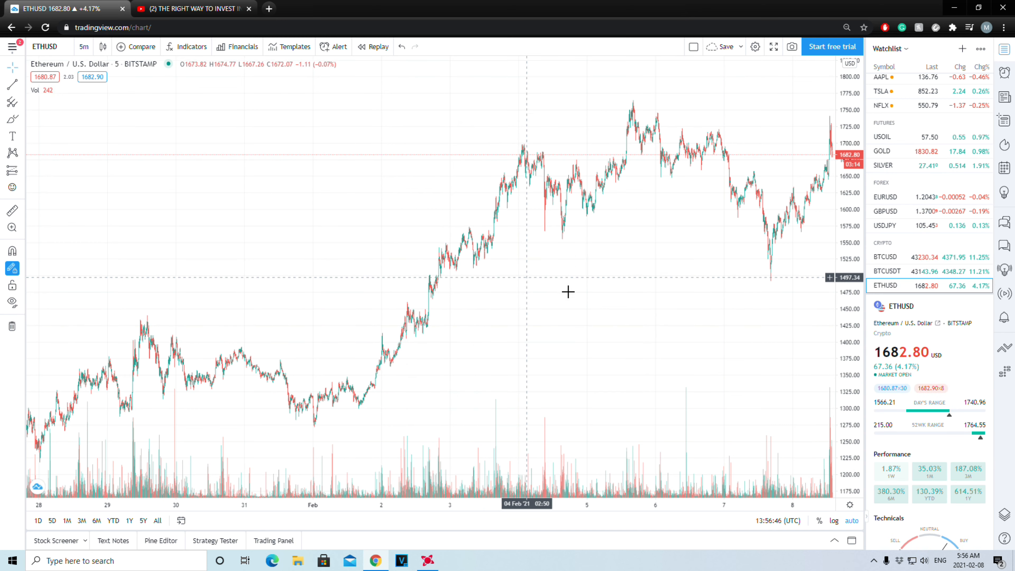
mouse_move(298, 430)
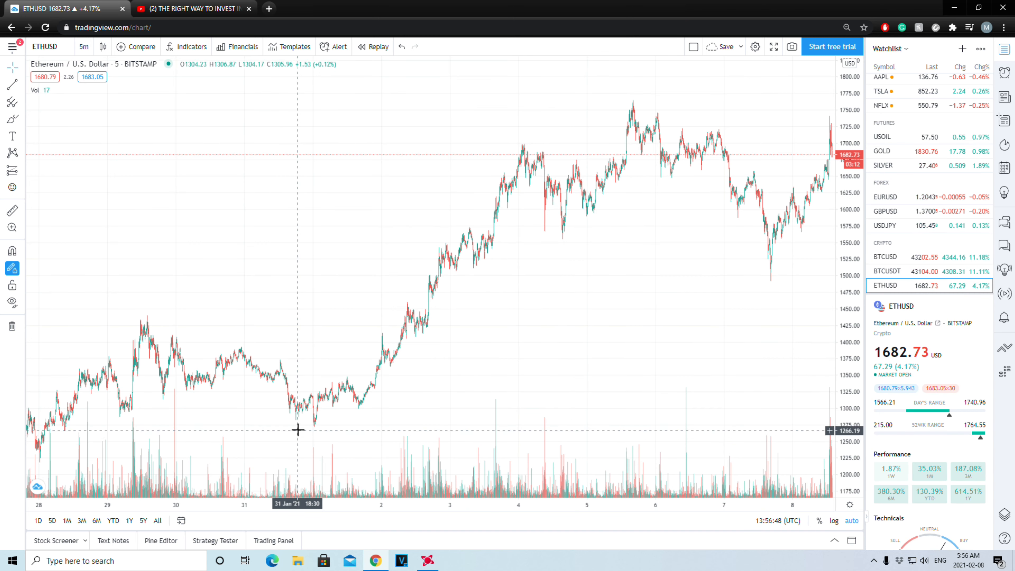
mouse_move(411, 337)
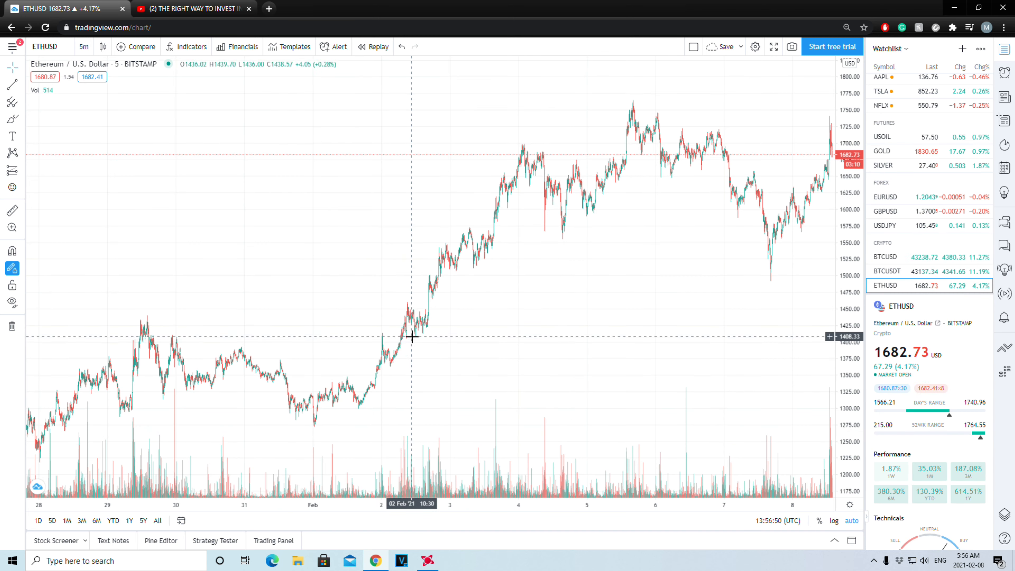
mouse_move(401, 343)
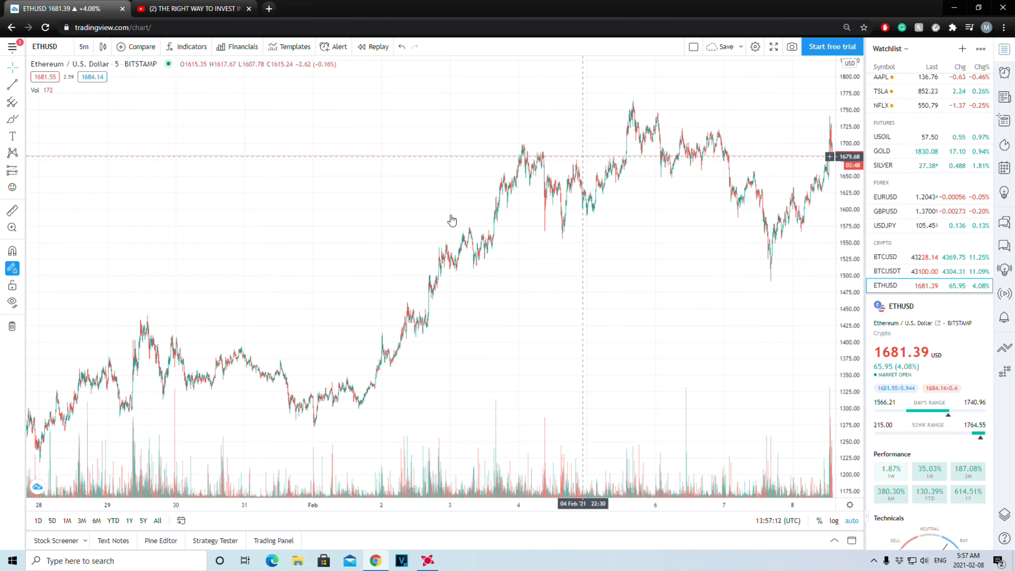
mouse_move(594, 155)
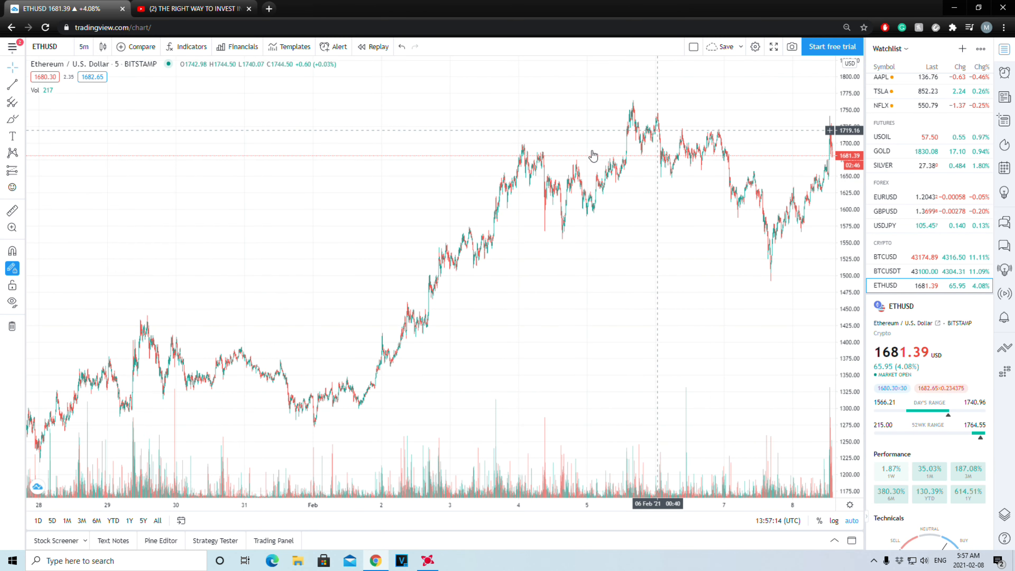
mouse_move(535, 189)
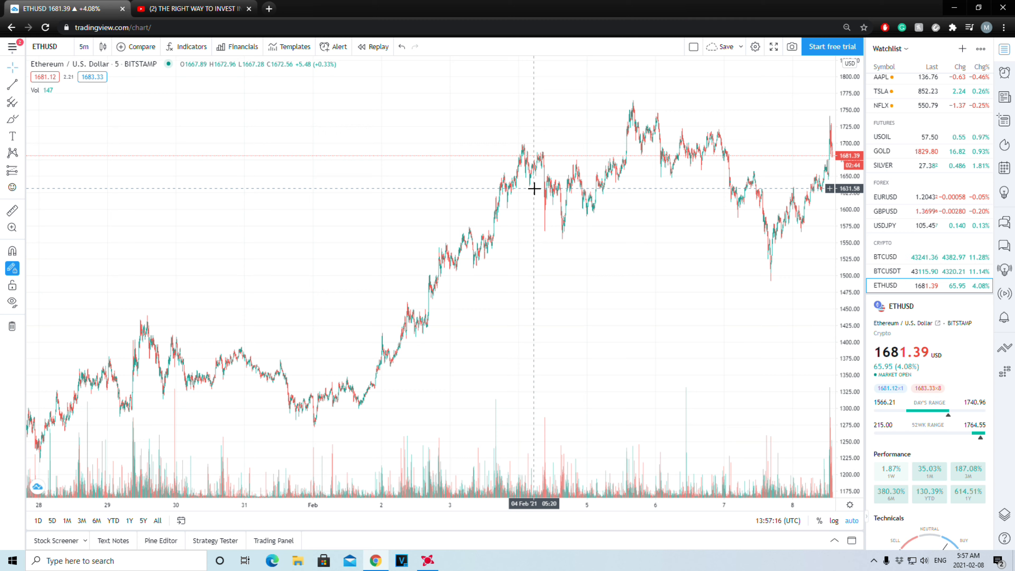
mouse_move(621, 237)
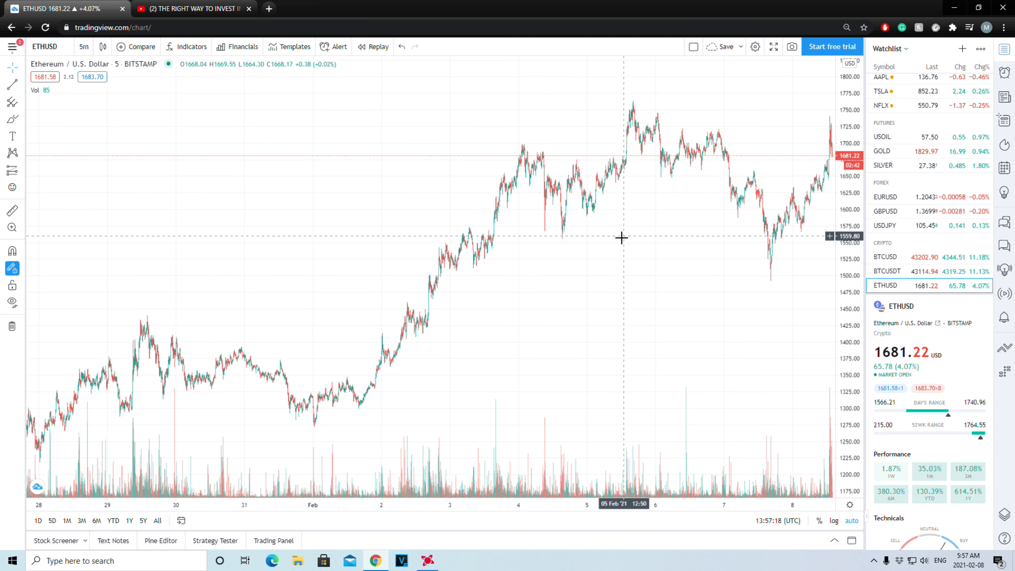
mouse_move(604, 282)
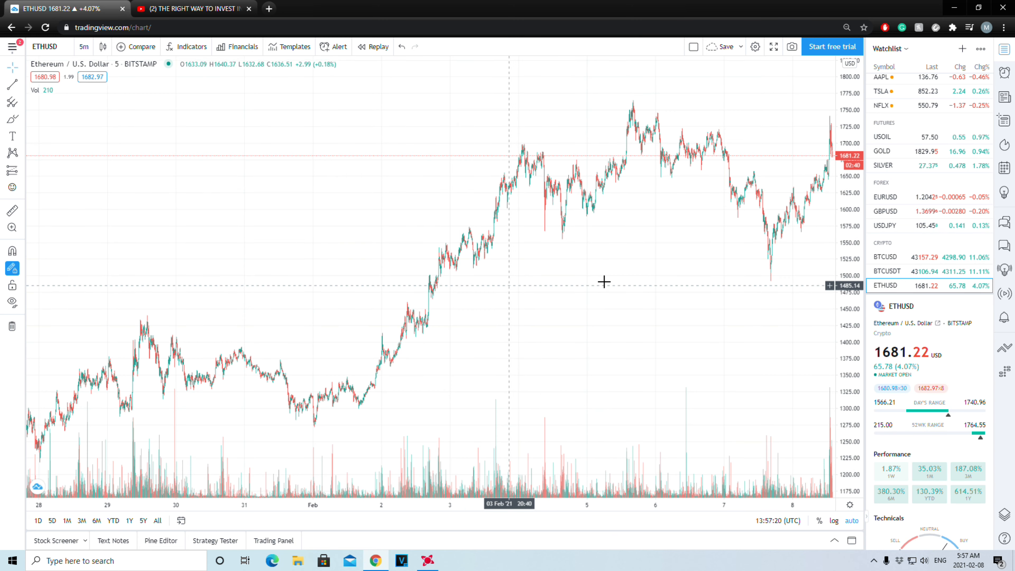
mouse_move(696, 148)
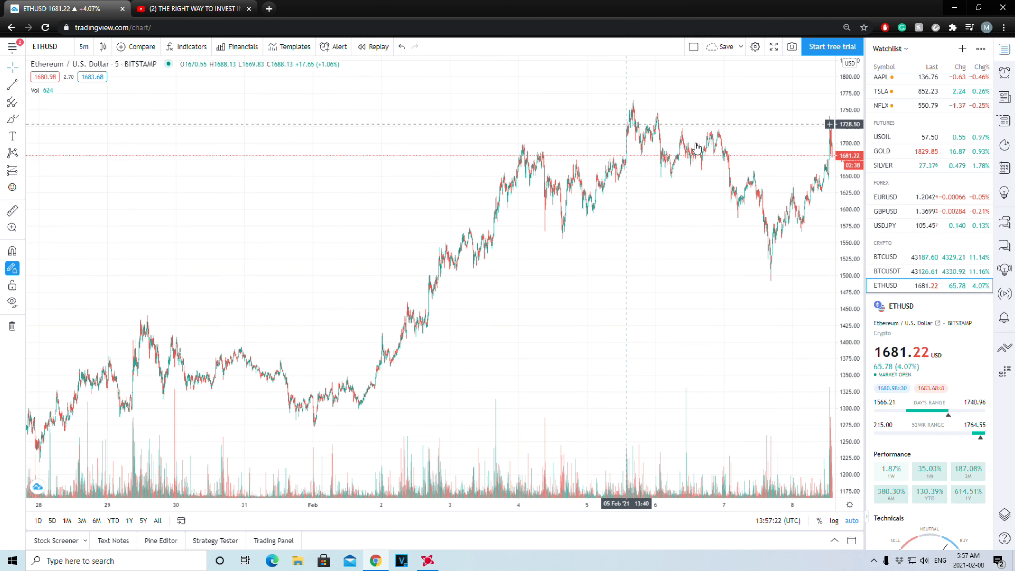
mouse_move(531, 264)
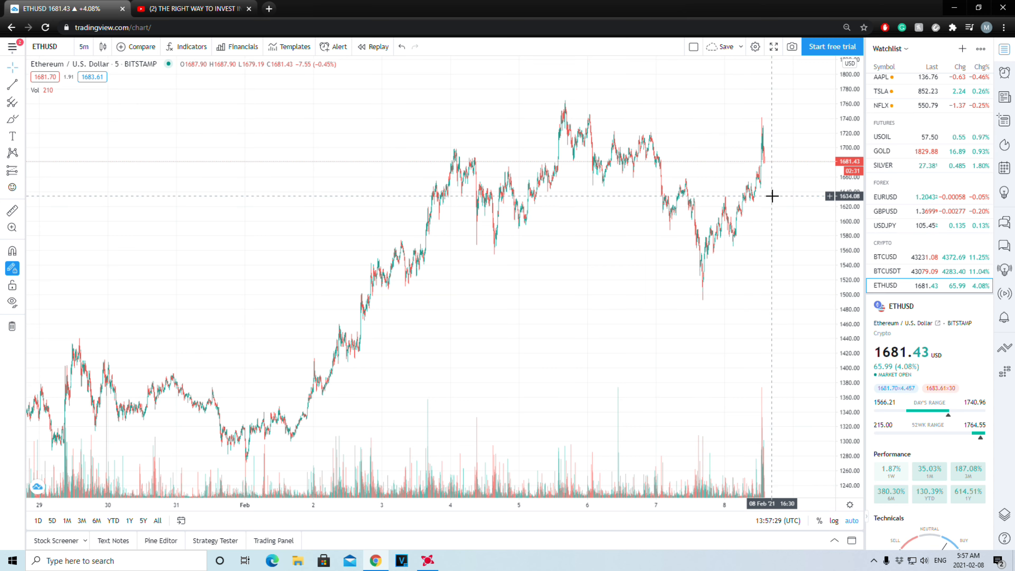
mouse_move(692, 147)
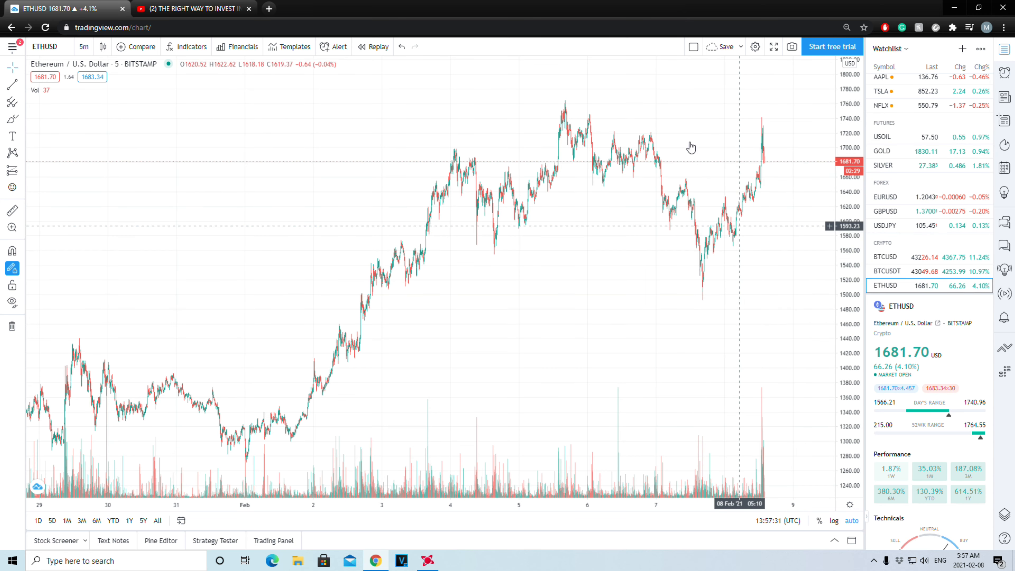
mouse_move(172, 432)
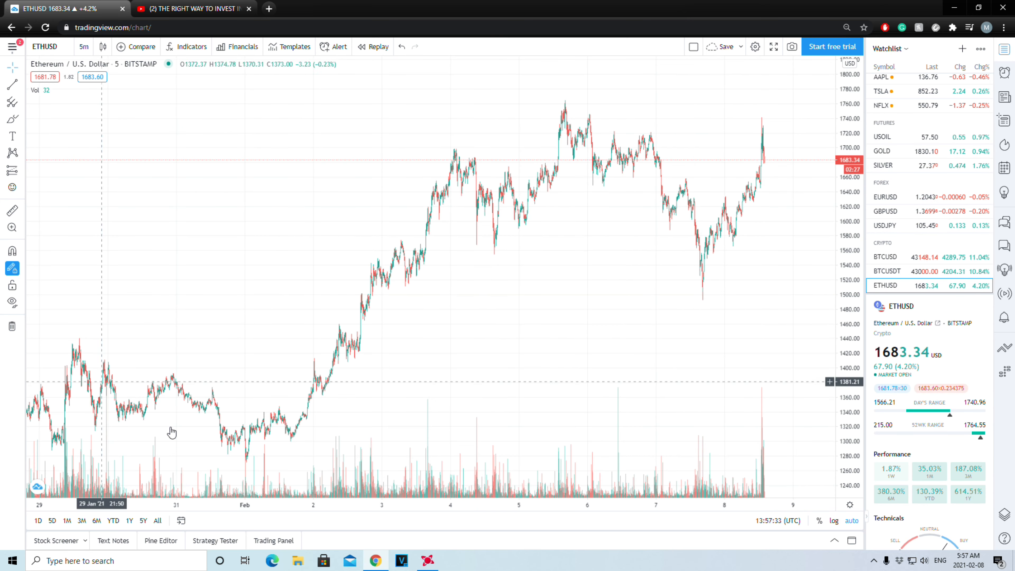
mouse_move(523, 246)
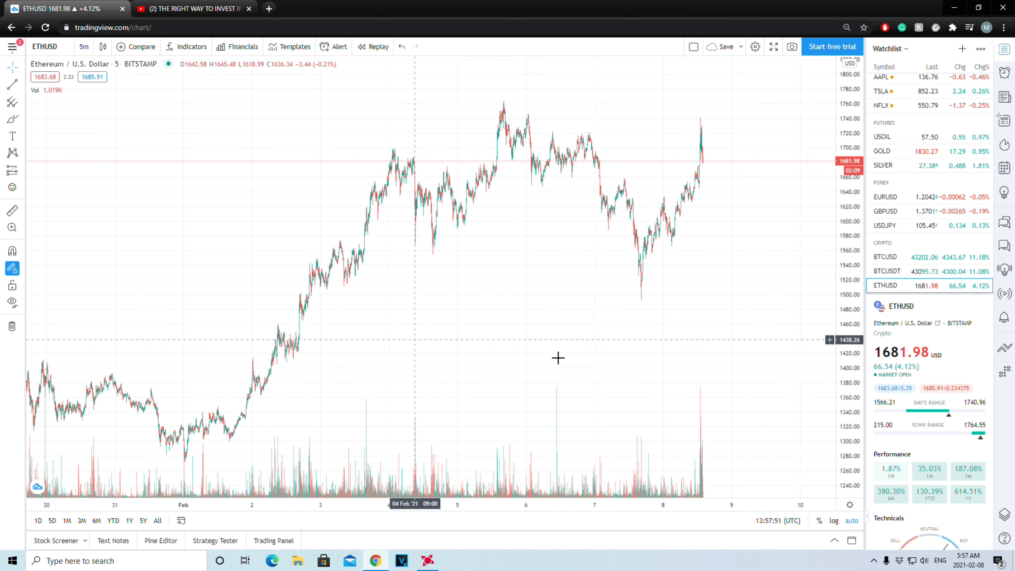
mouse_move(429, 118)
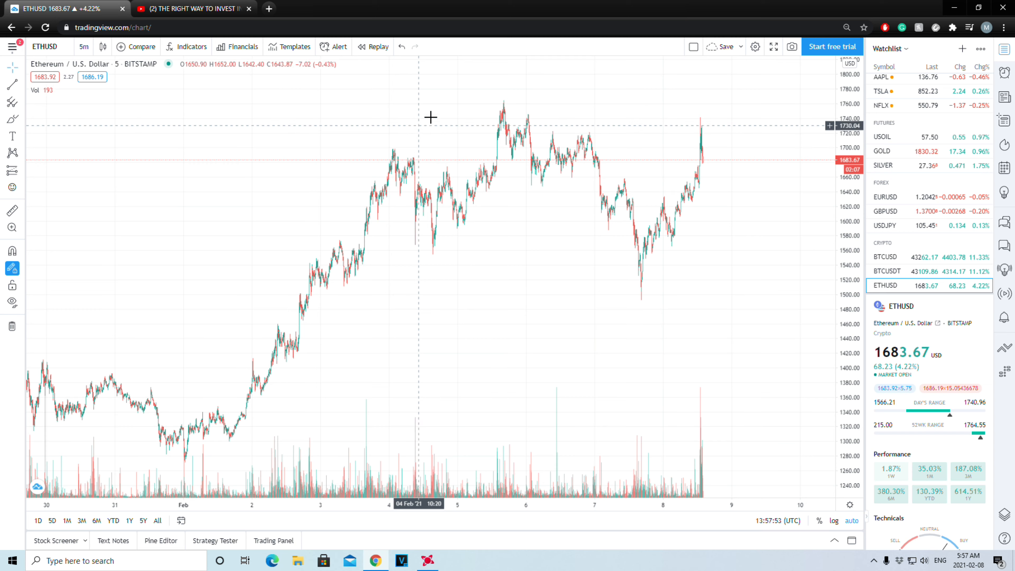
mouse_move(715, 72)
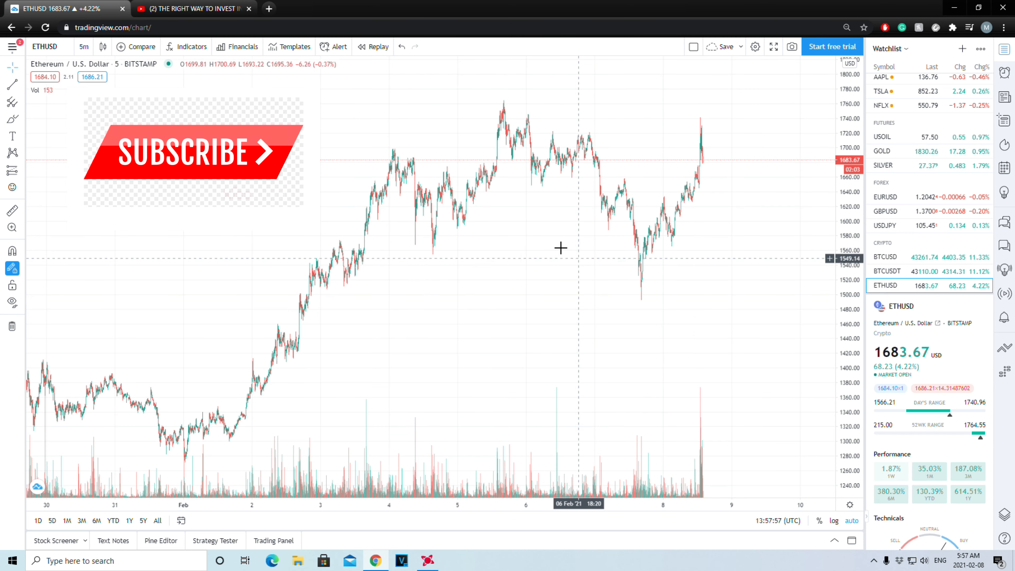
mouse_move(395, 209)
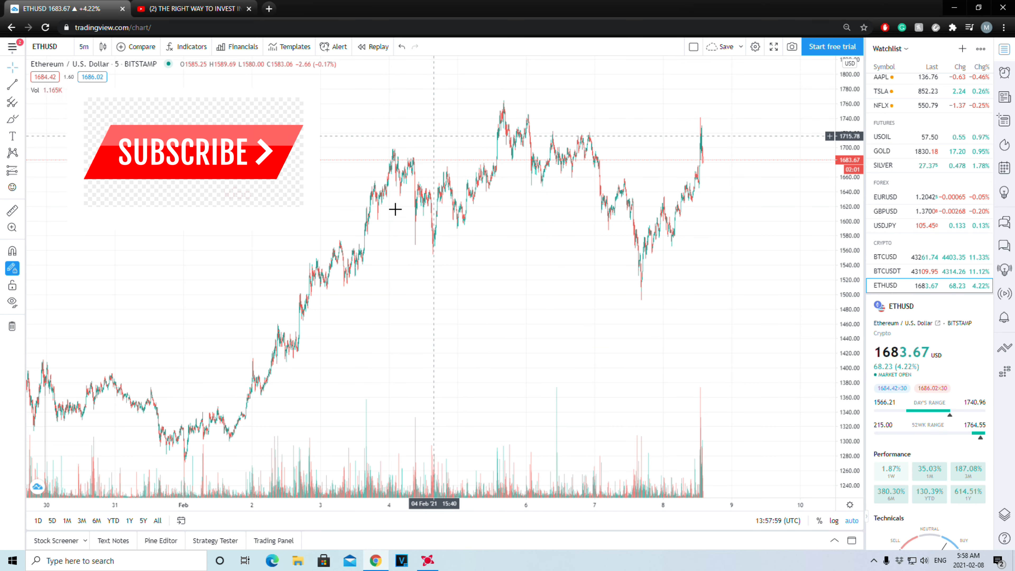
mouse_move(605, 262)
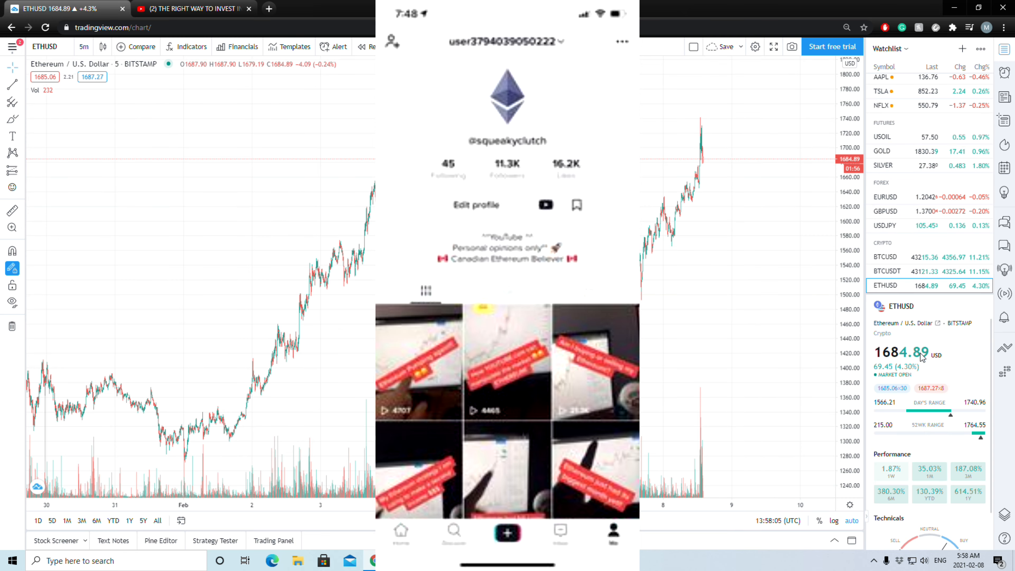
click(887, 271)
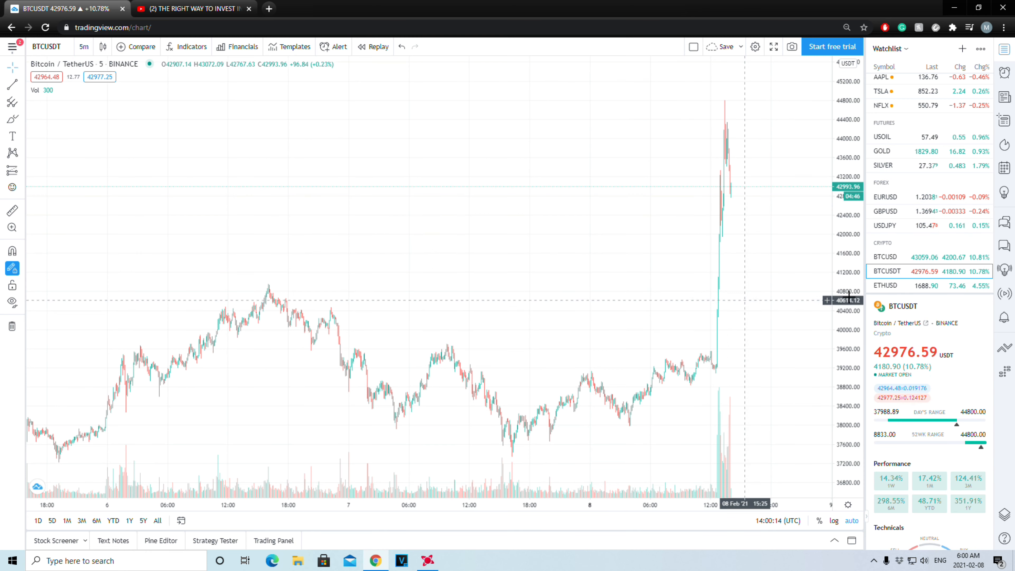
mouse_move(398, 253)
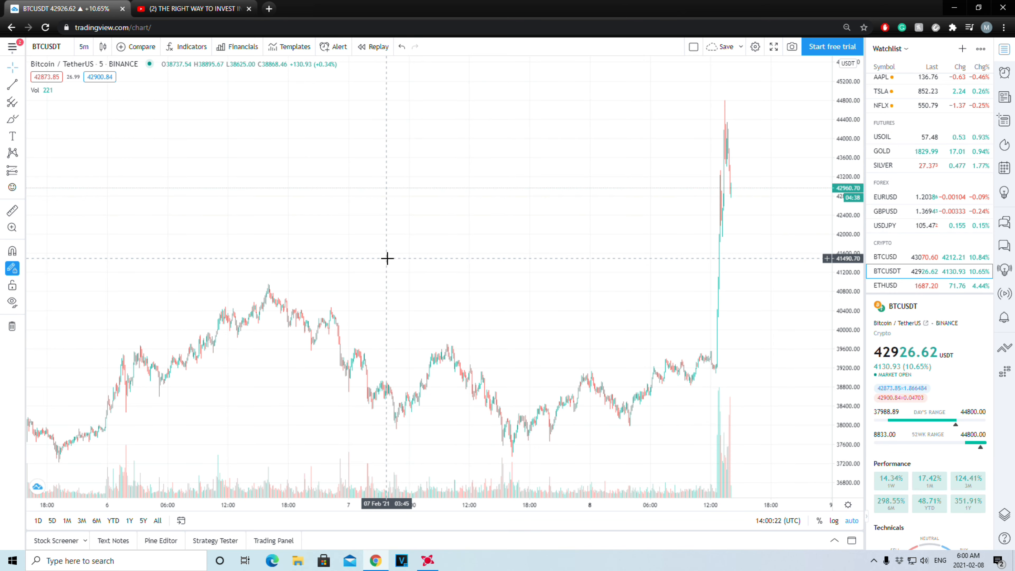
mouse_move(271, 396)
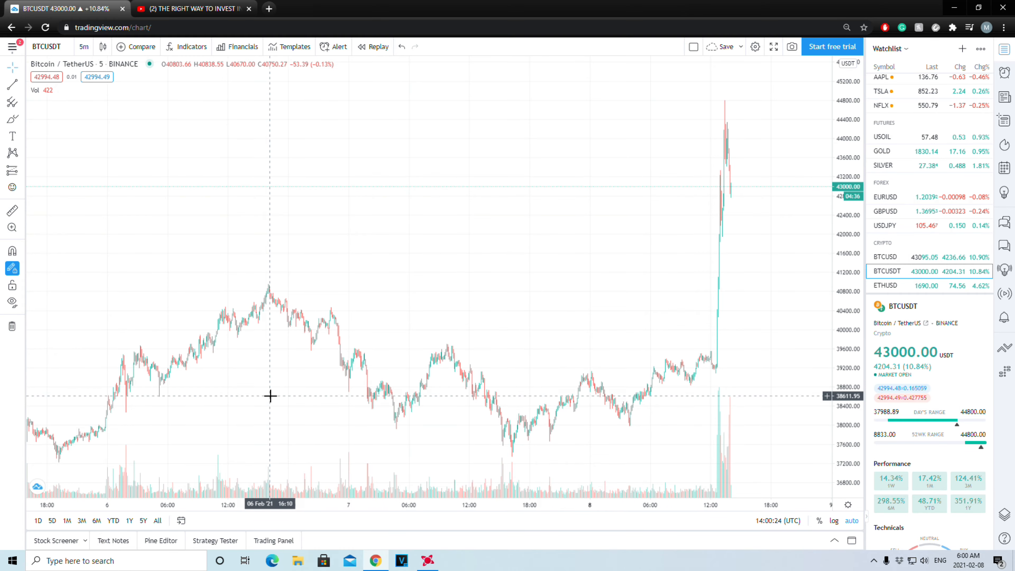